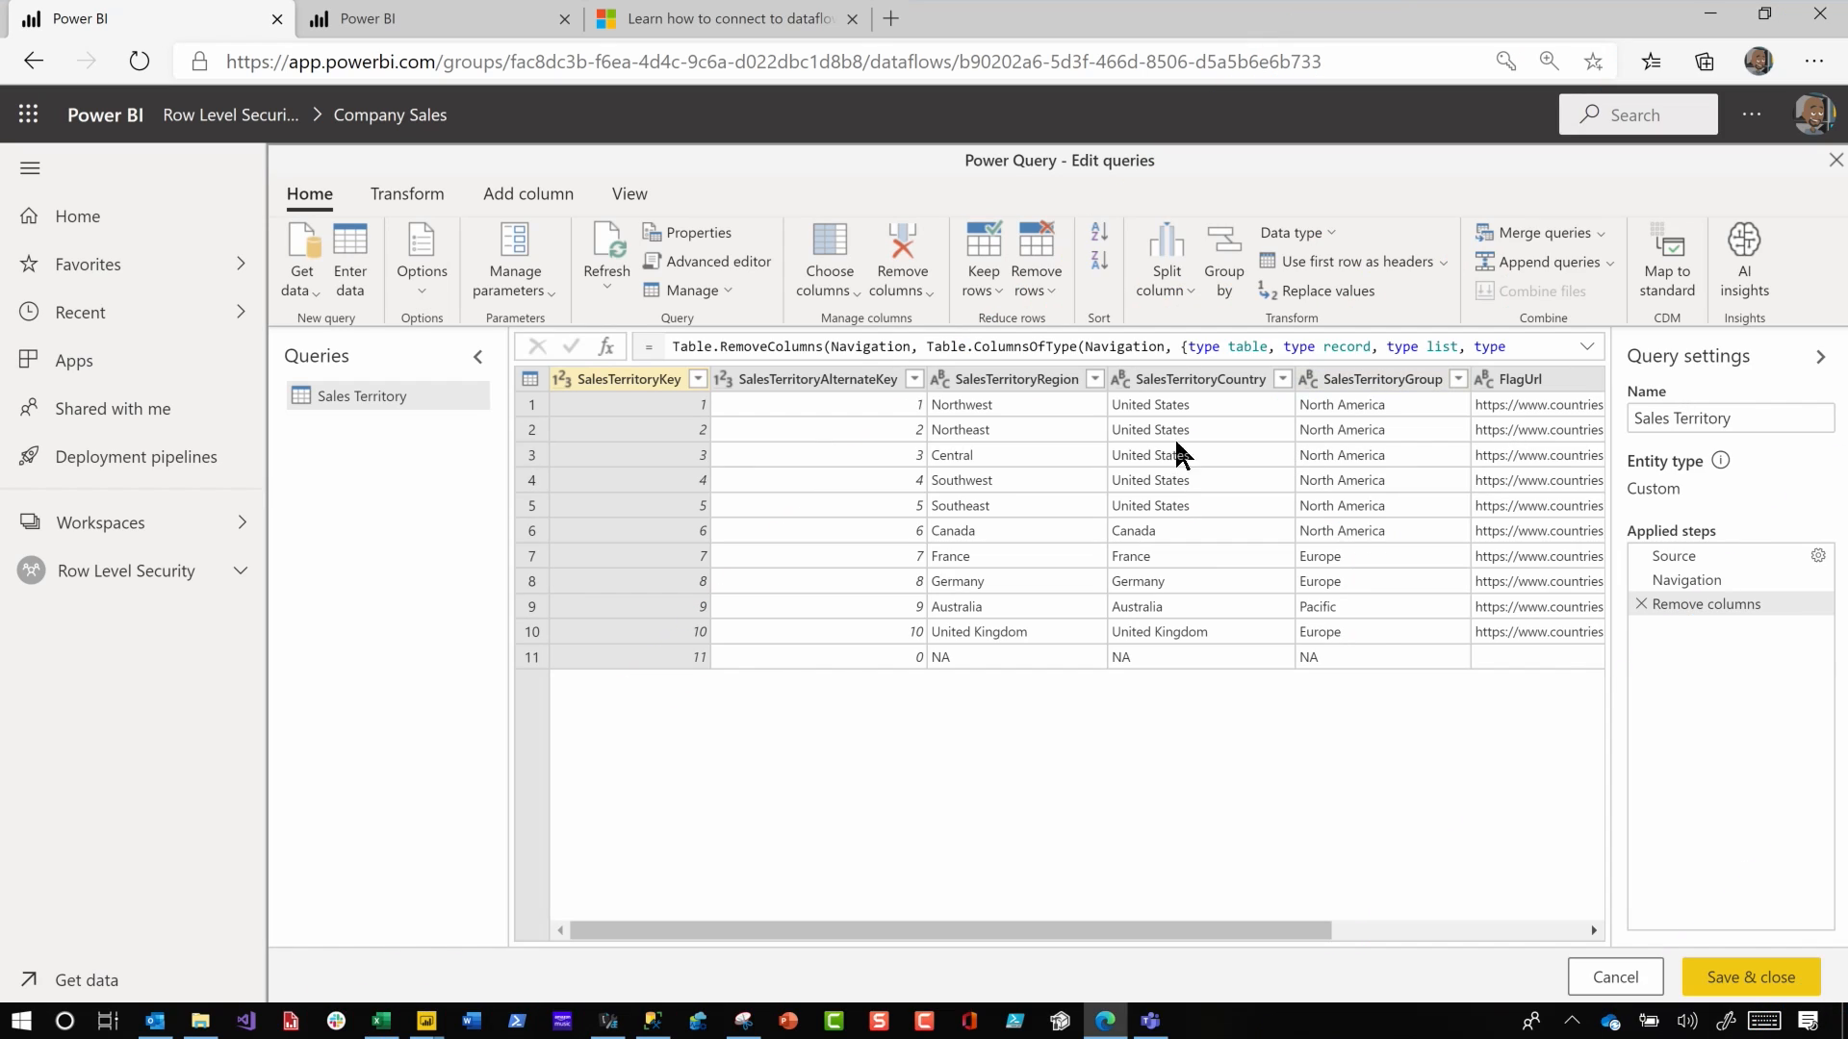
{"action": "mouse_move", "coordinate": [408, 433]}
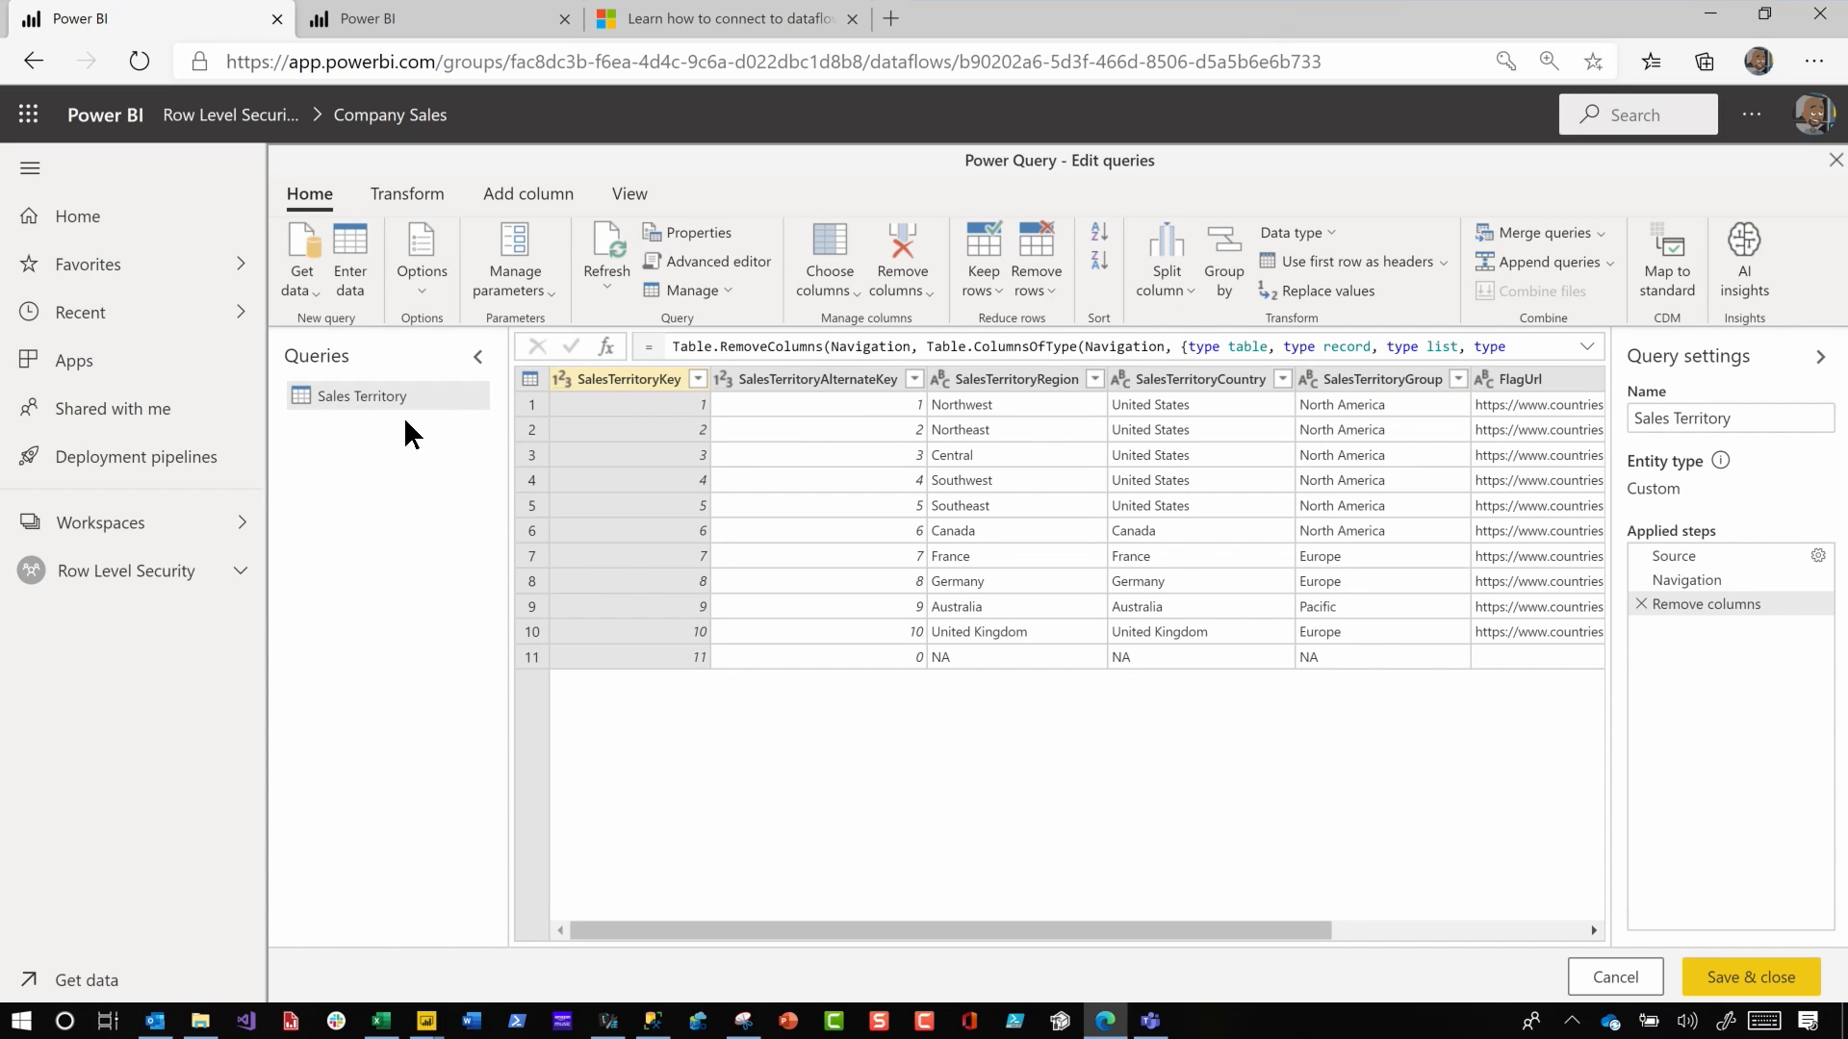
{"action": "mouse_move", "coordinate": [528, 410]}
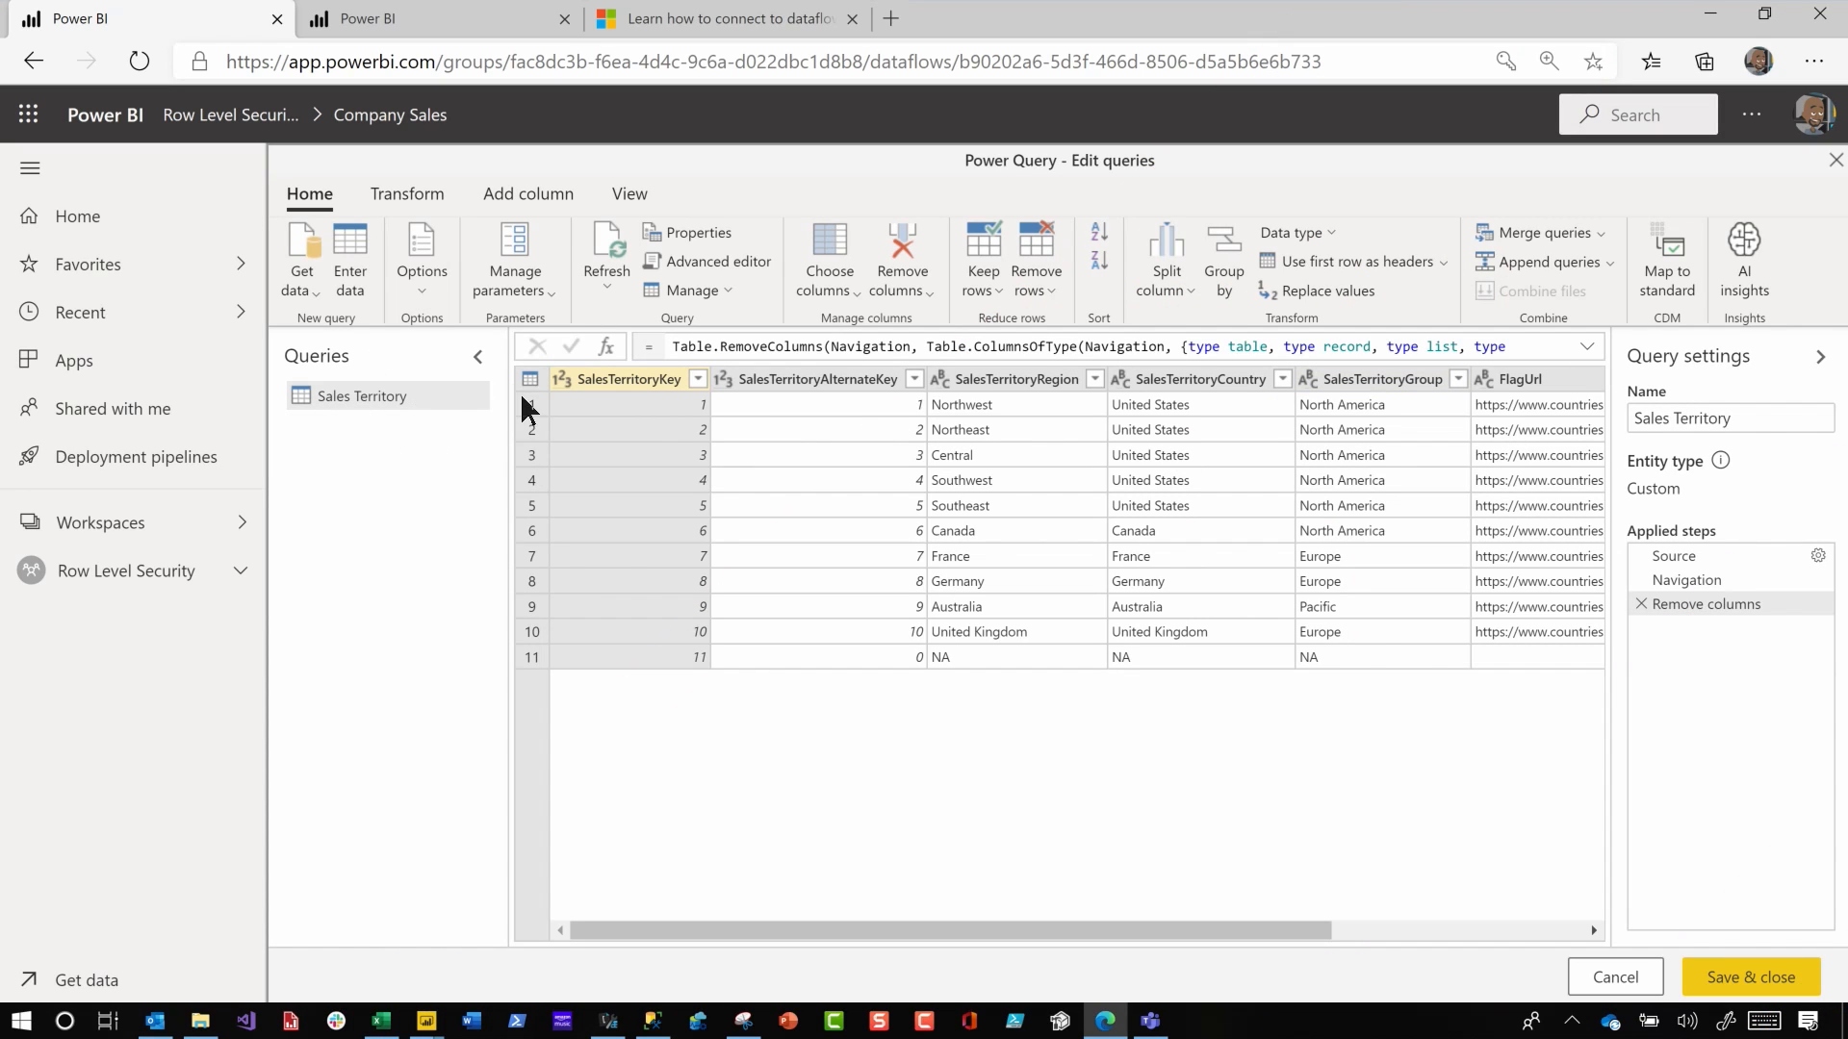
{"action": "mouse_move", "coordinate": [441, 420]}
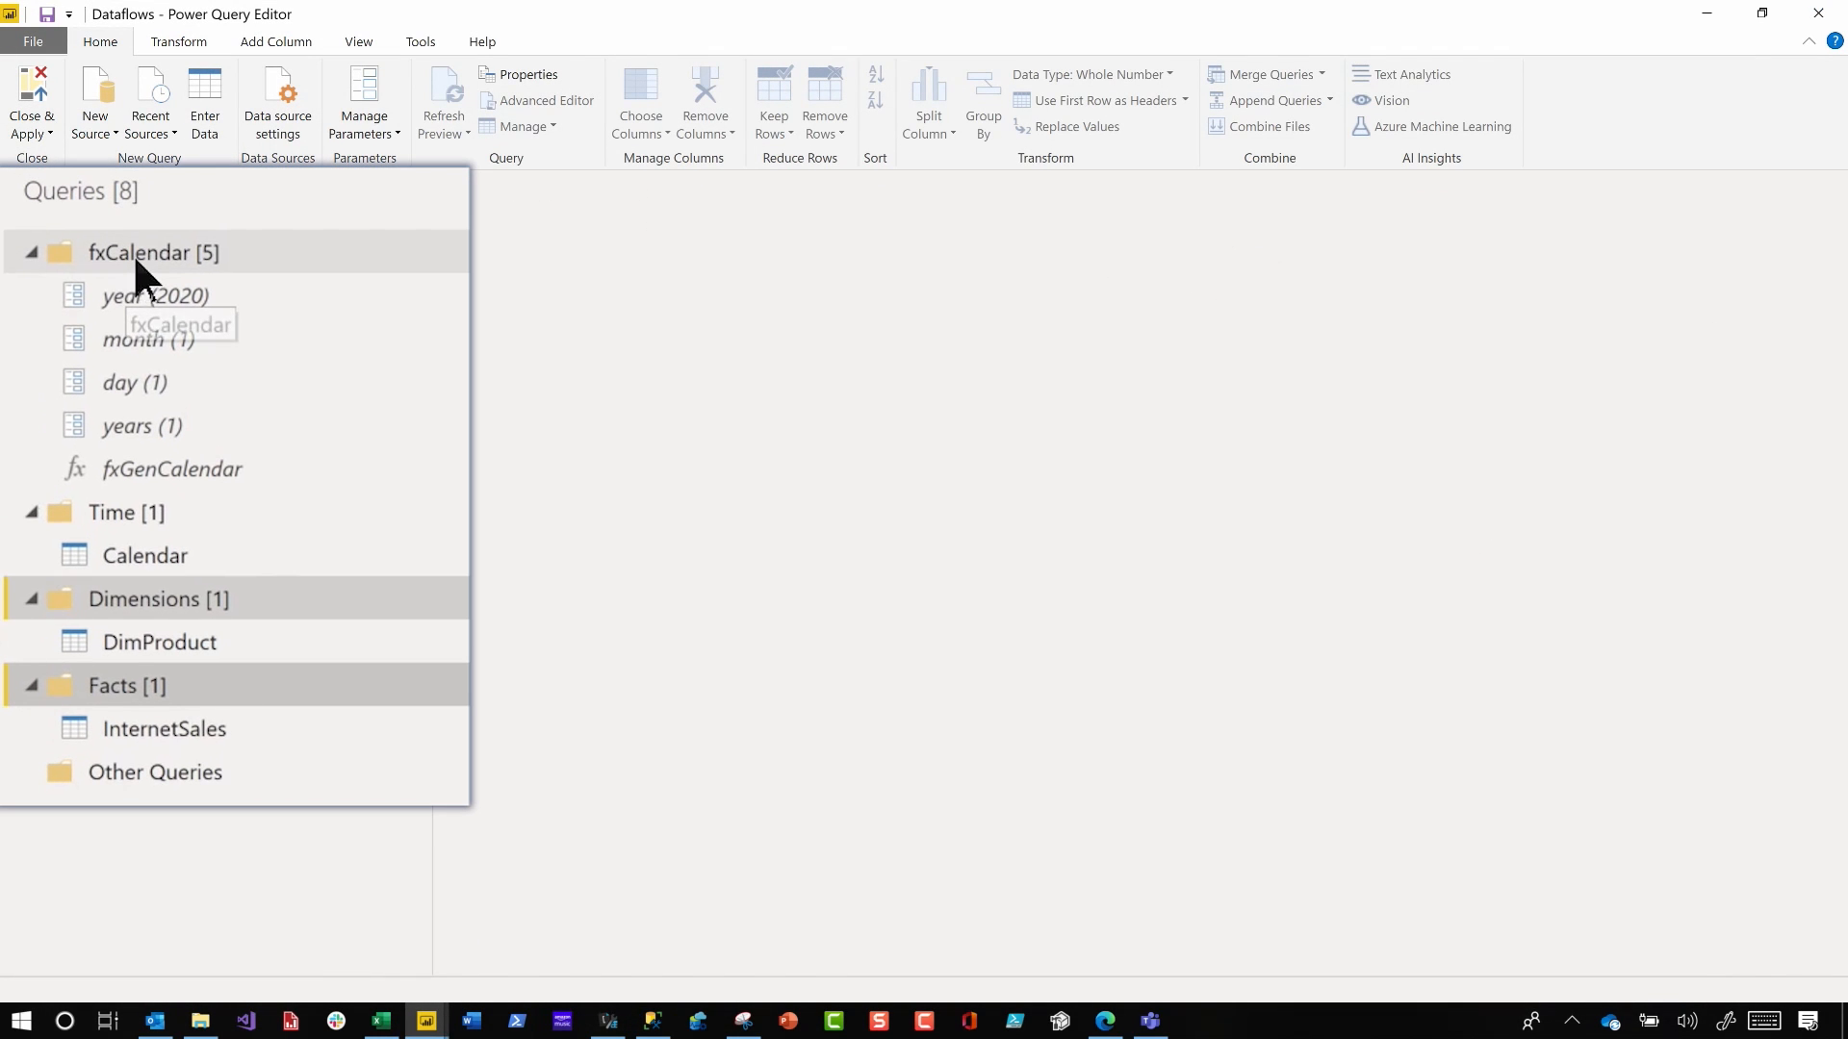
Review the fxGenCalendar function and the Calendar table's 365-date output in the fxCalendar group
{"action": "left_click", "coordinate": [173, 468]}
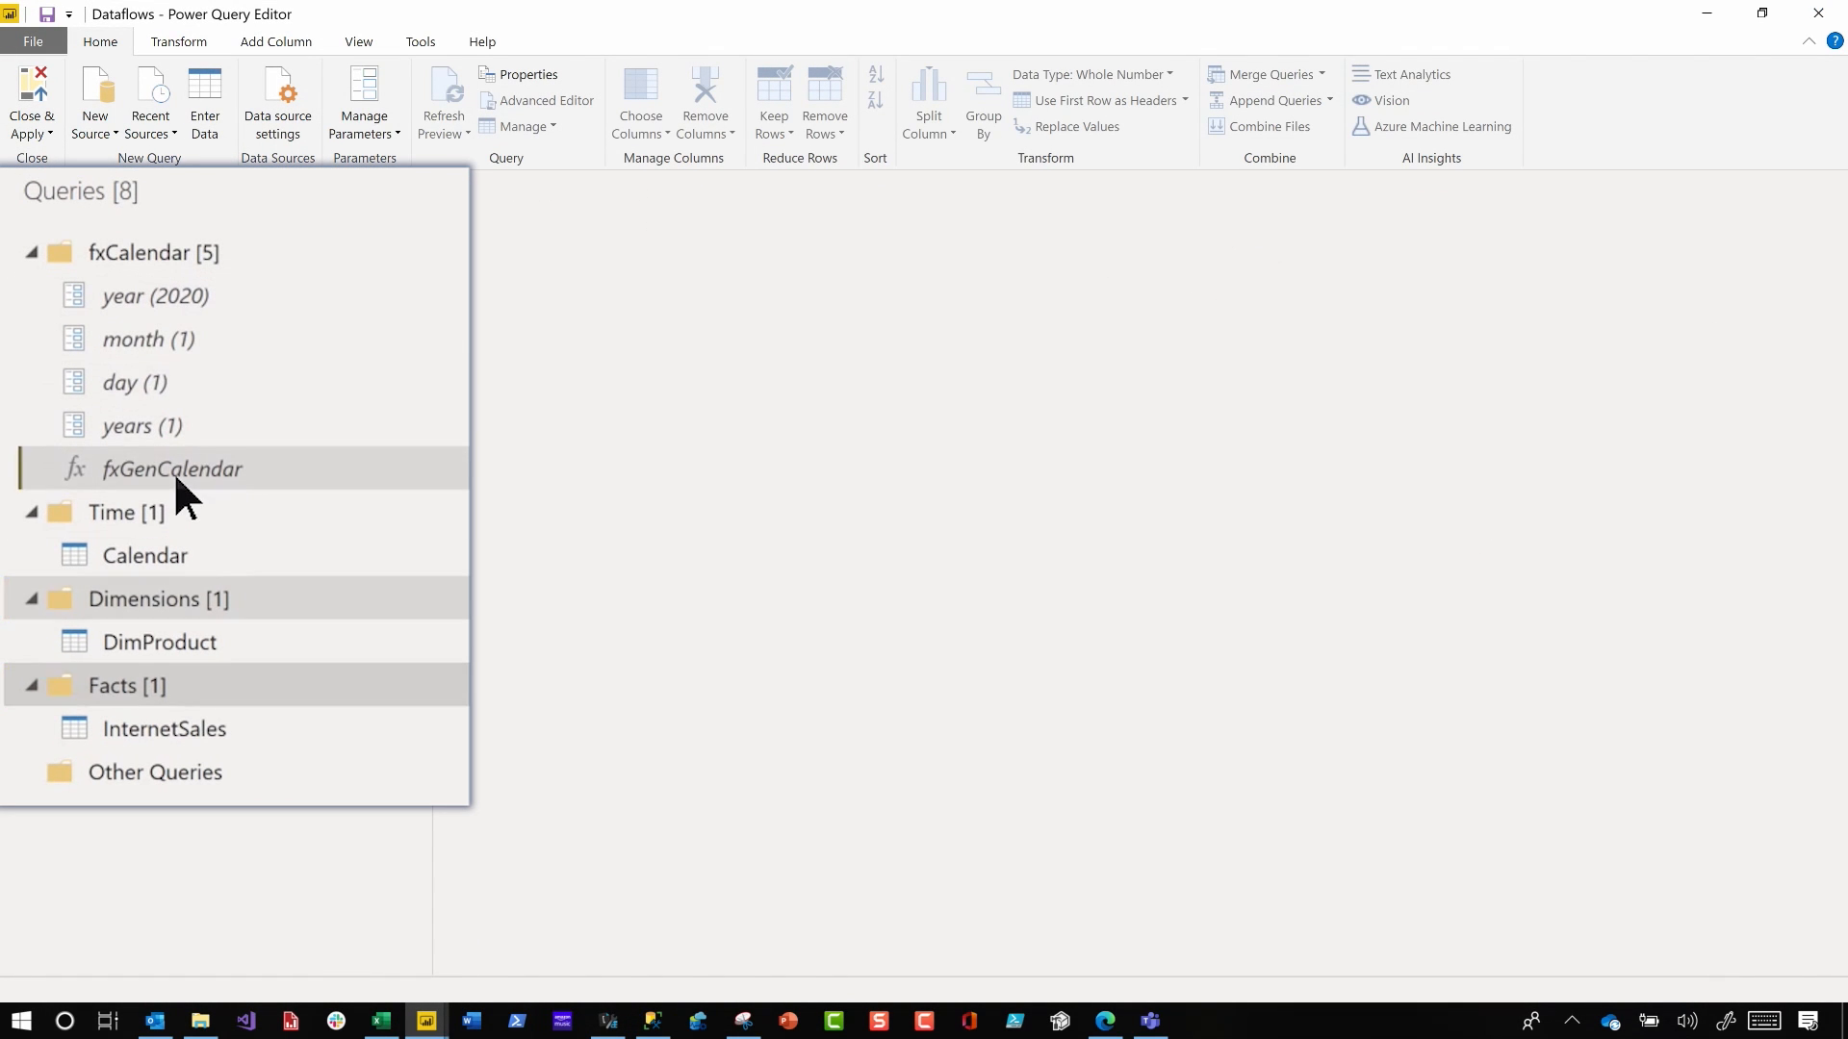
{"action": "left_click", "coordinate": [172, 468]}
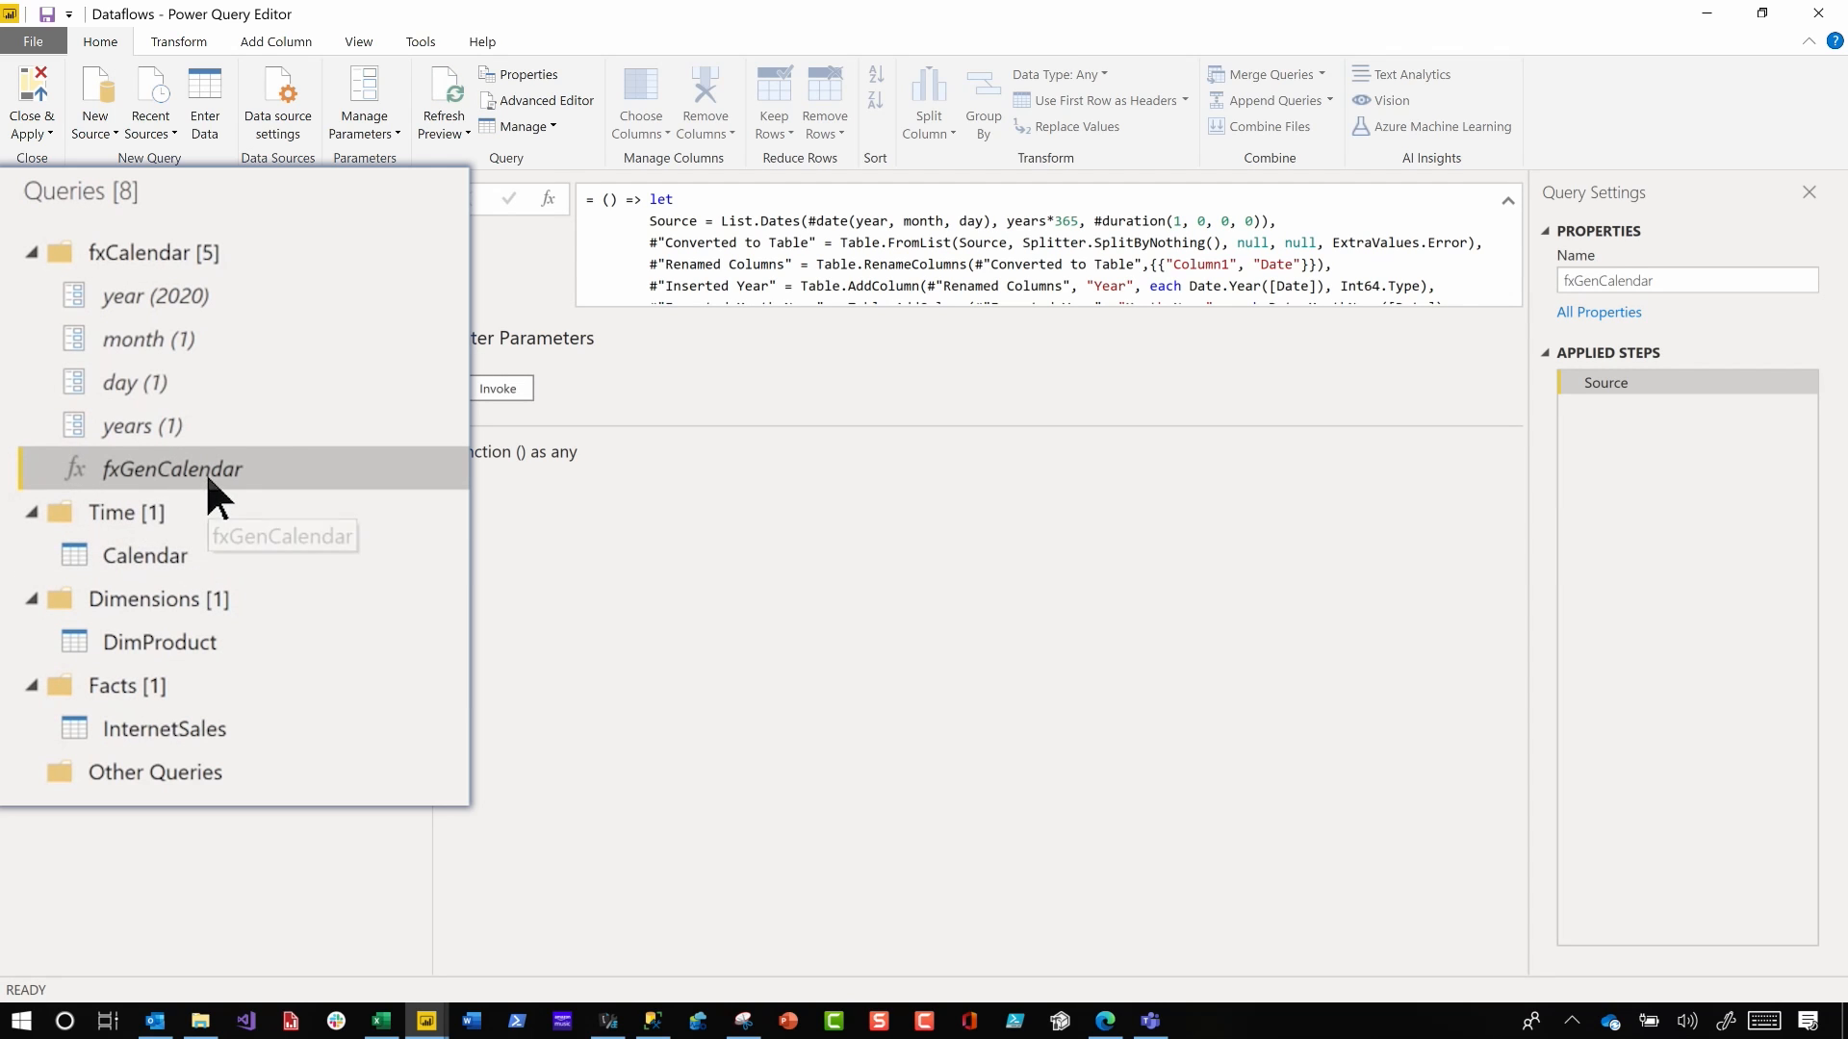
{"action": "left_click", "coordinate": [147, 554]}
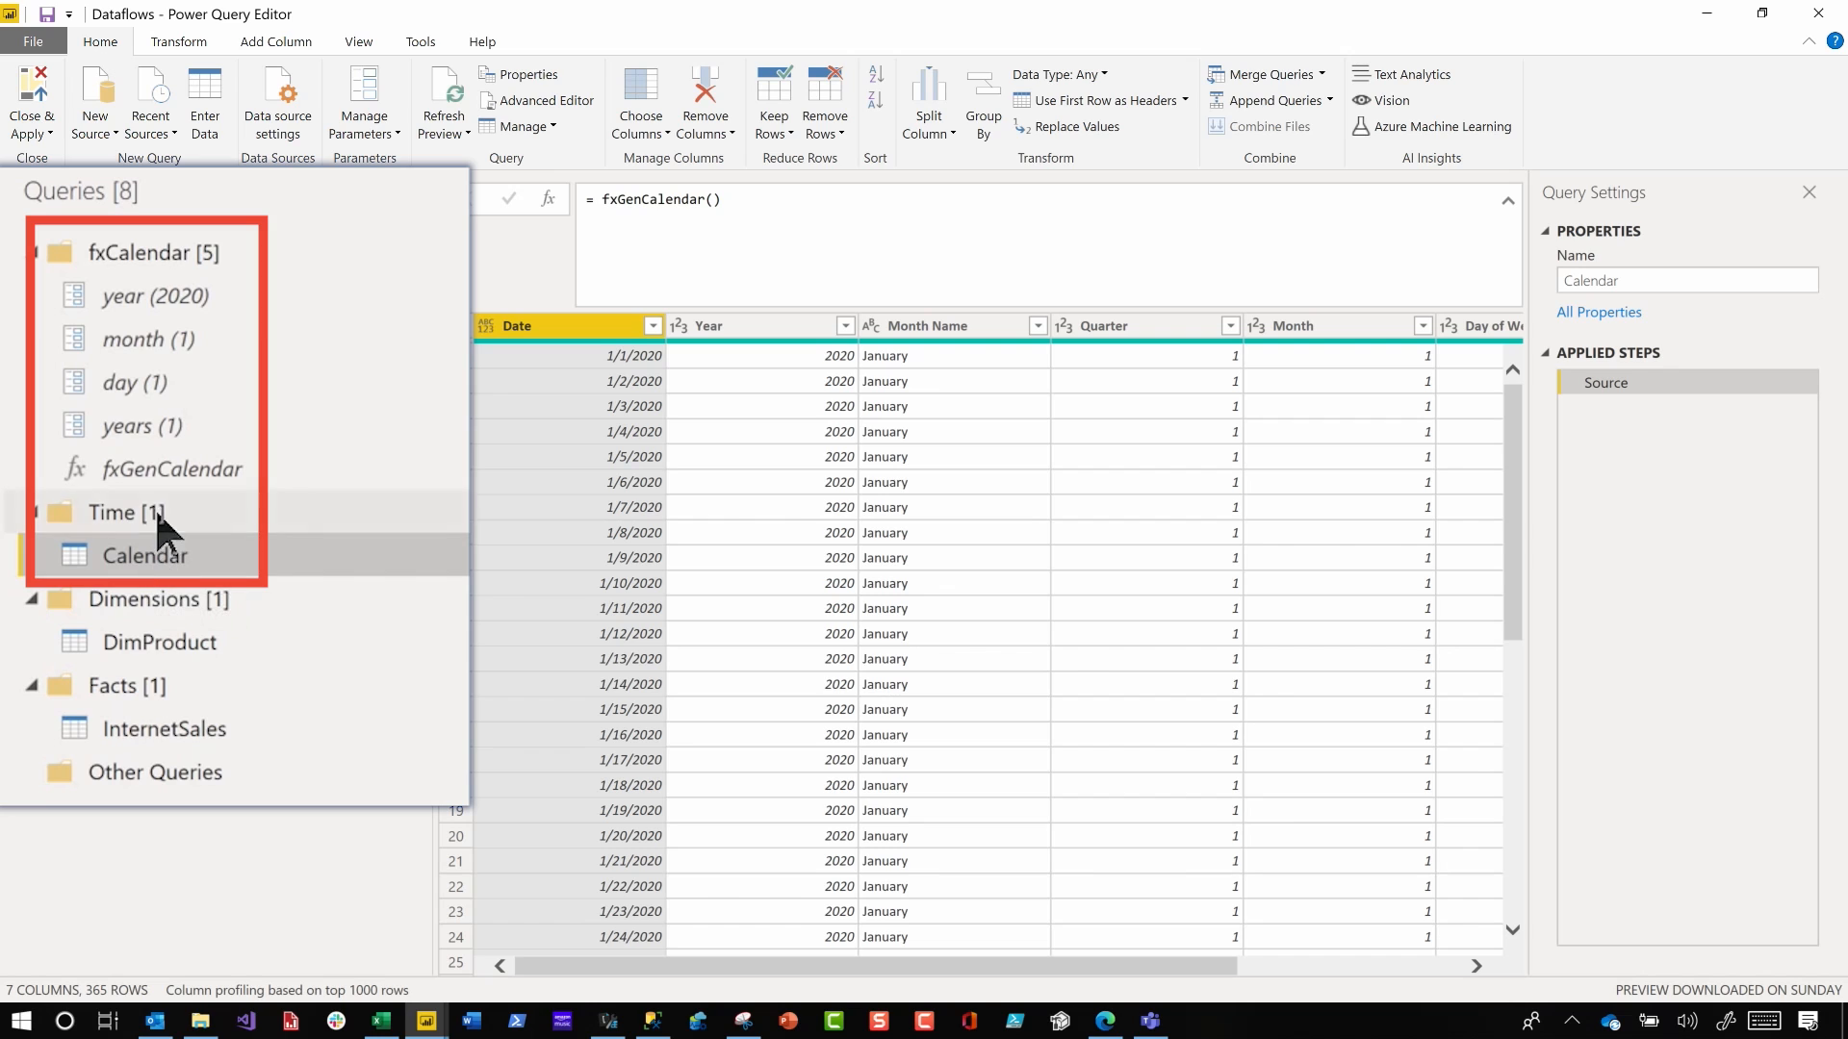
{"action": "mouse_move", "coordinate": [178, 346]}
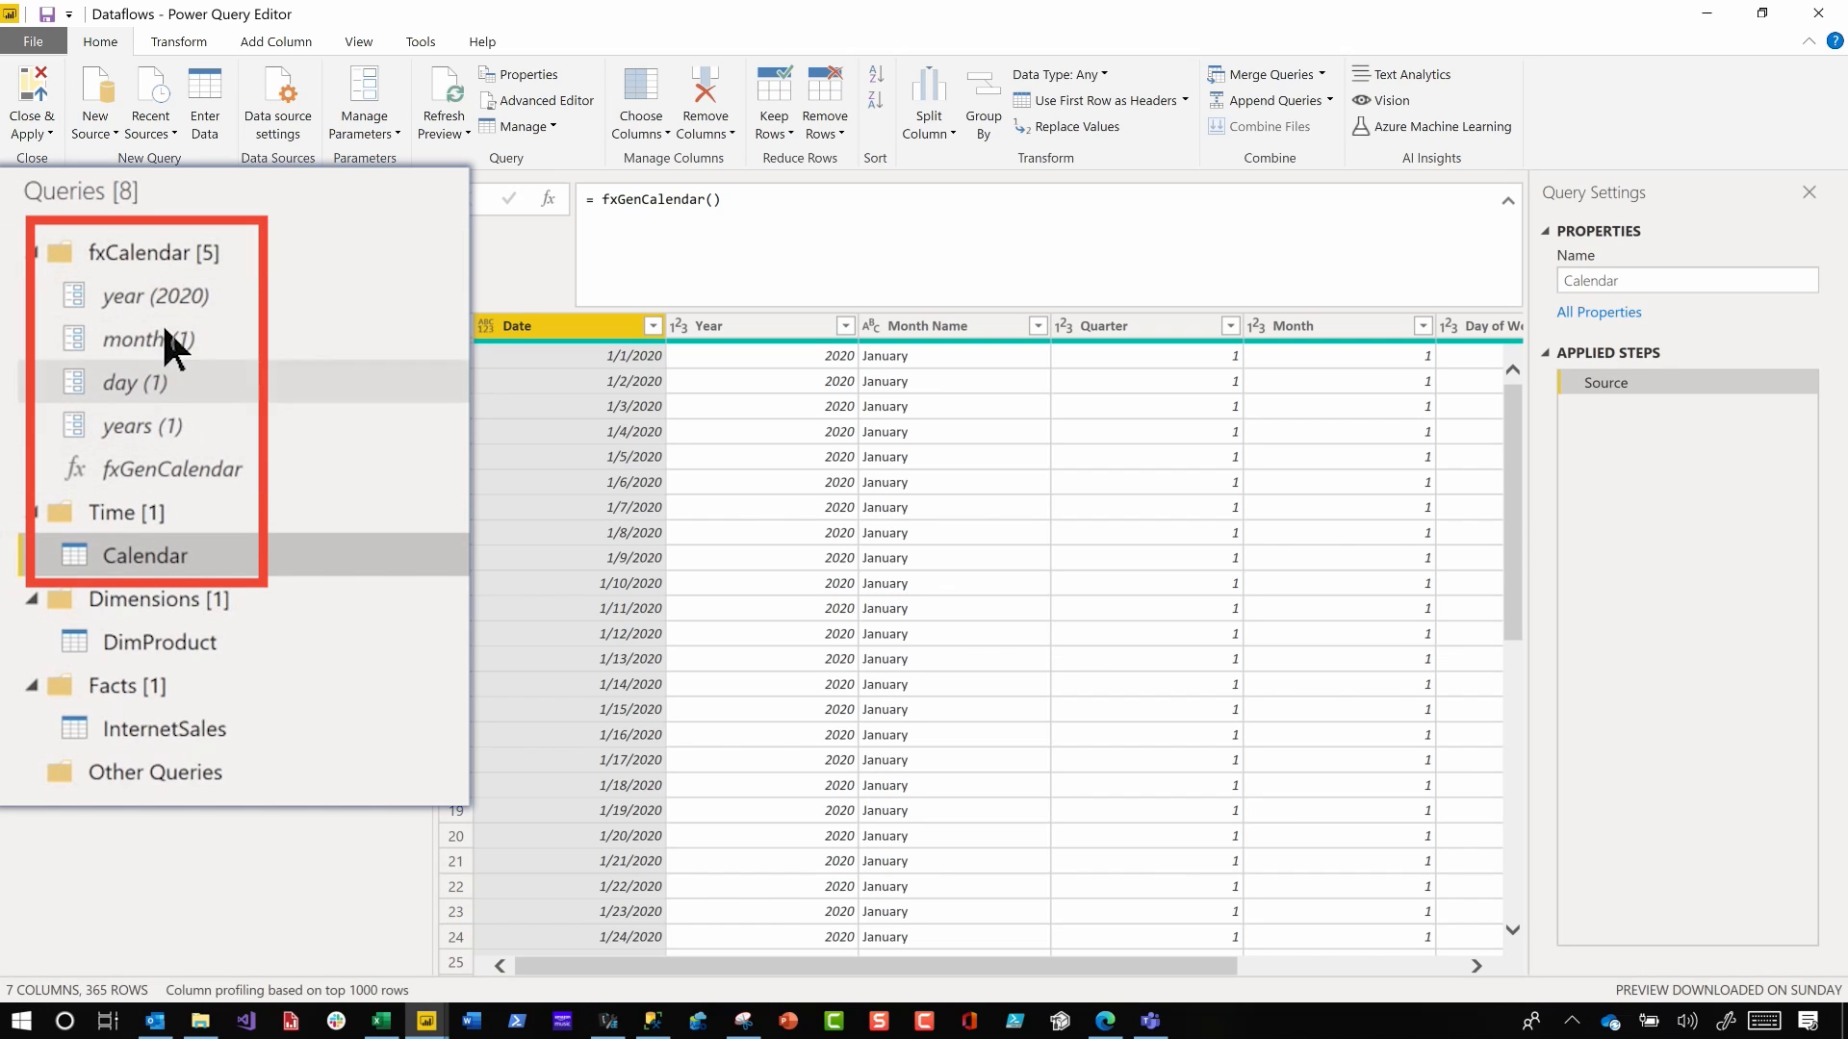
{"action": "mouse_move", "coordinate": [189, 485]}
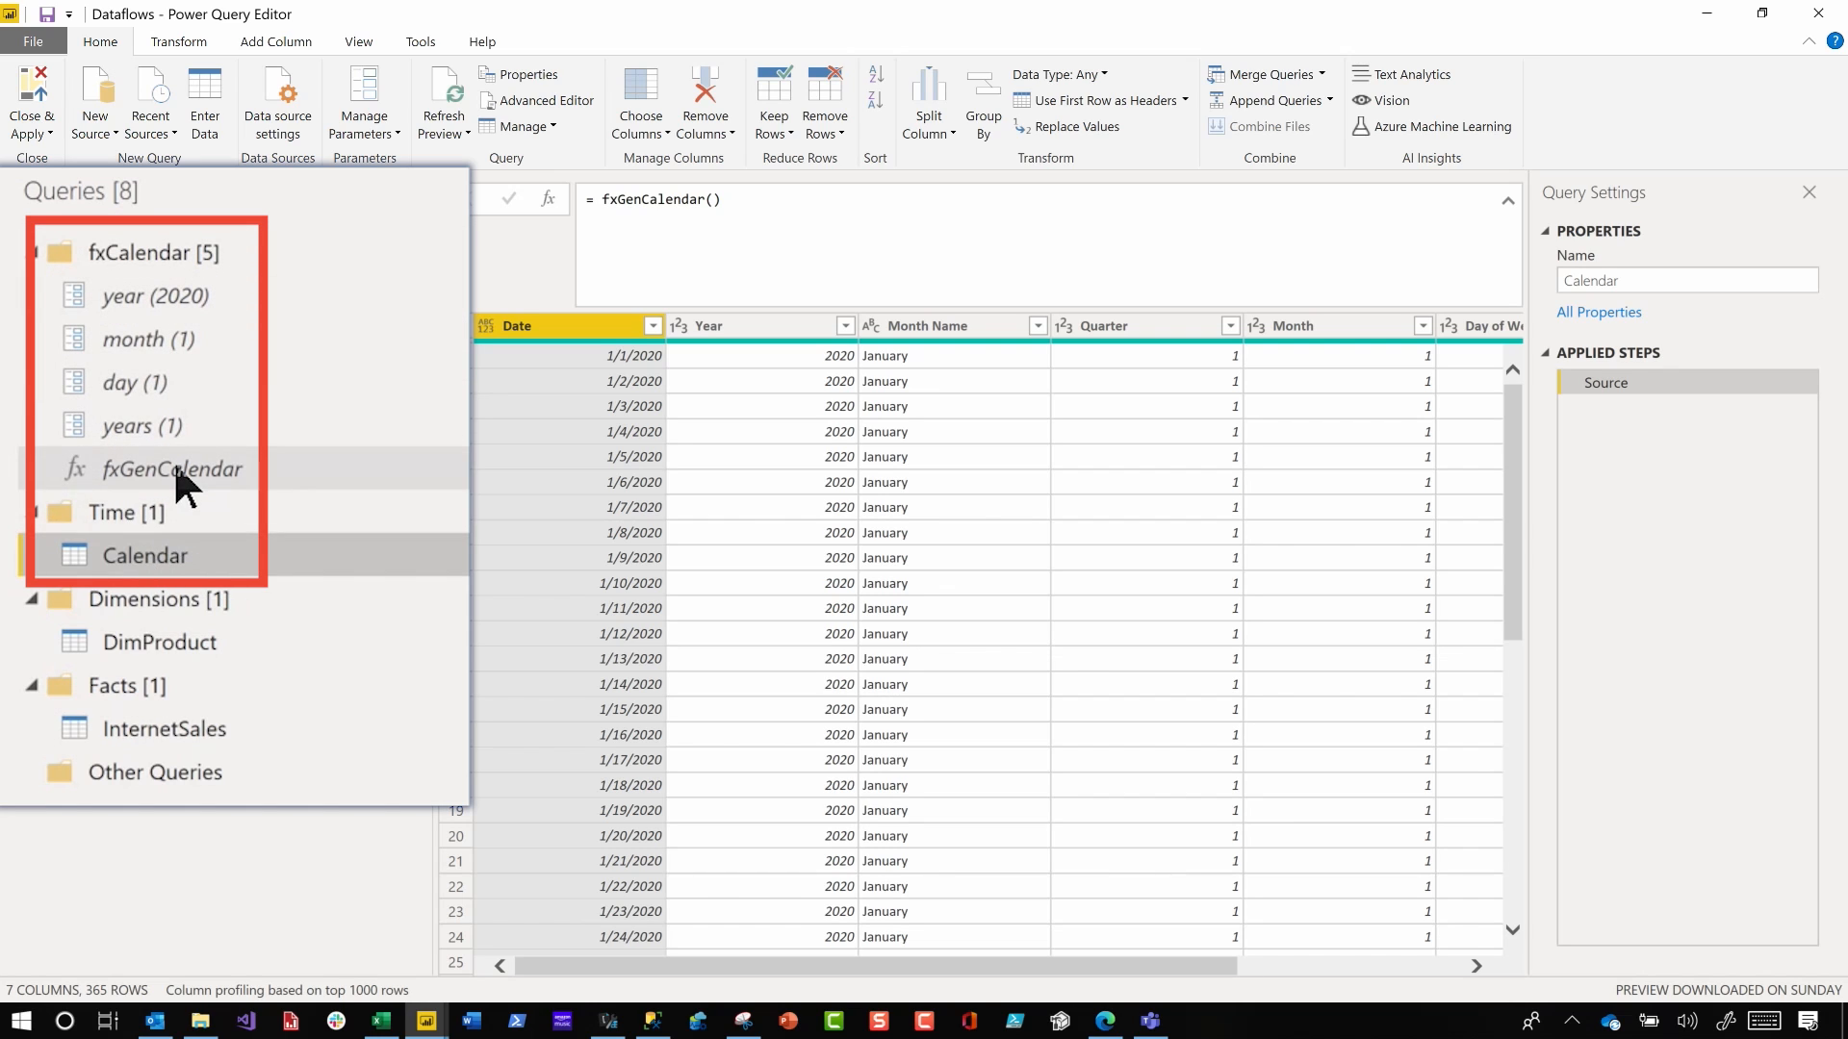
{"action": "left_click", "coordinate": [171, 468]}
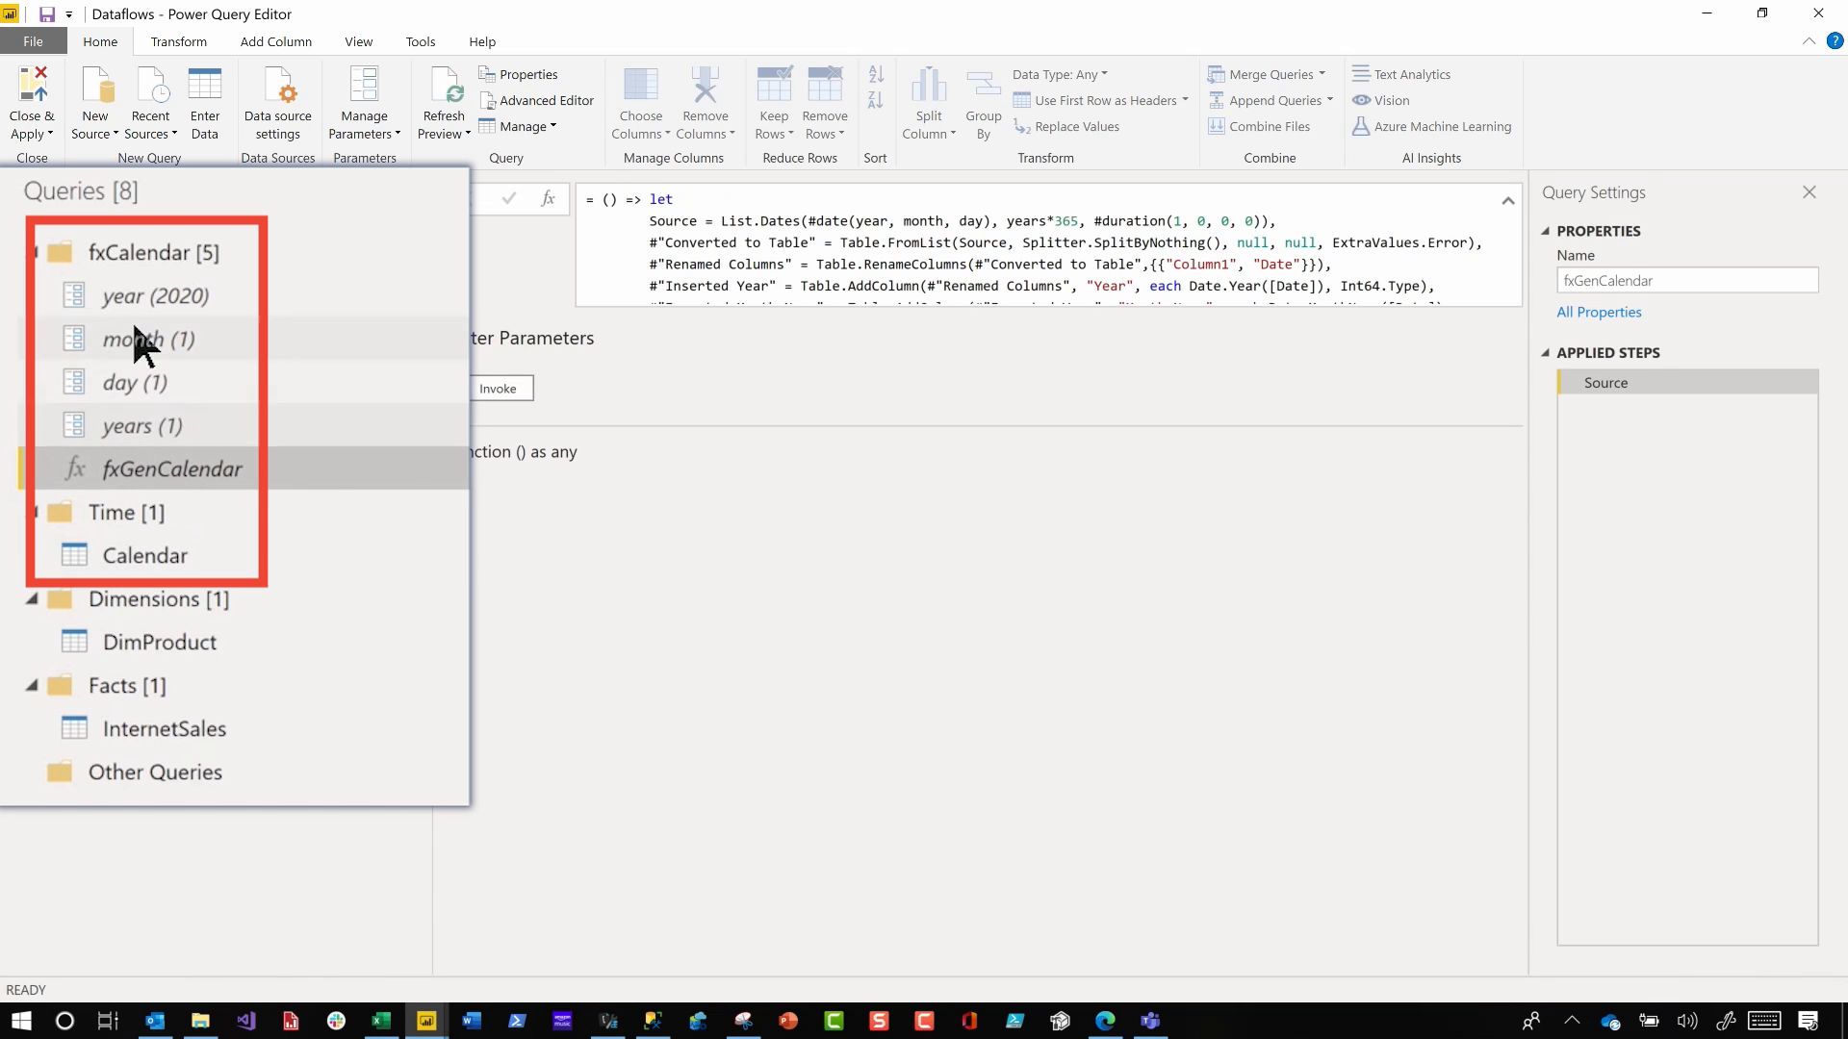
{"action": "mouse_move", "coordinate": [228, 604]}
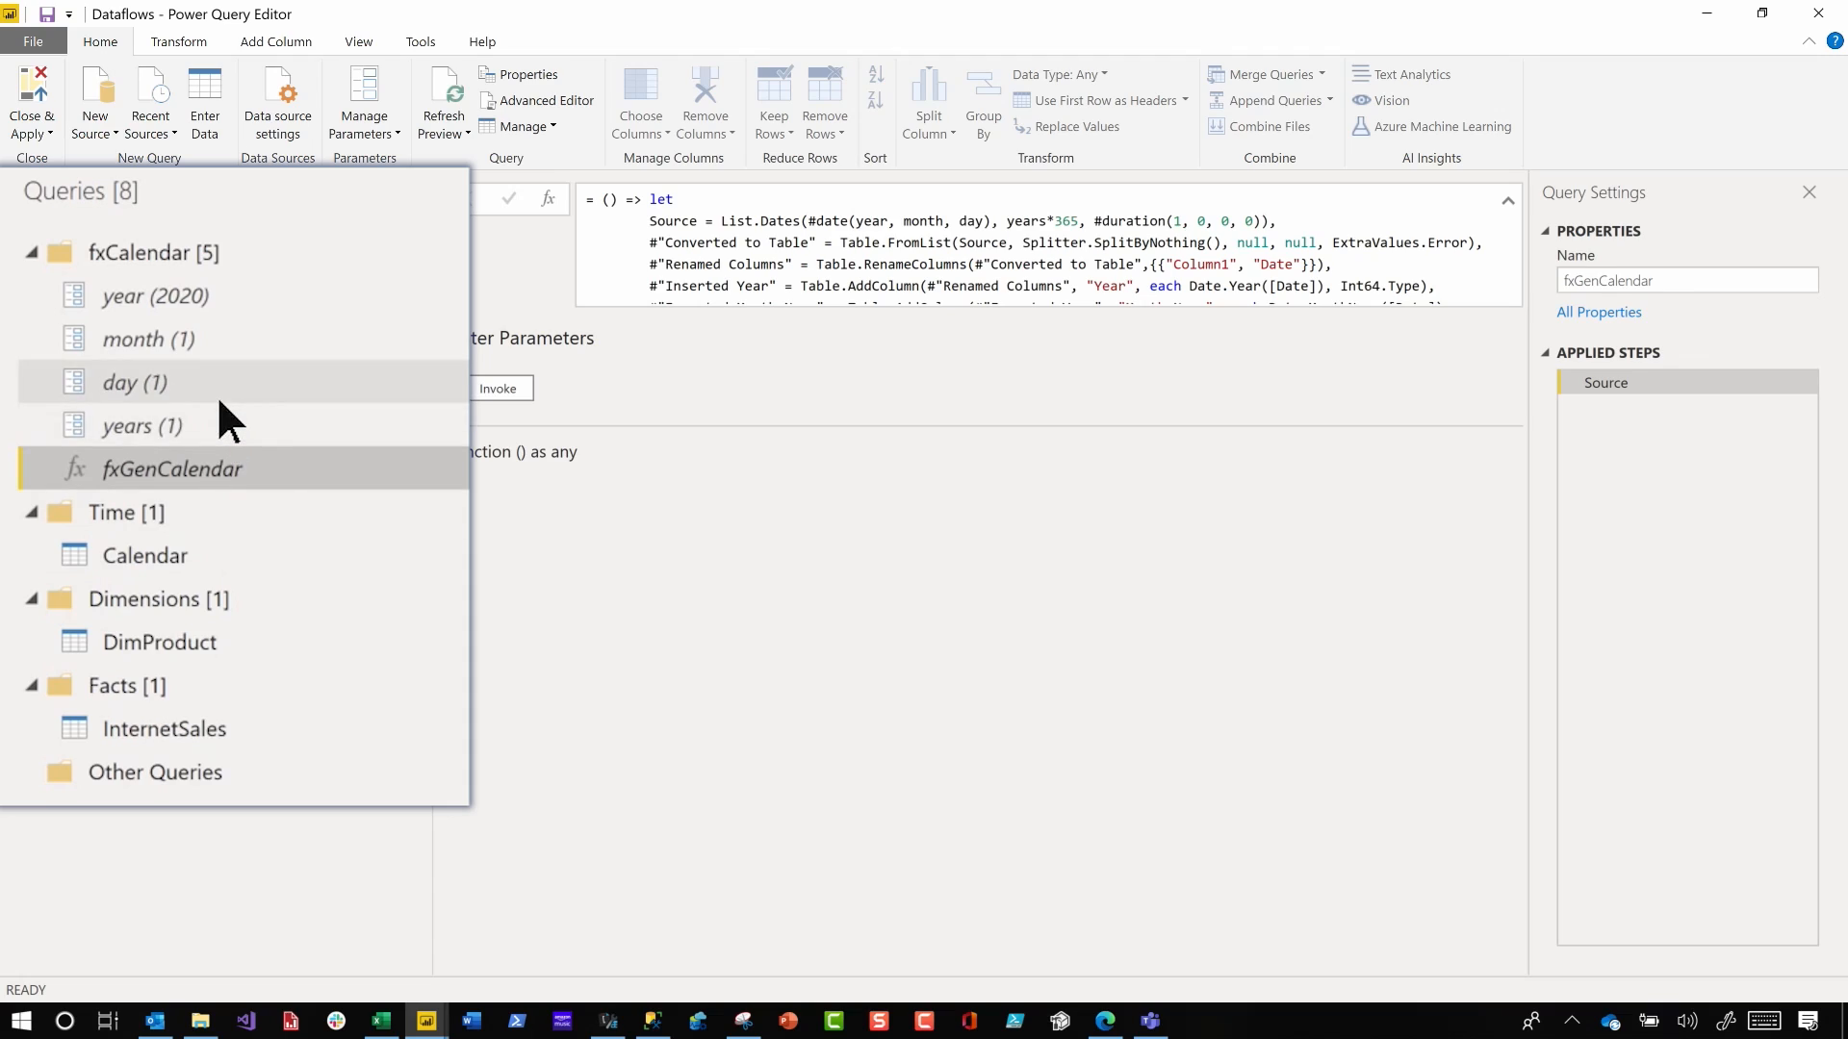
Copy the fxCalendar and Time query groups from the Queries pane context menu
{"action": "right_click", "coordinate": [123, 512]}
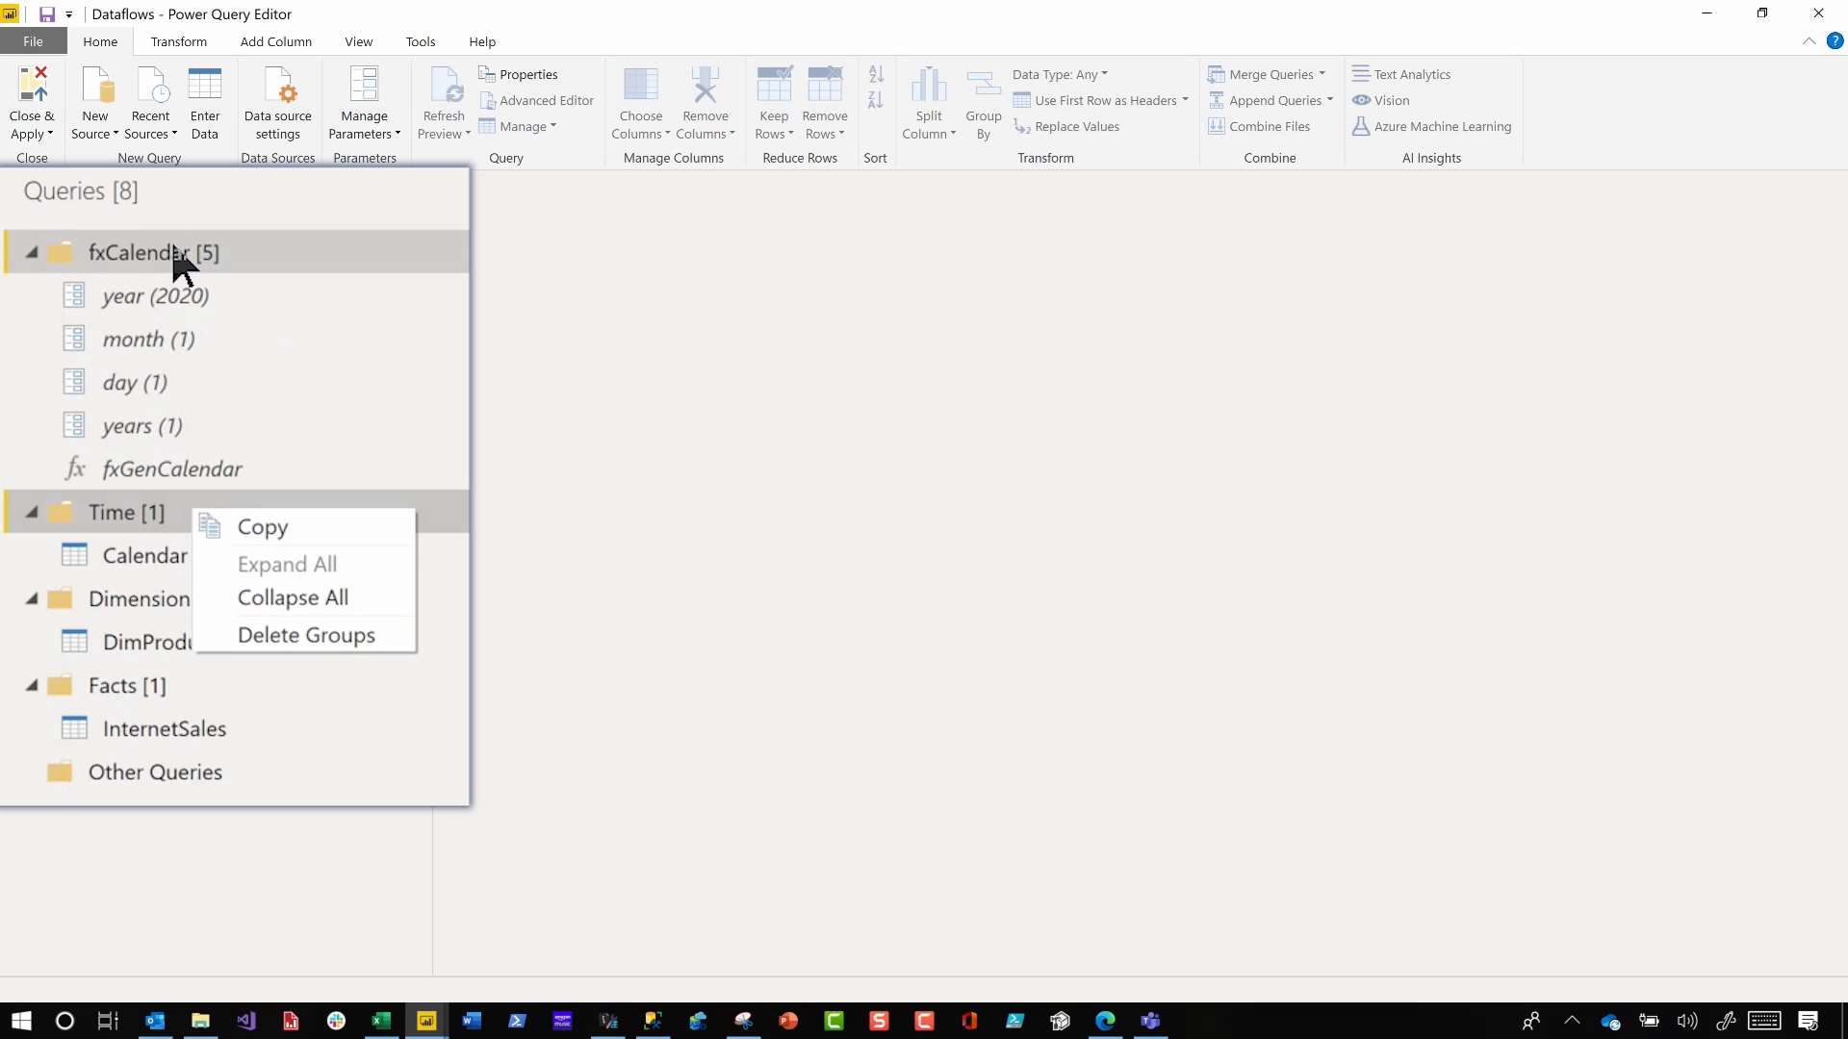
{"action": "left_click", "coordinate": [144, 554]}
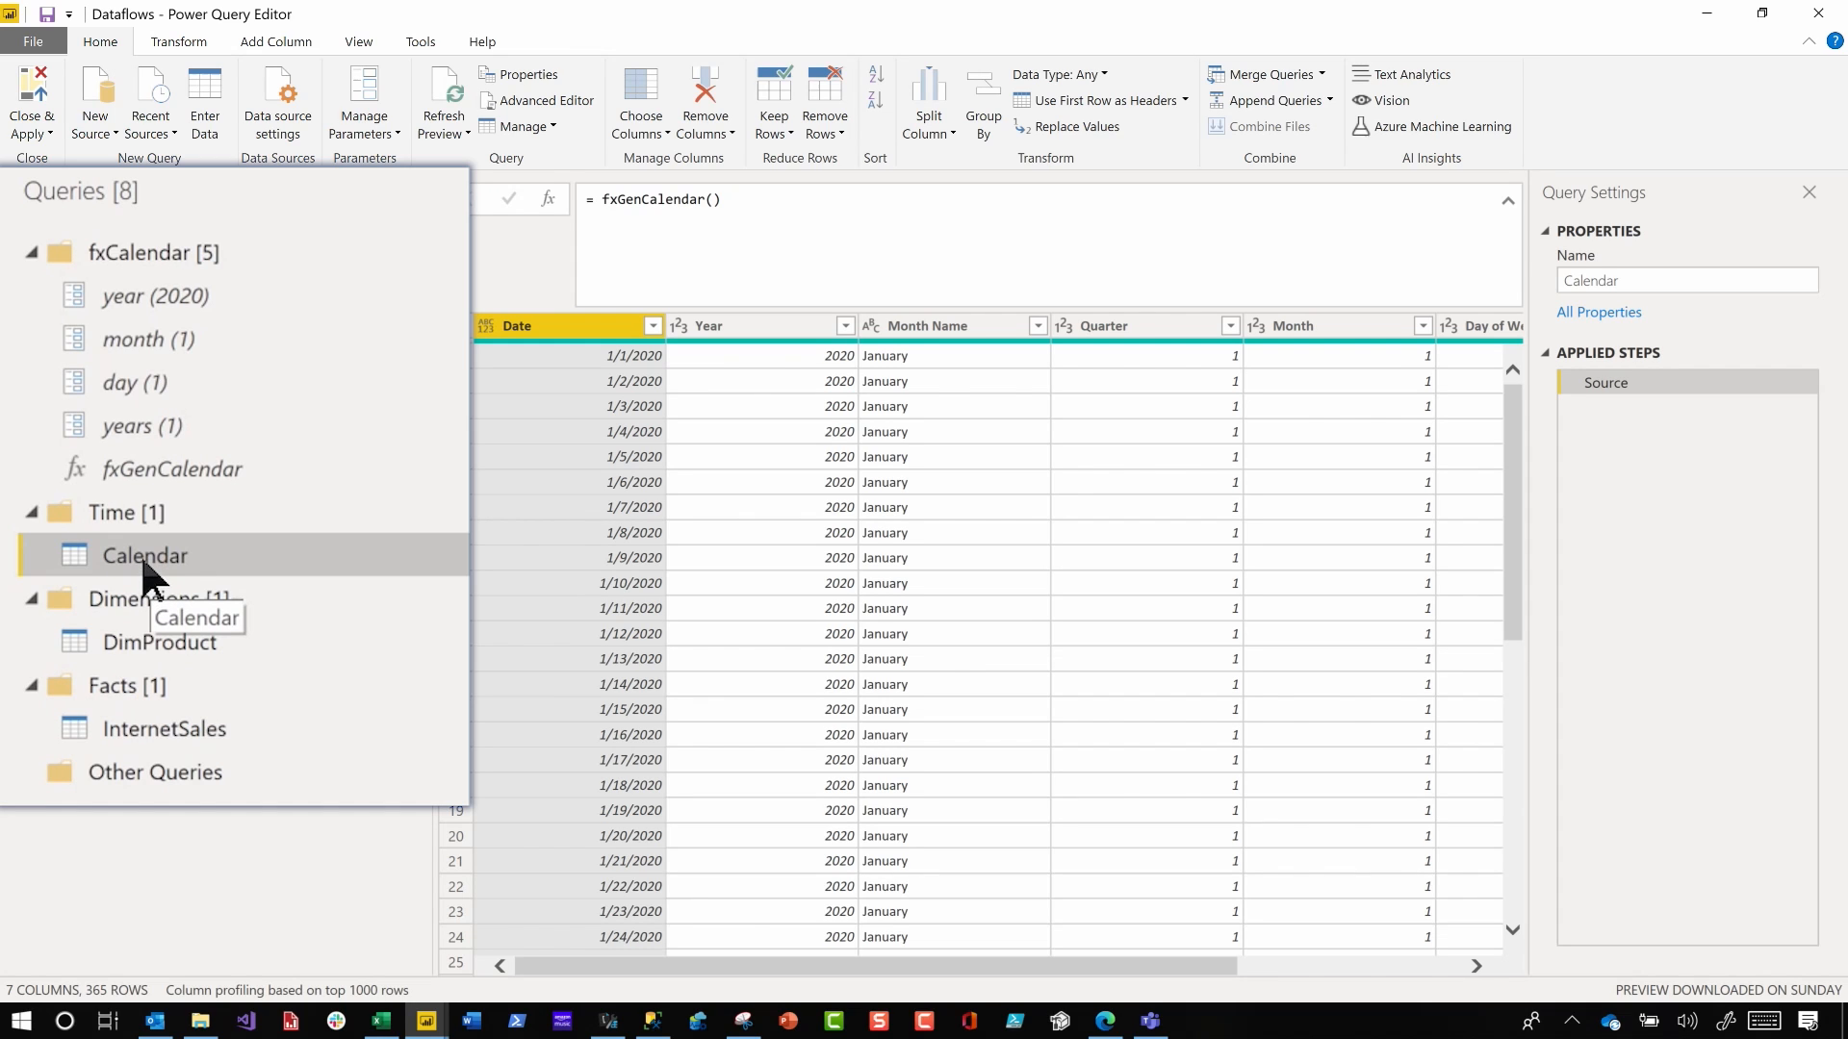
{"action": "mouse_move", "coordinate": [183, 574]}
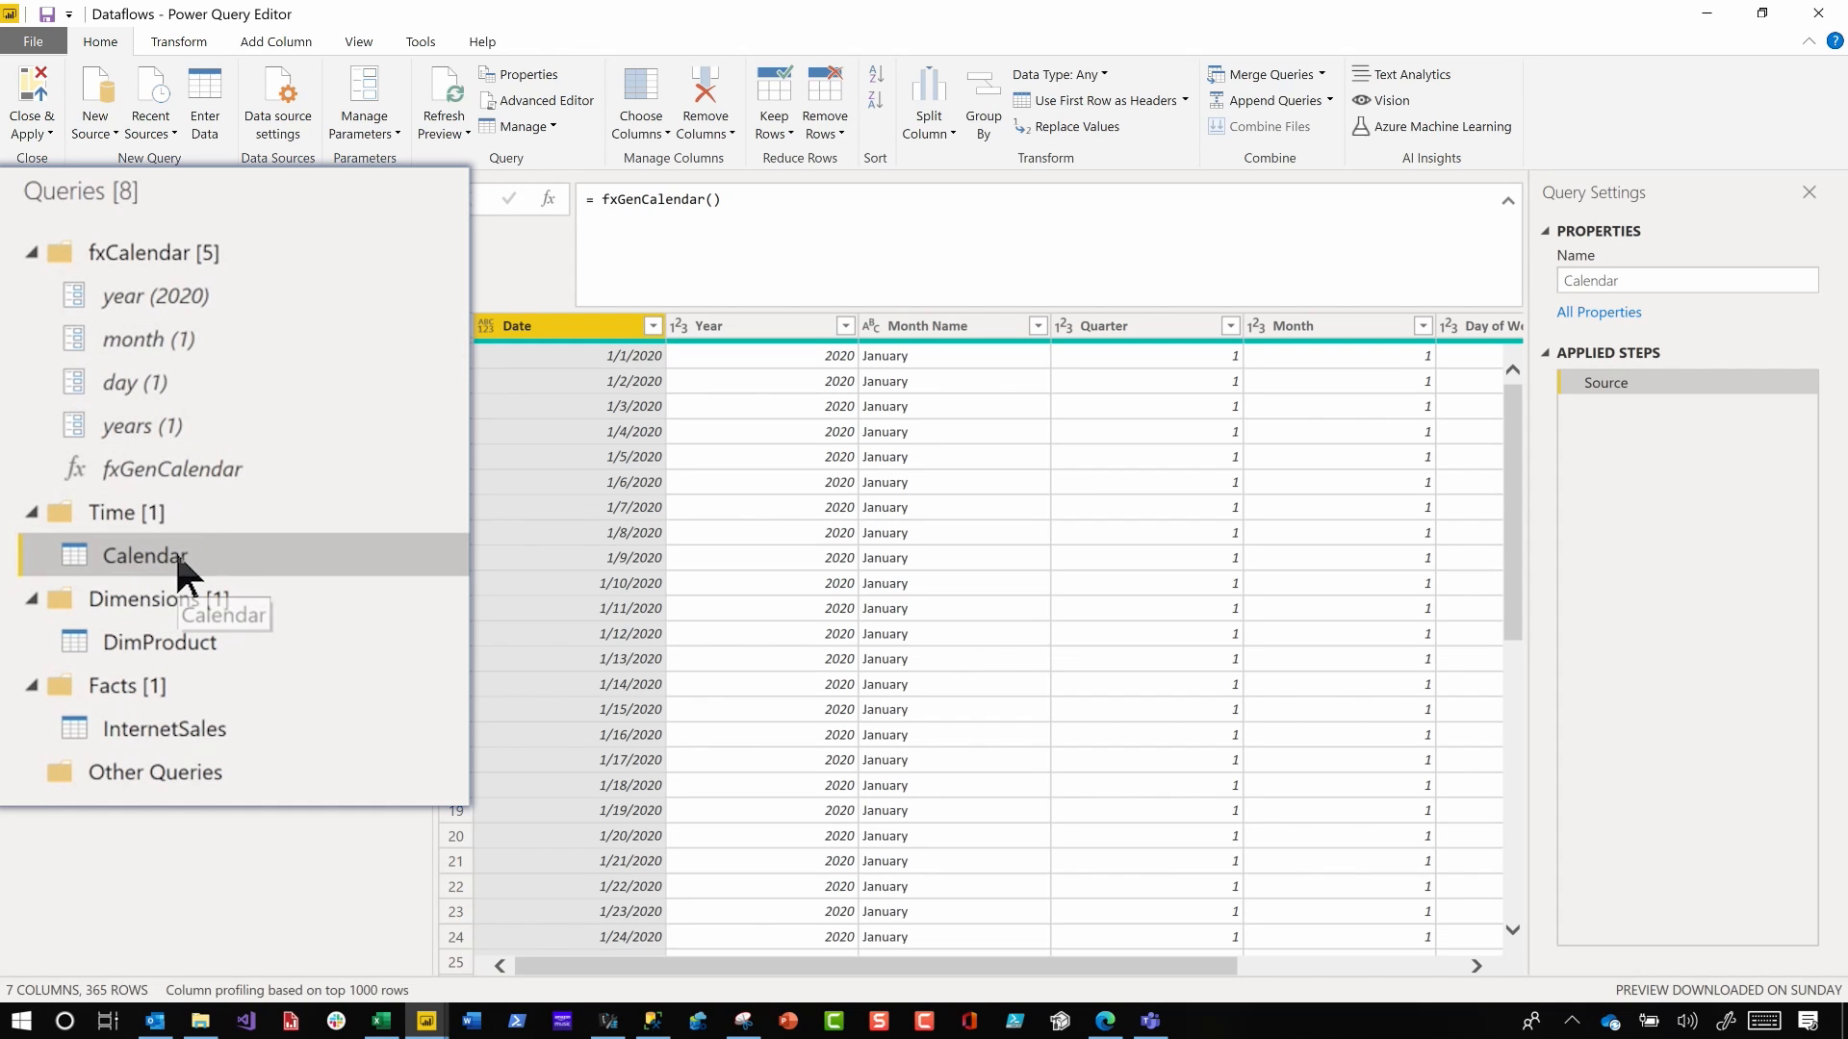
{"action": "mouse_move", "coordinate": [193, 458]}
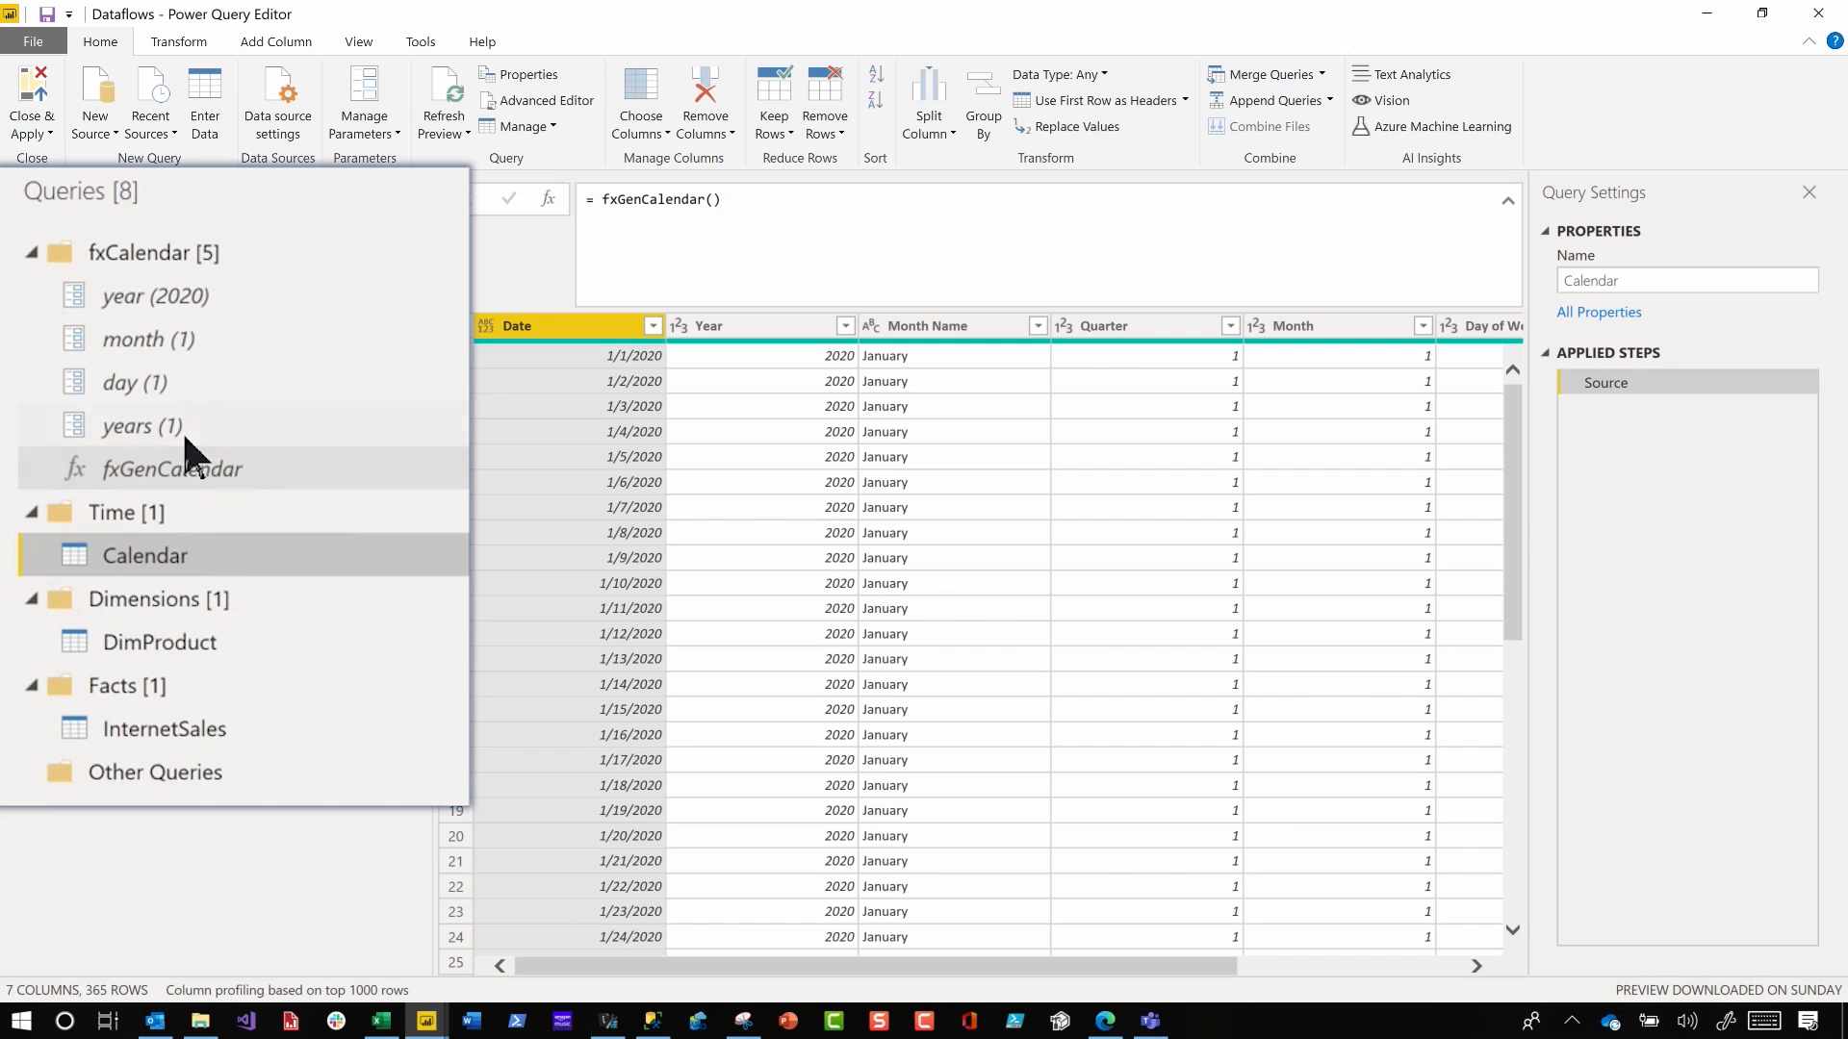
{"action": "mouse_move", "coordinate": [161, 343]}
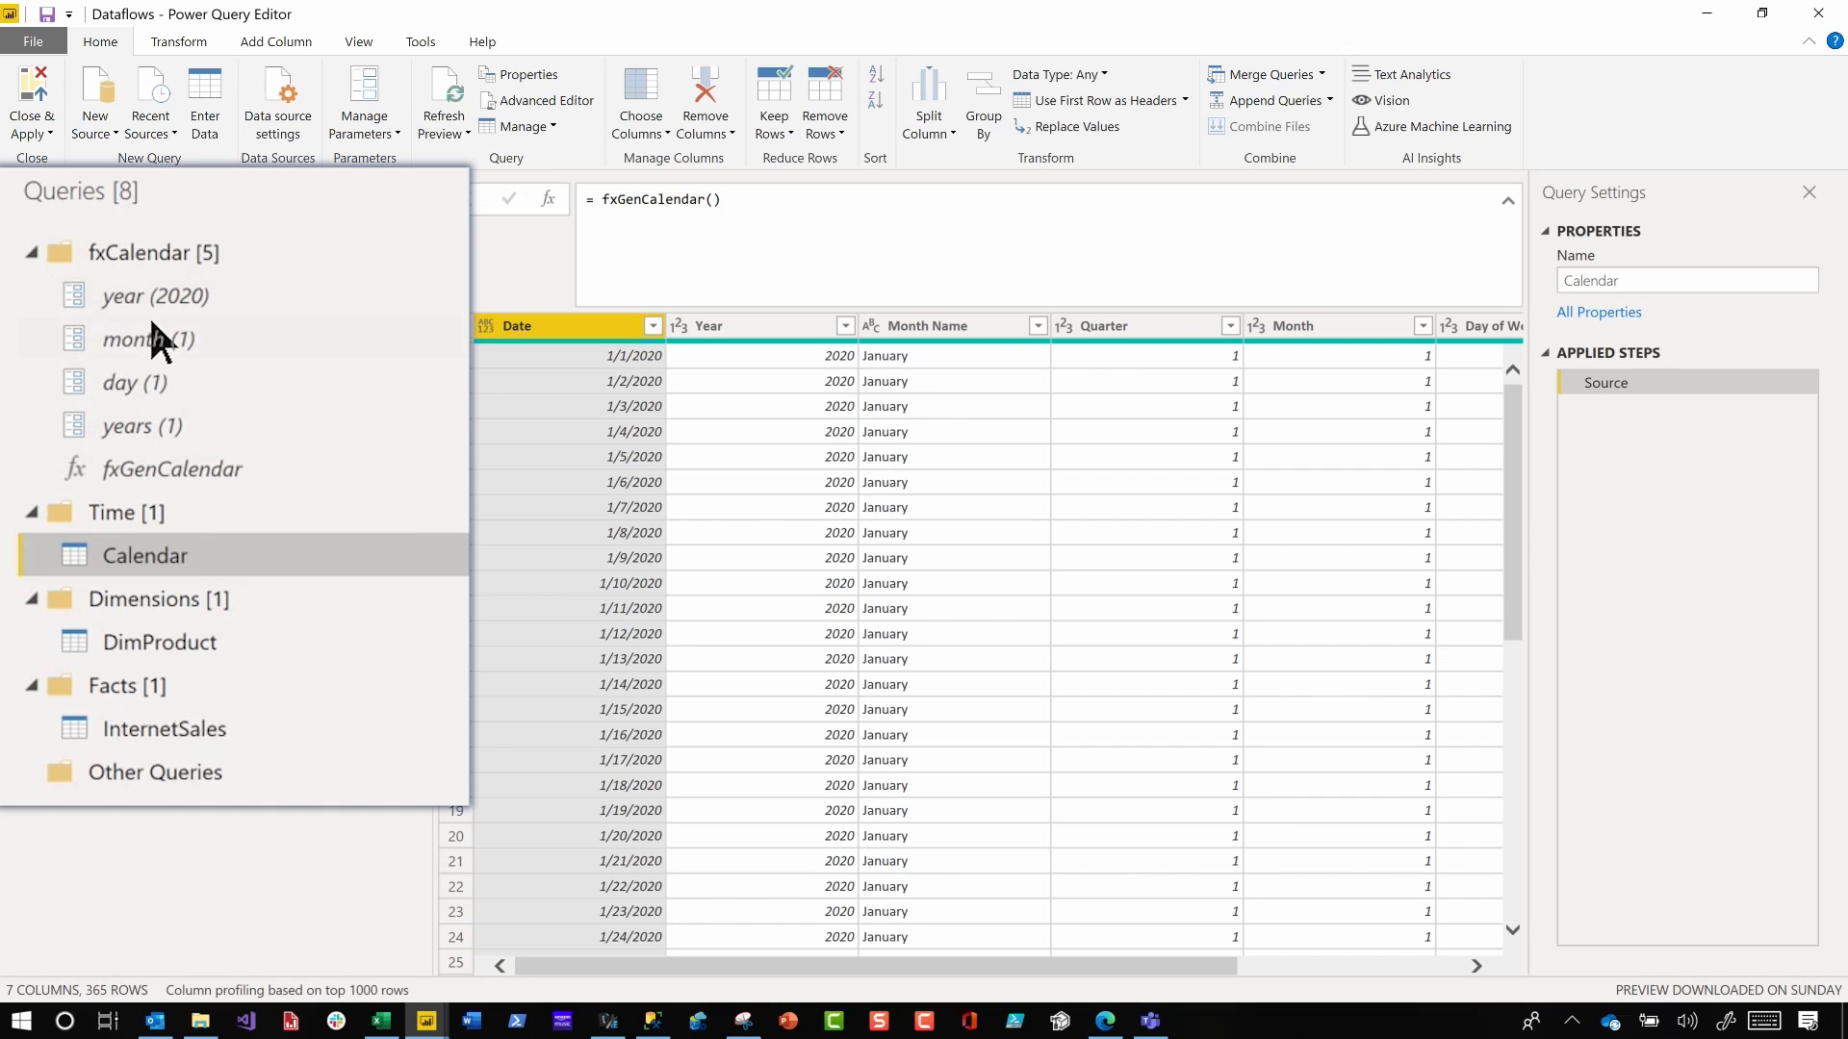
{"action": "right_click", "coordinate": [144, 554]}
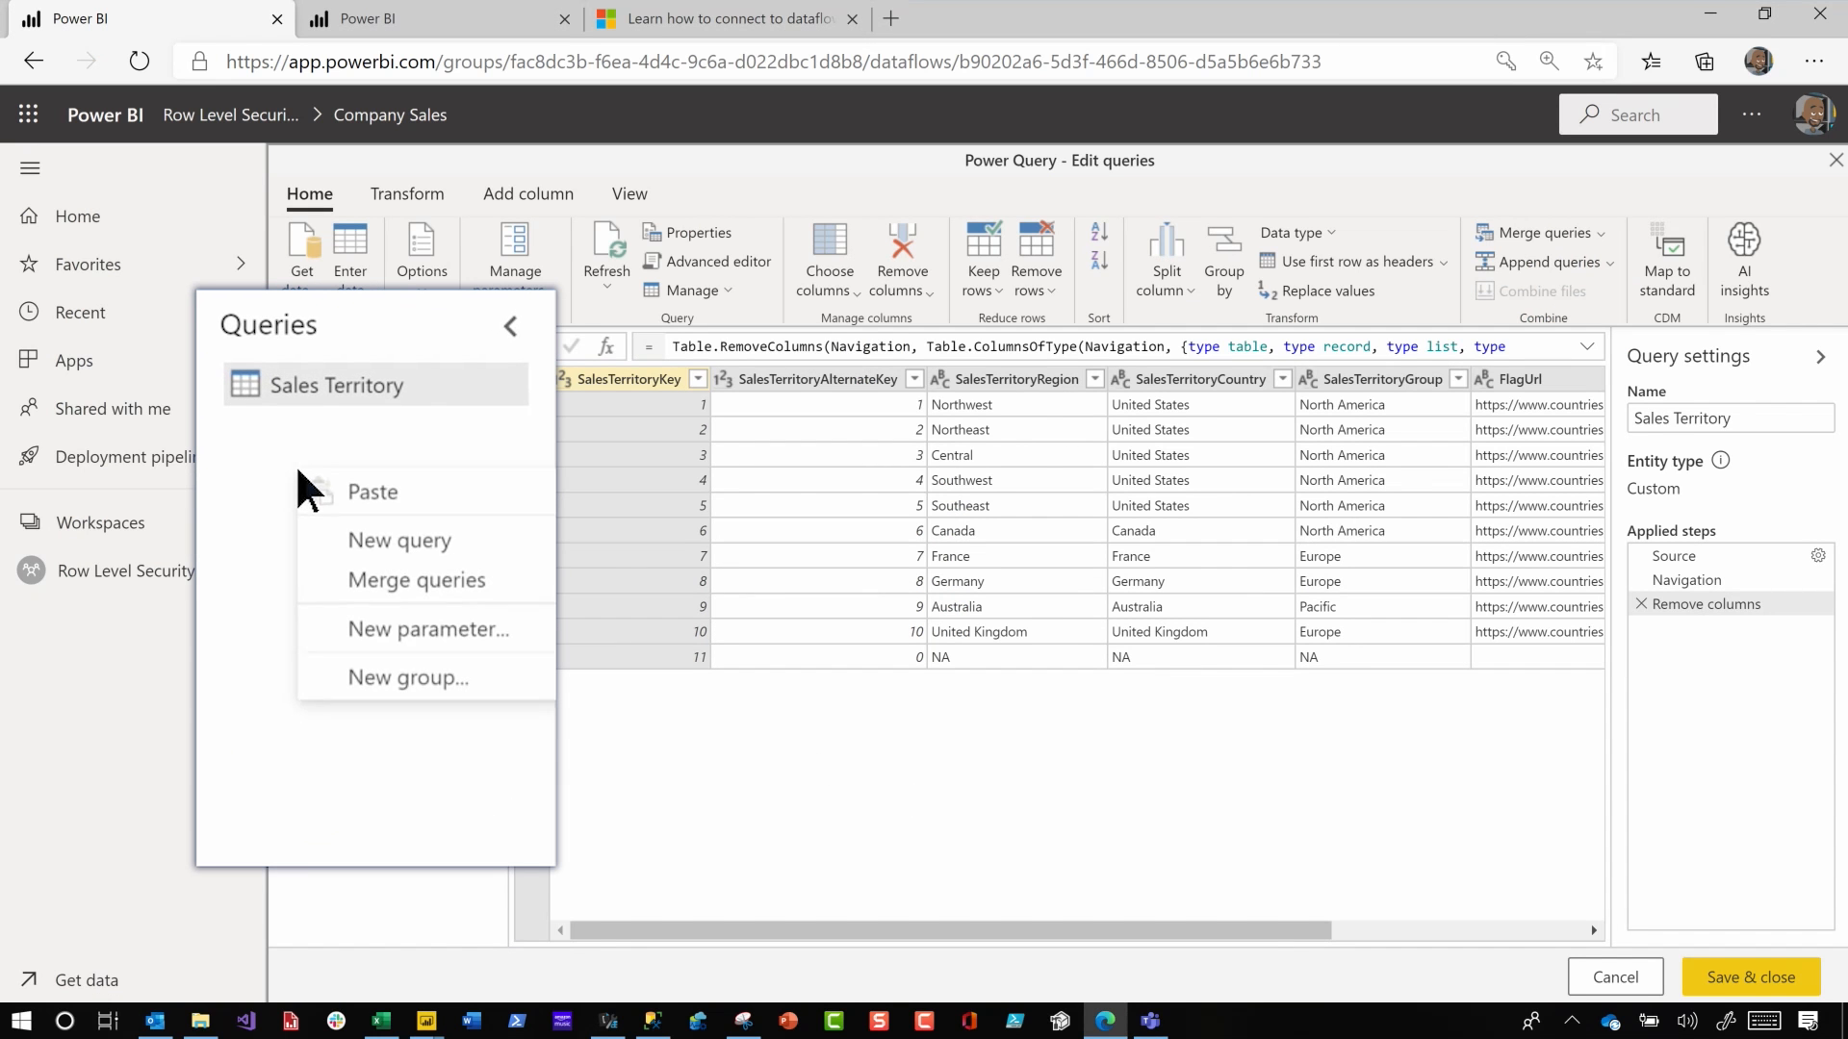
Paste the copied calendar queries into the dataflow, dismissing the paste instructions message
{"action": "left_click", "coordinate": [374, 492]}
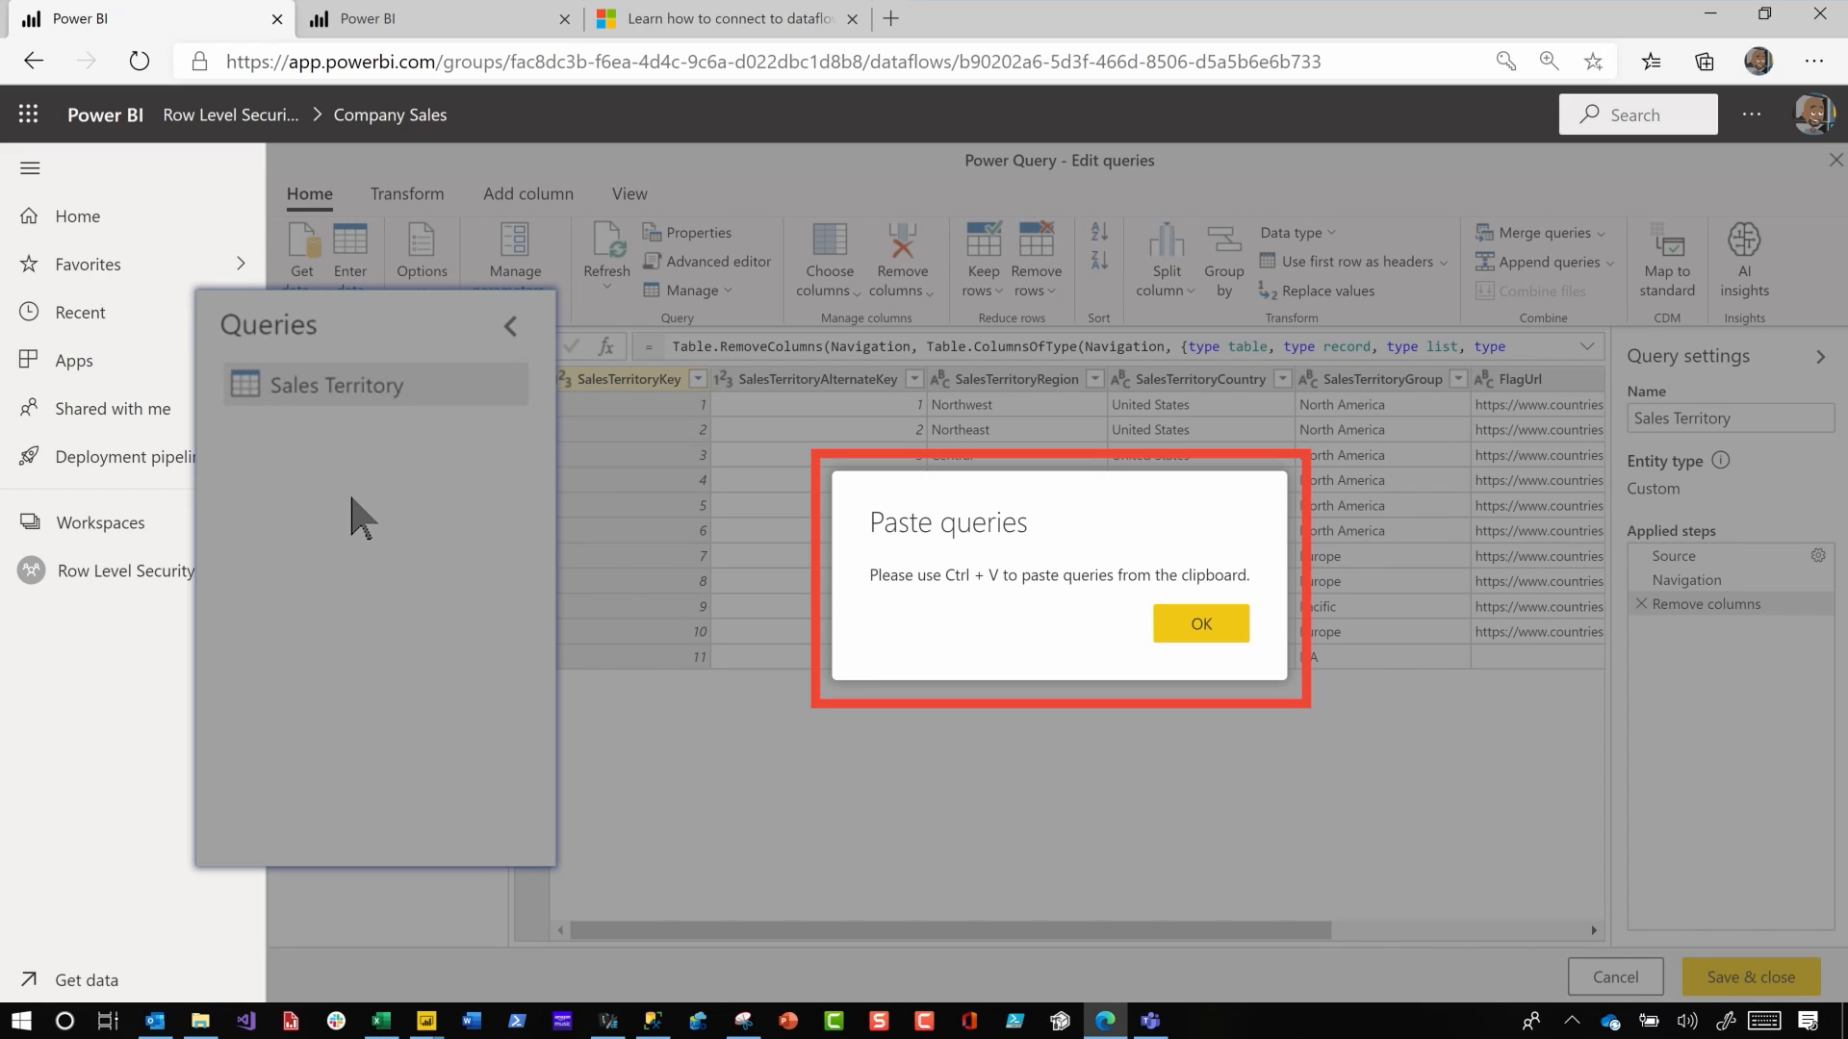
{"action": "mouse_move", "coordinate": [737, 701]}
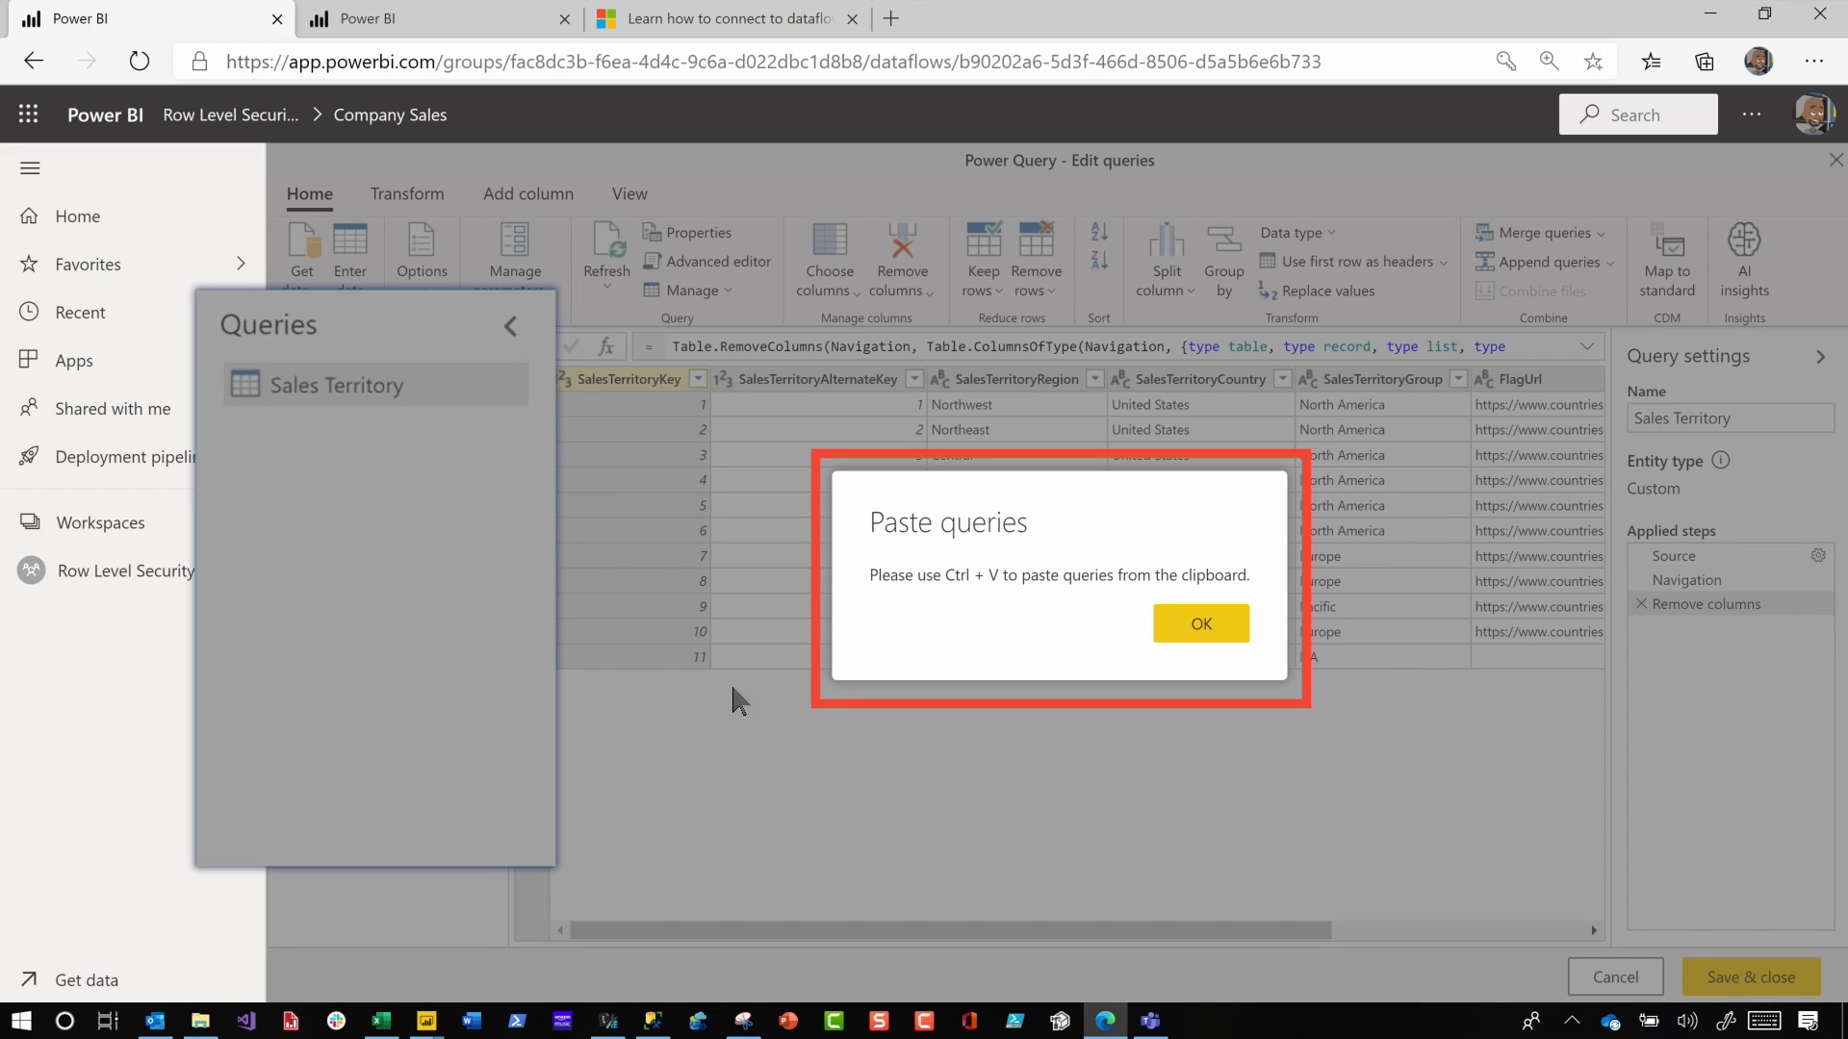
{"action": "left_click", "coordinate": [1201, 623]}
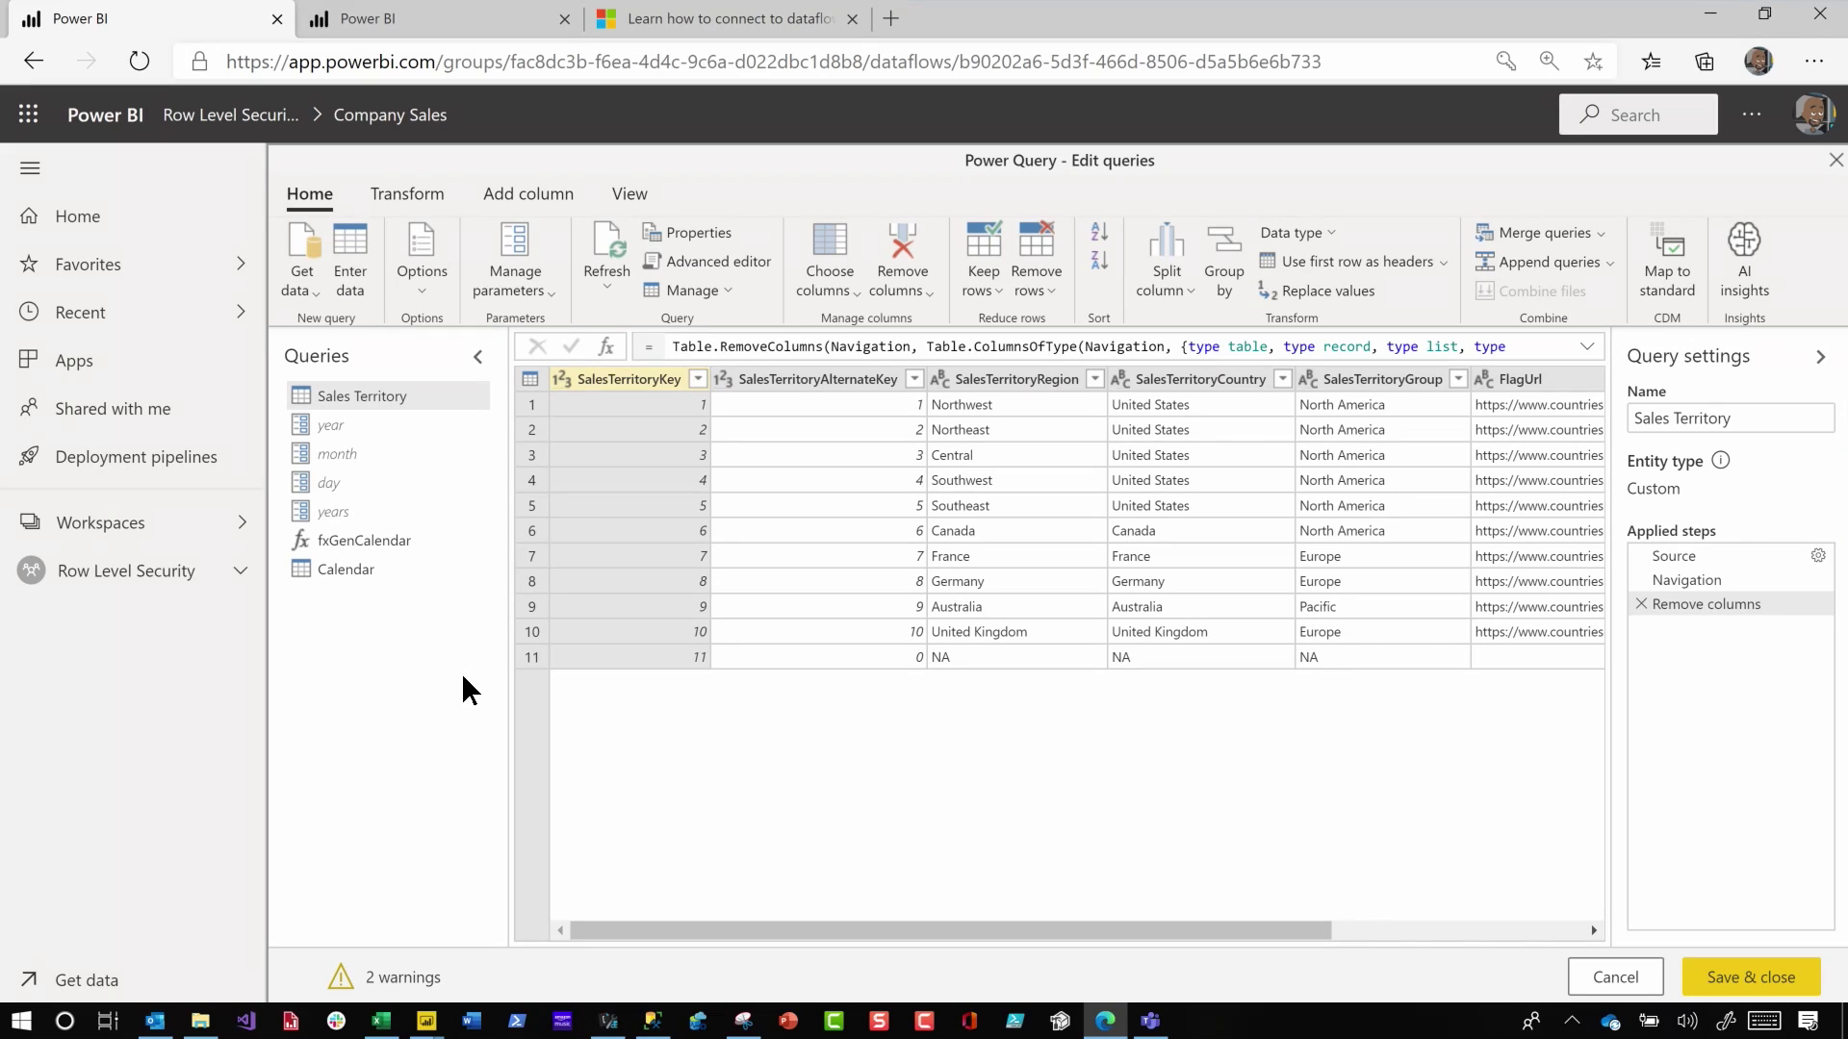
{"action": "mouse_move", "coordinate": [418, 543]}
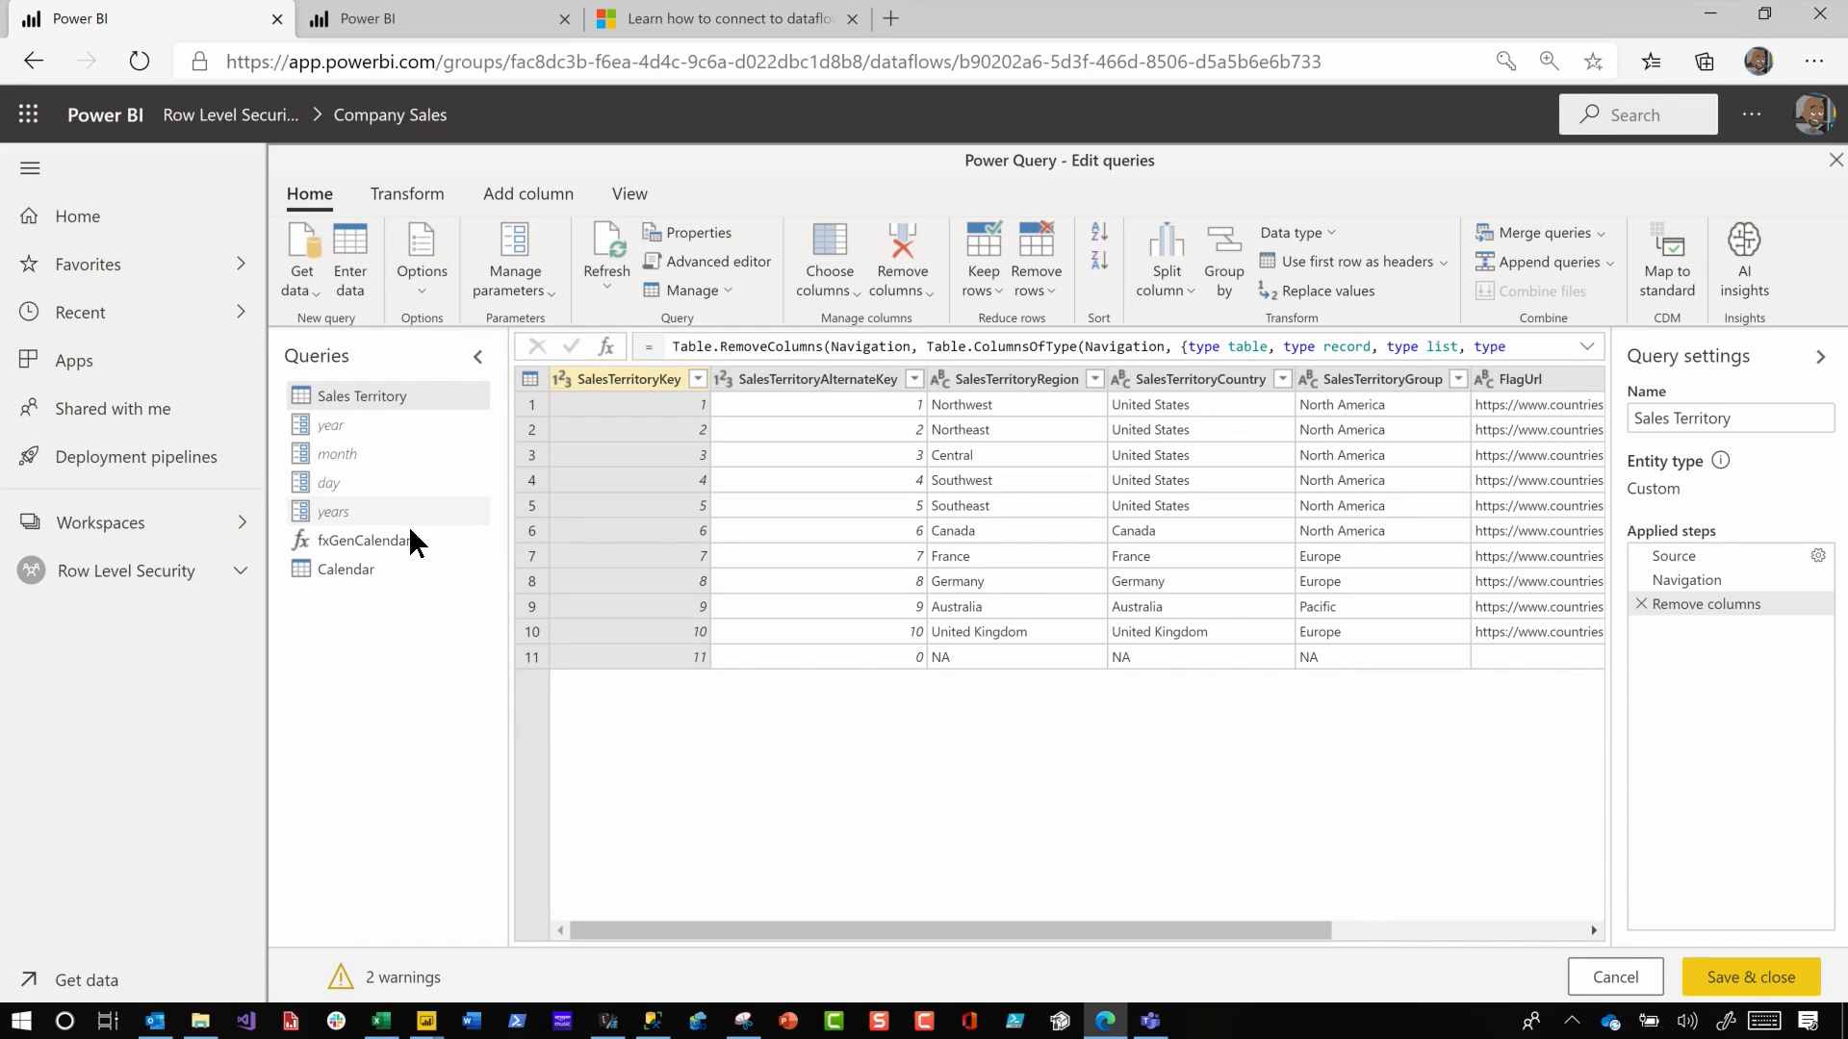
{"action": "mouse_move", "coordinate": [427, 697]}
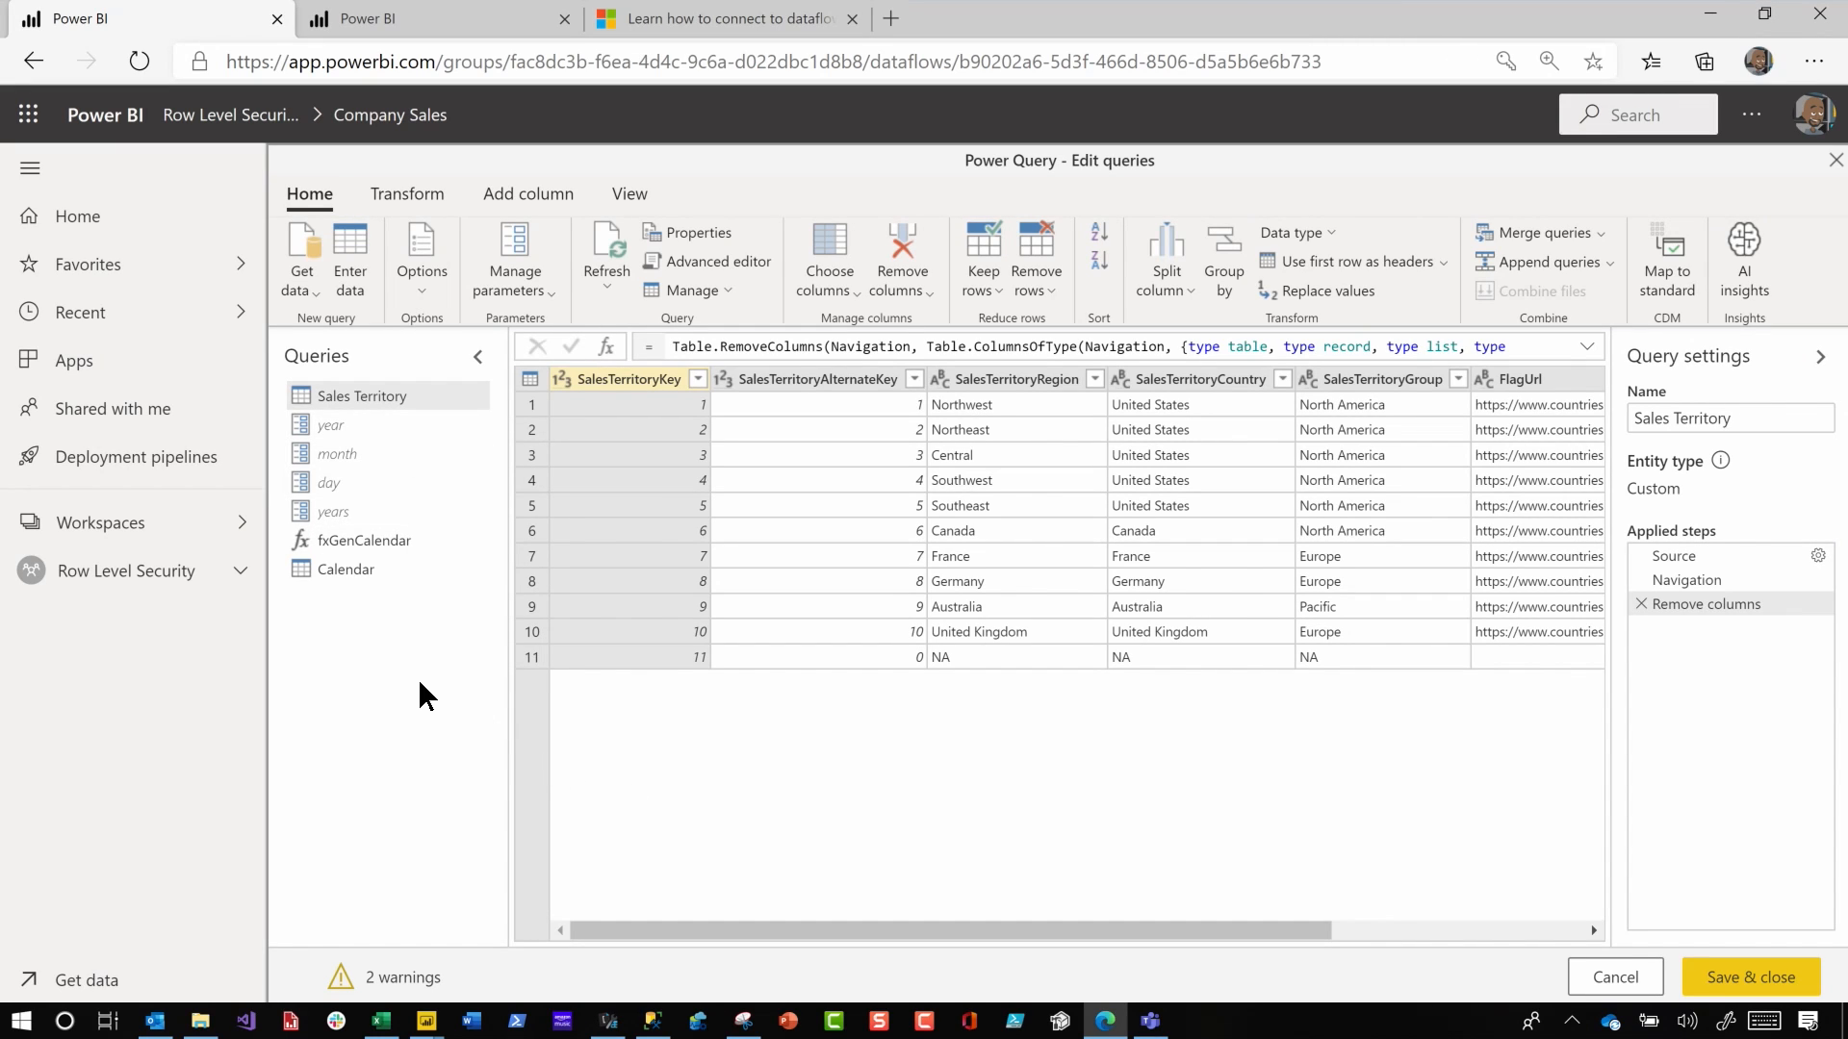
{"action": "mouse_move", "coordinate": [1598, 666]}
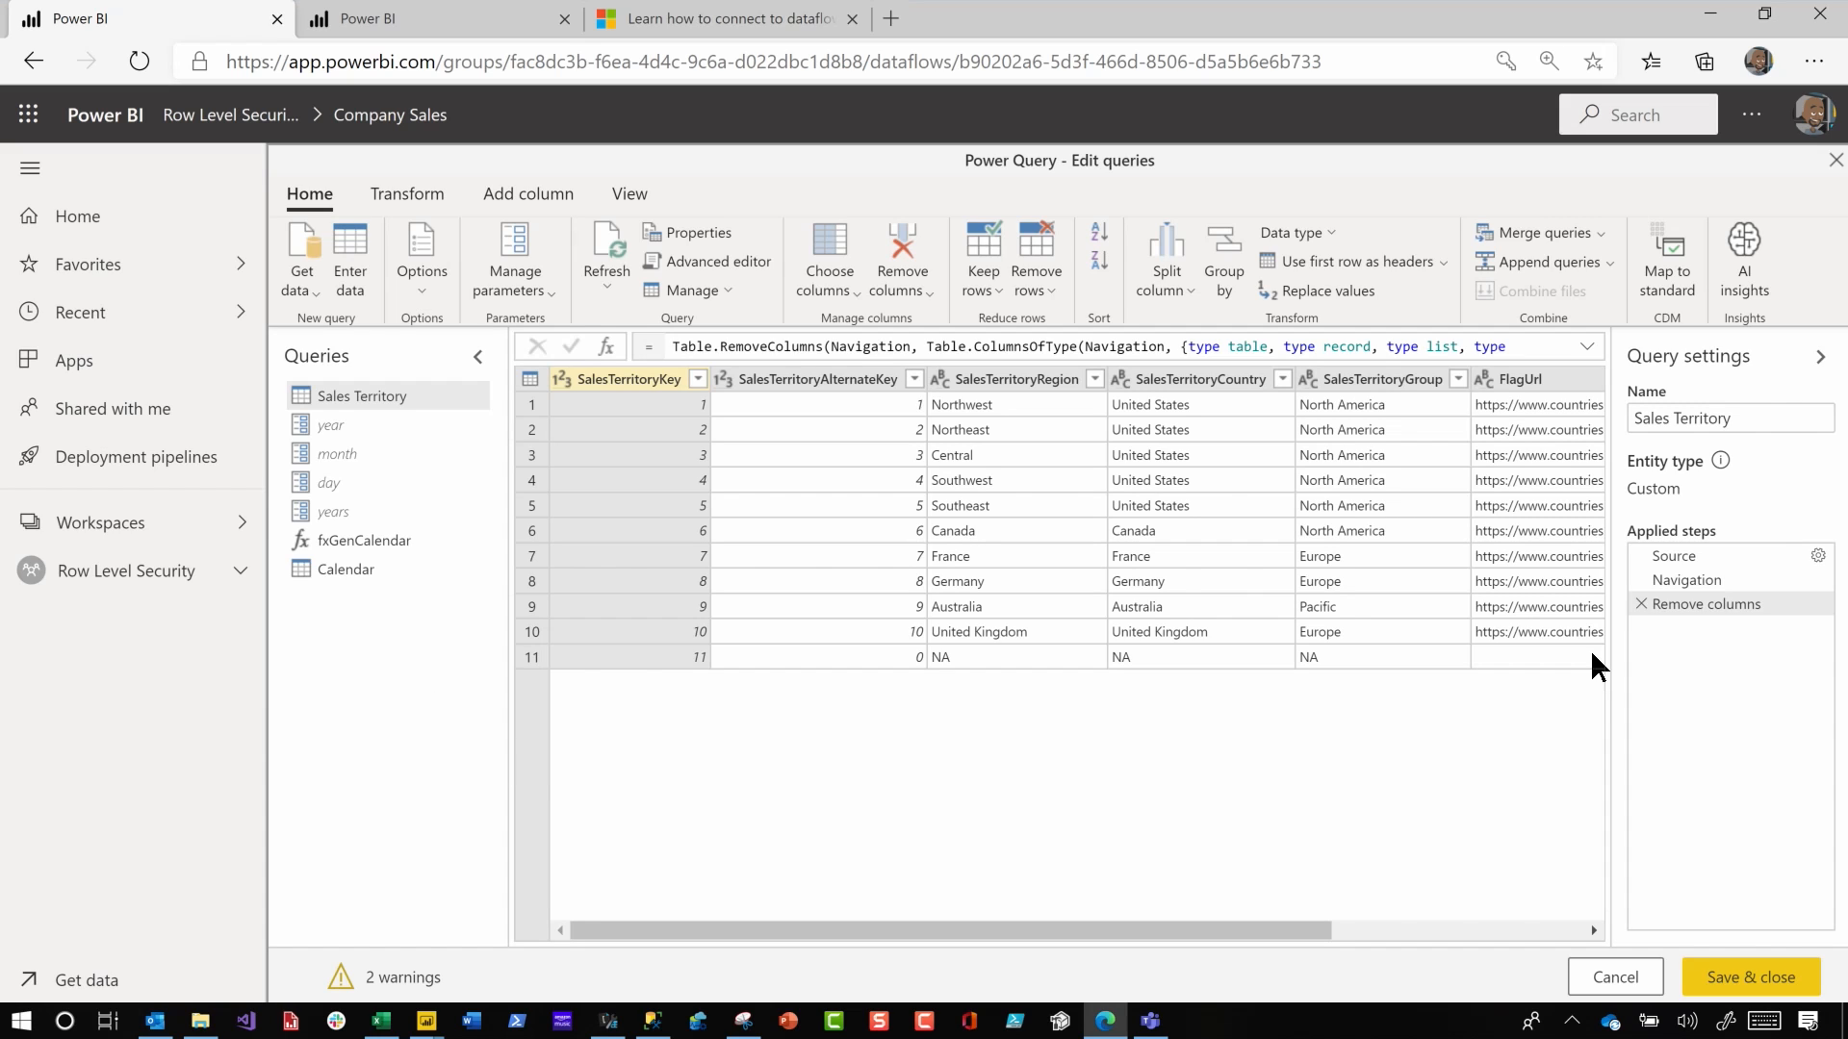
Remove the pasted calendar queries so only Sales Territory remains
{"action": "left_click", "coordinate": [1752, 978]}
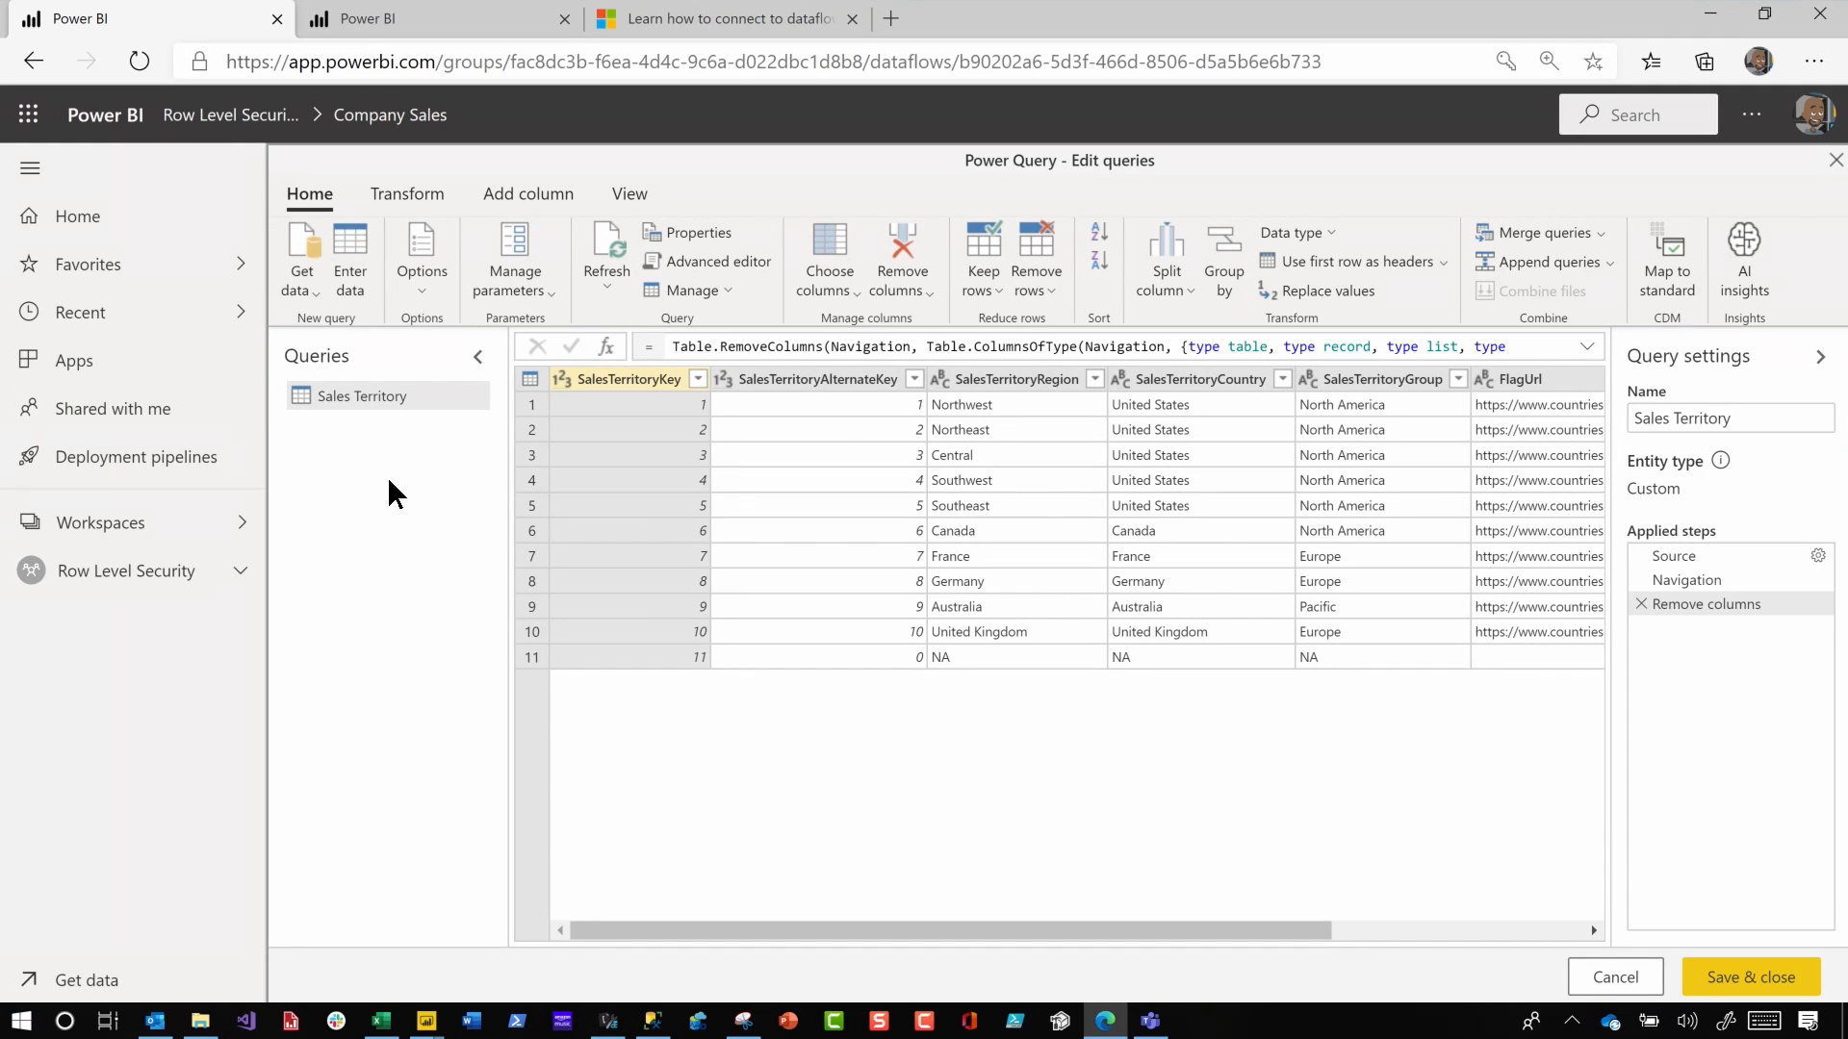
{"action": "mouse_move", "coordinate": [520, 1022]}
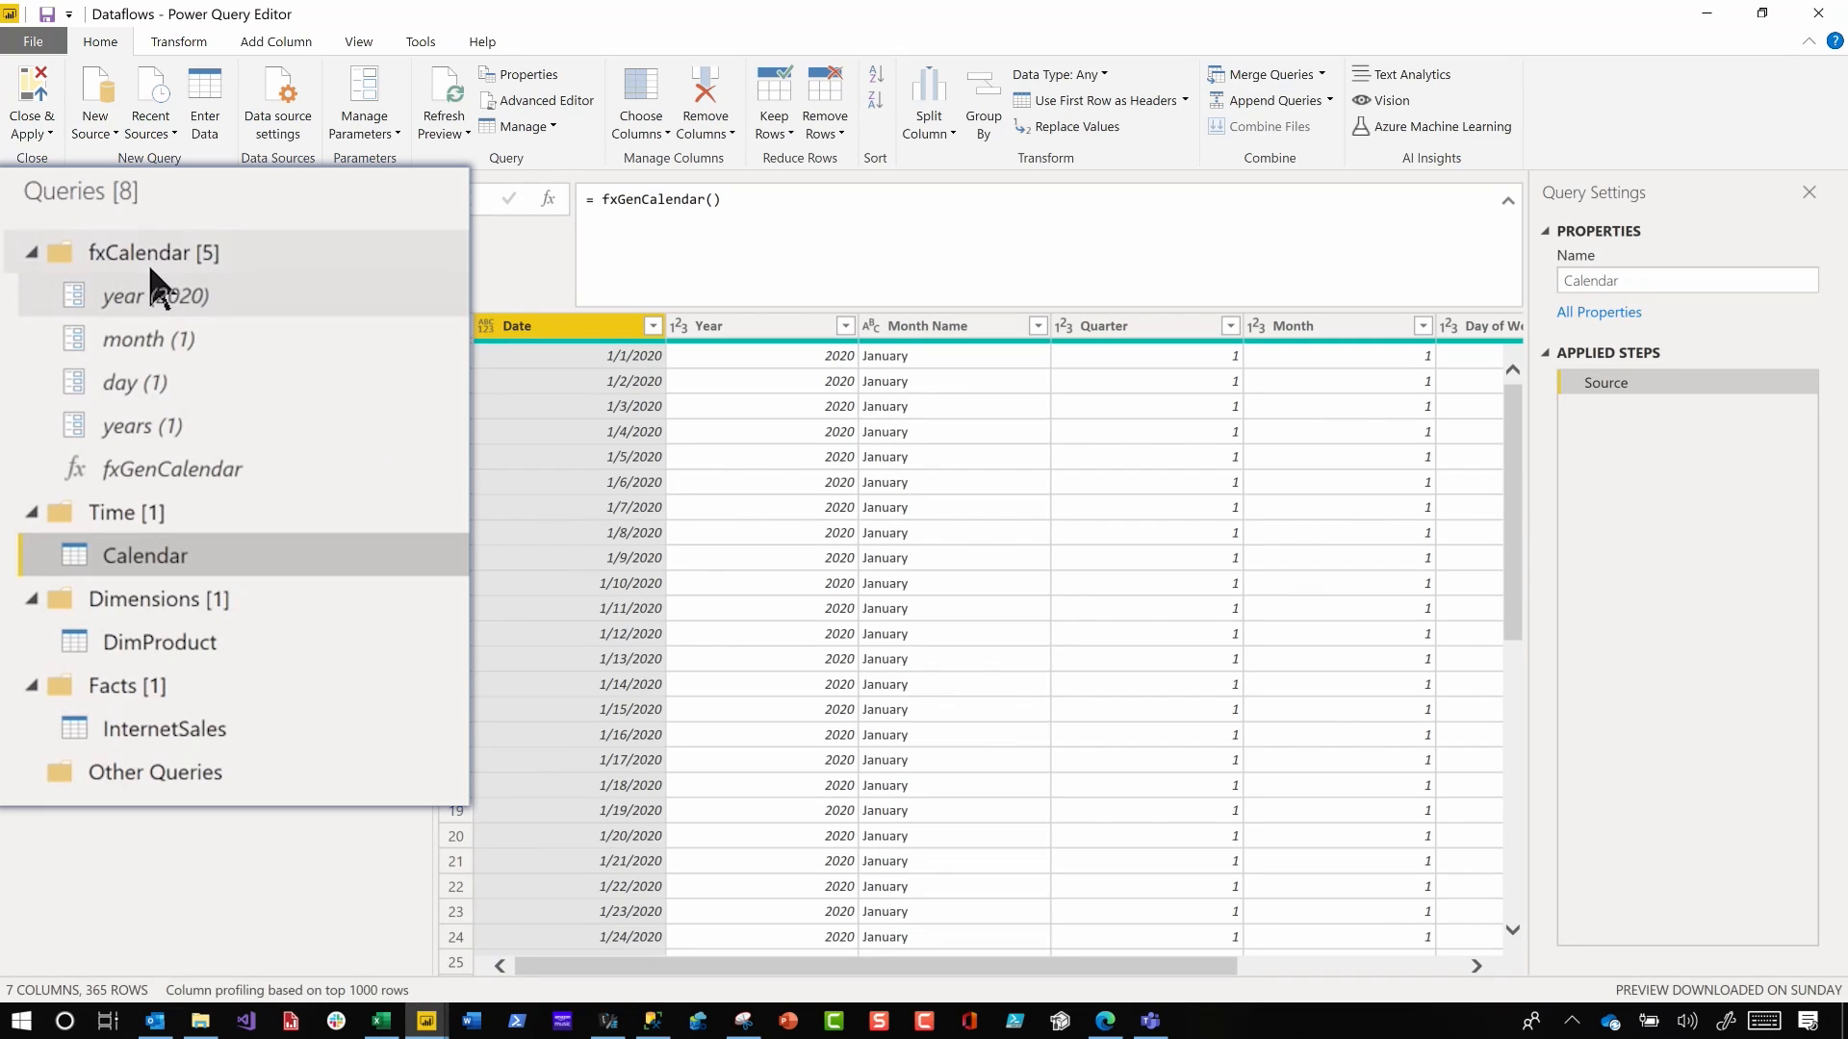
Select the fxCalendar and Time folders together for copying
{"action": "left_click", "coordinate": [139, 252]}
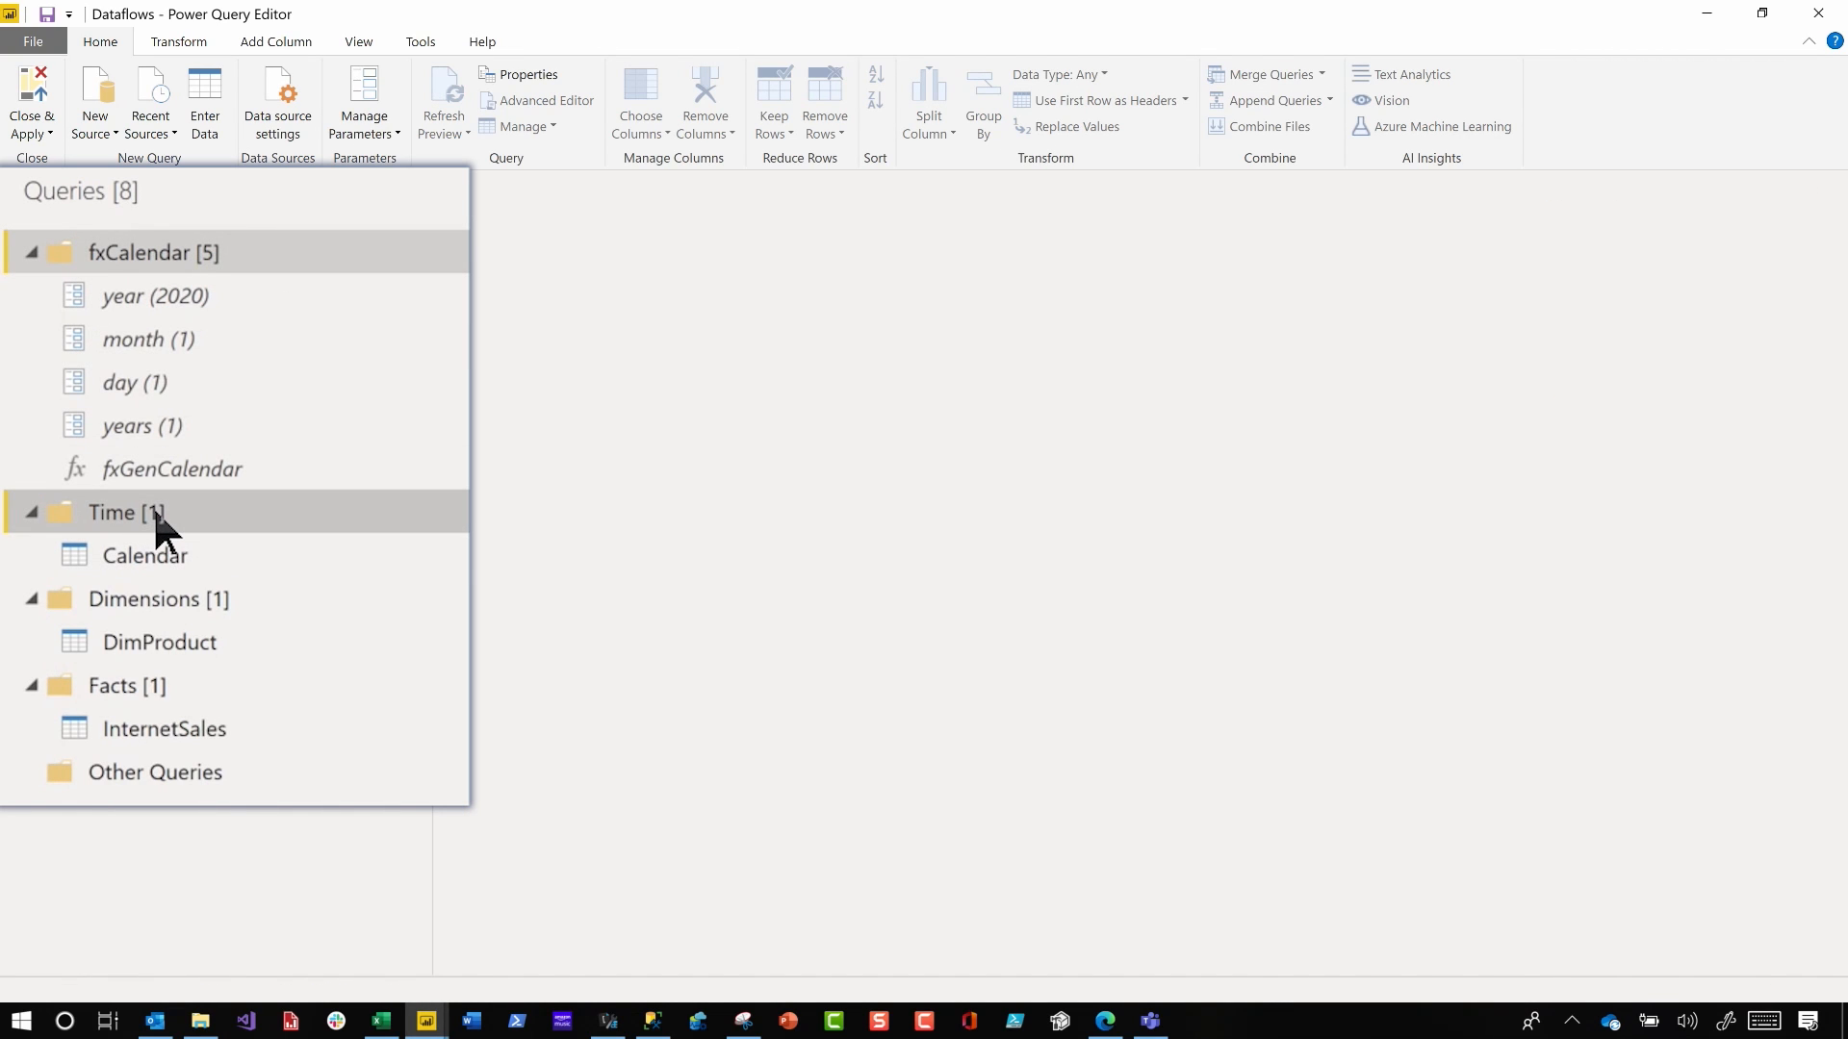
{"action": "mouse_move", "coordinate": [1675, 27]}
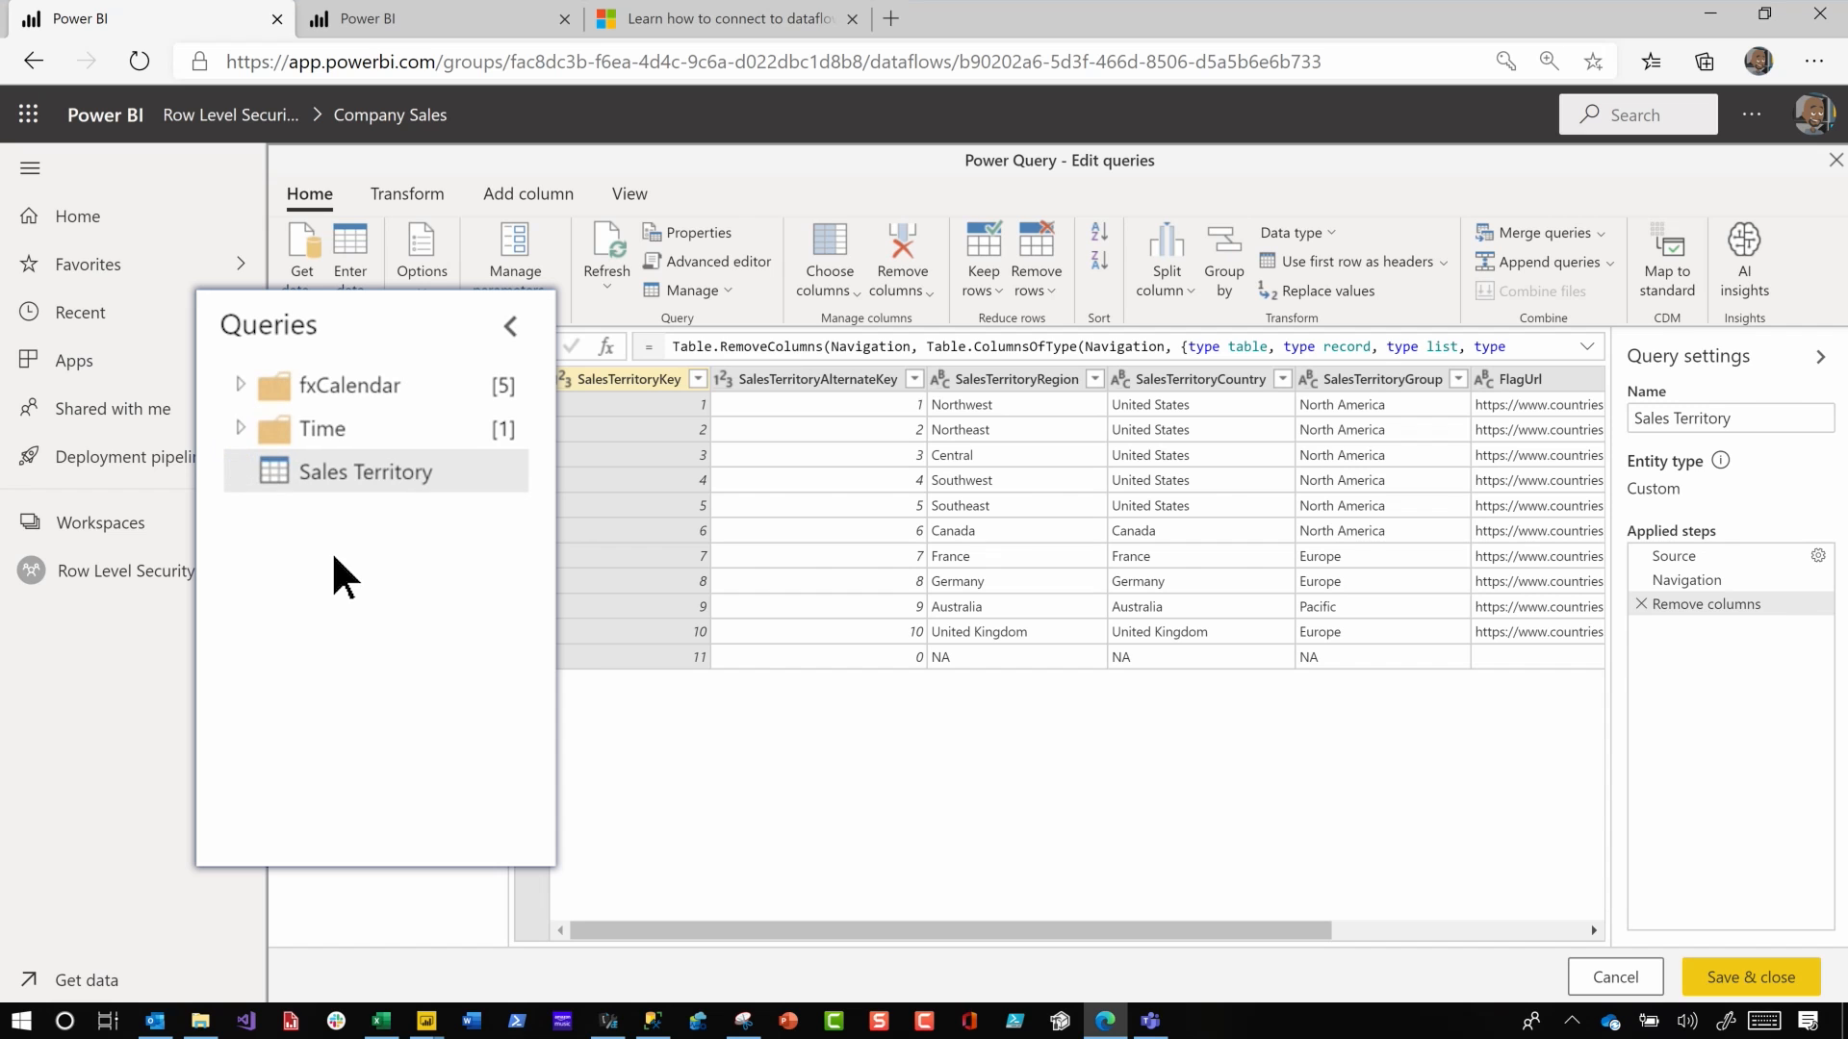
Expand the pasted groups, then connect a new SQL Server database source and proceed to its tables
{"action": "left_click", "coordinate": [240, 385]}
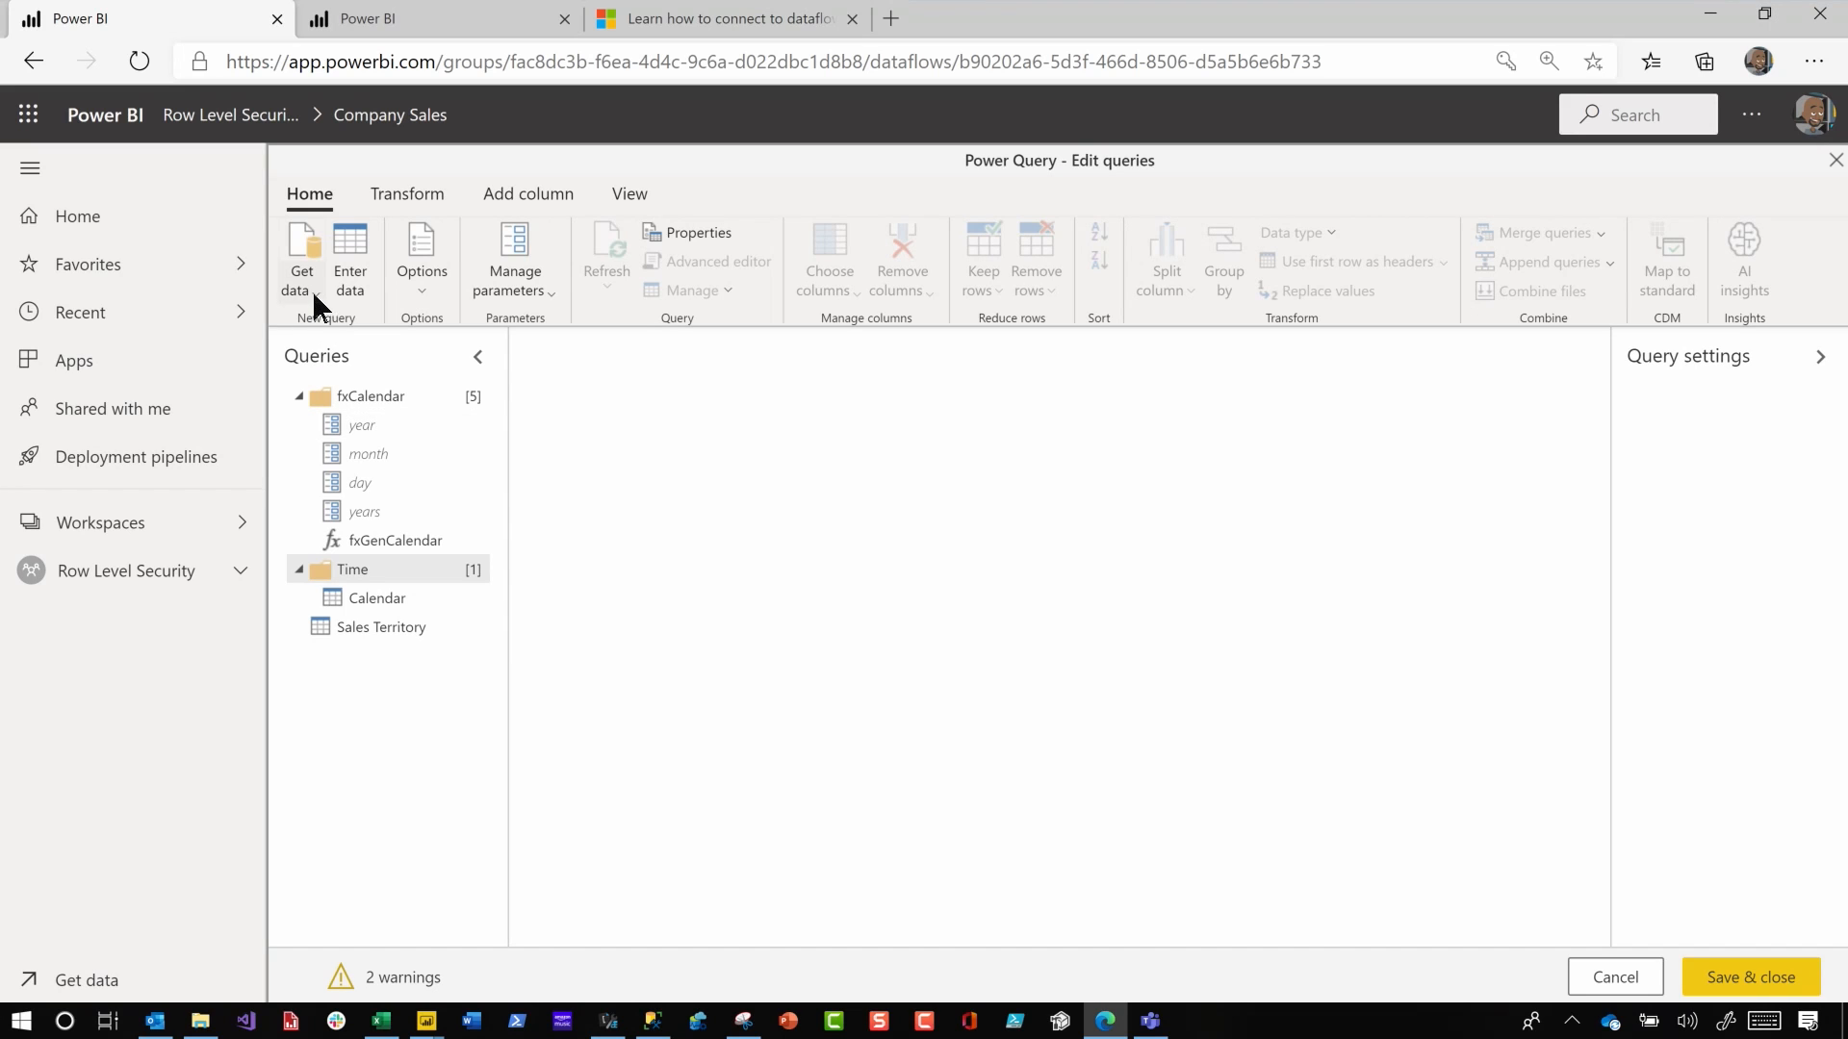
{"action": "left_click", "coordinate": [300, 259]}
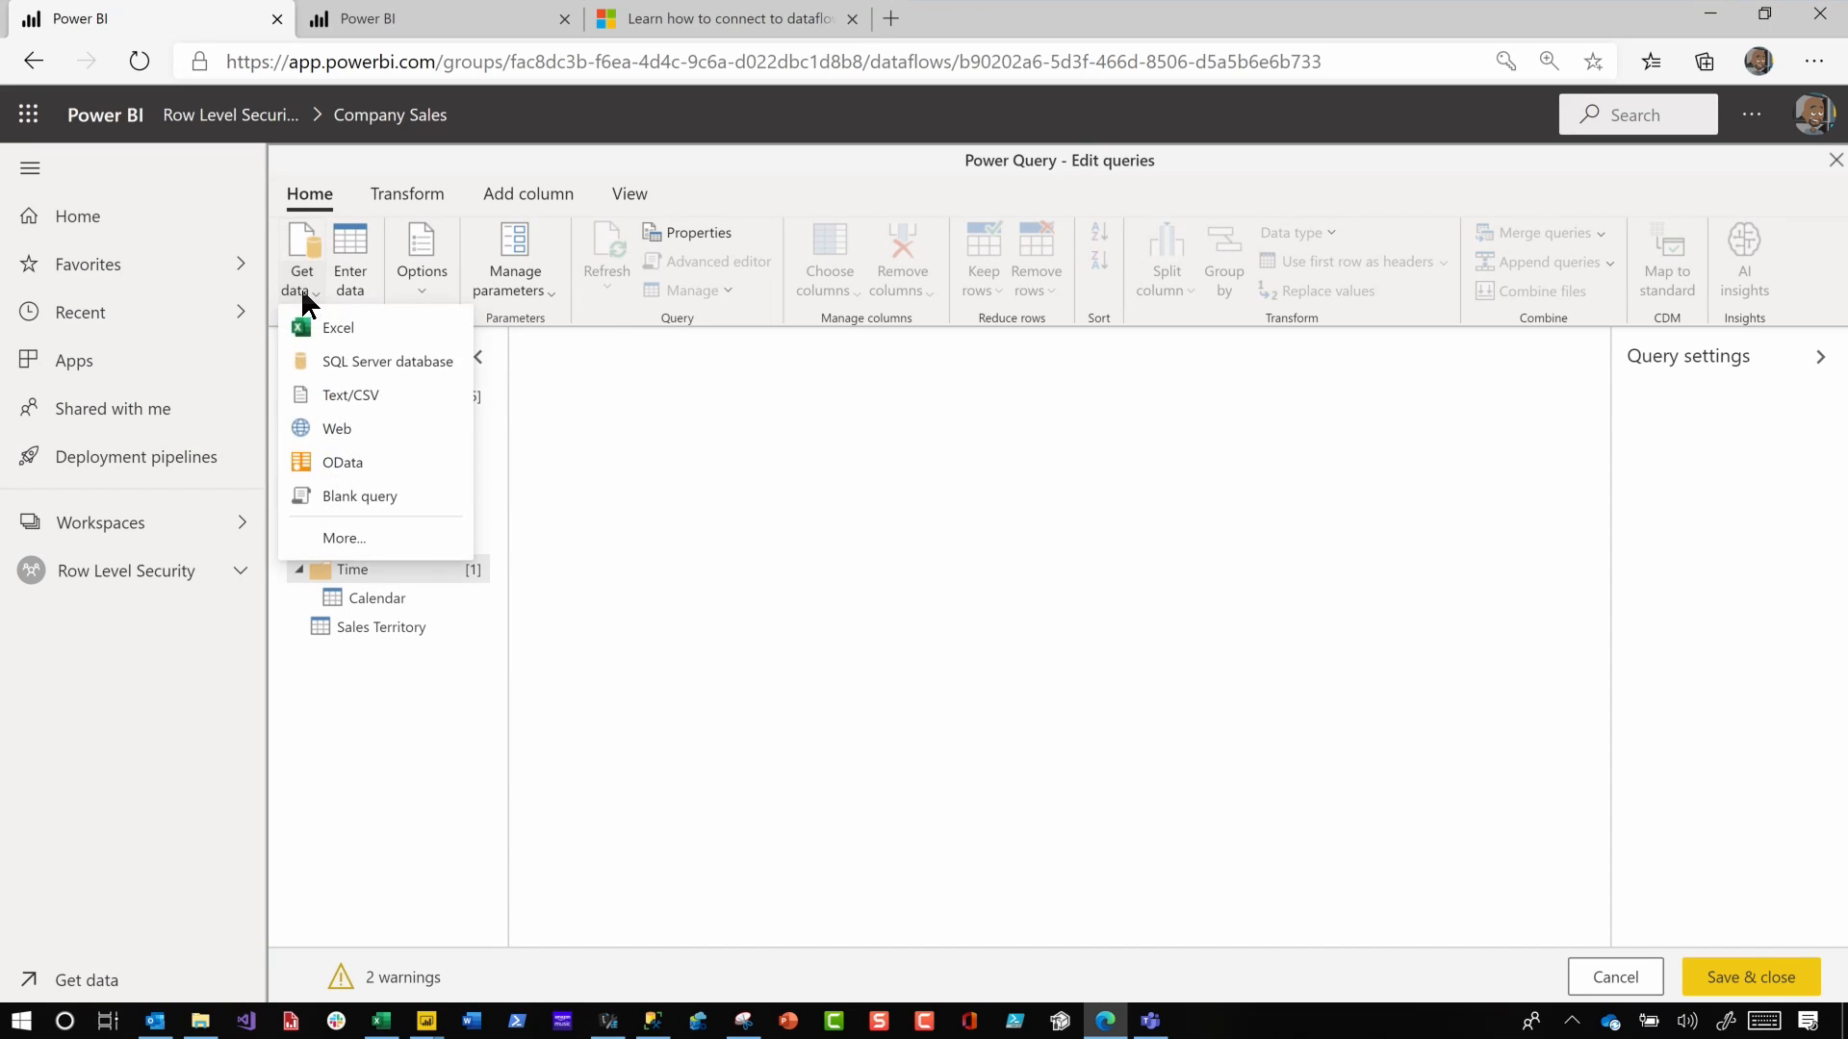
{"action": "left_click", "coordinate": [389, 361]}
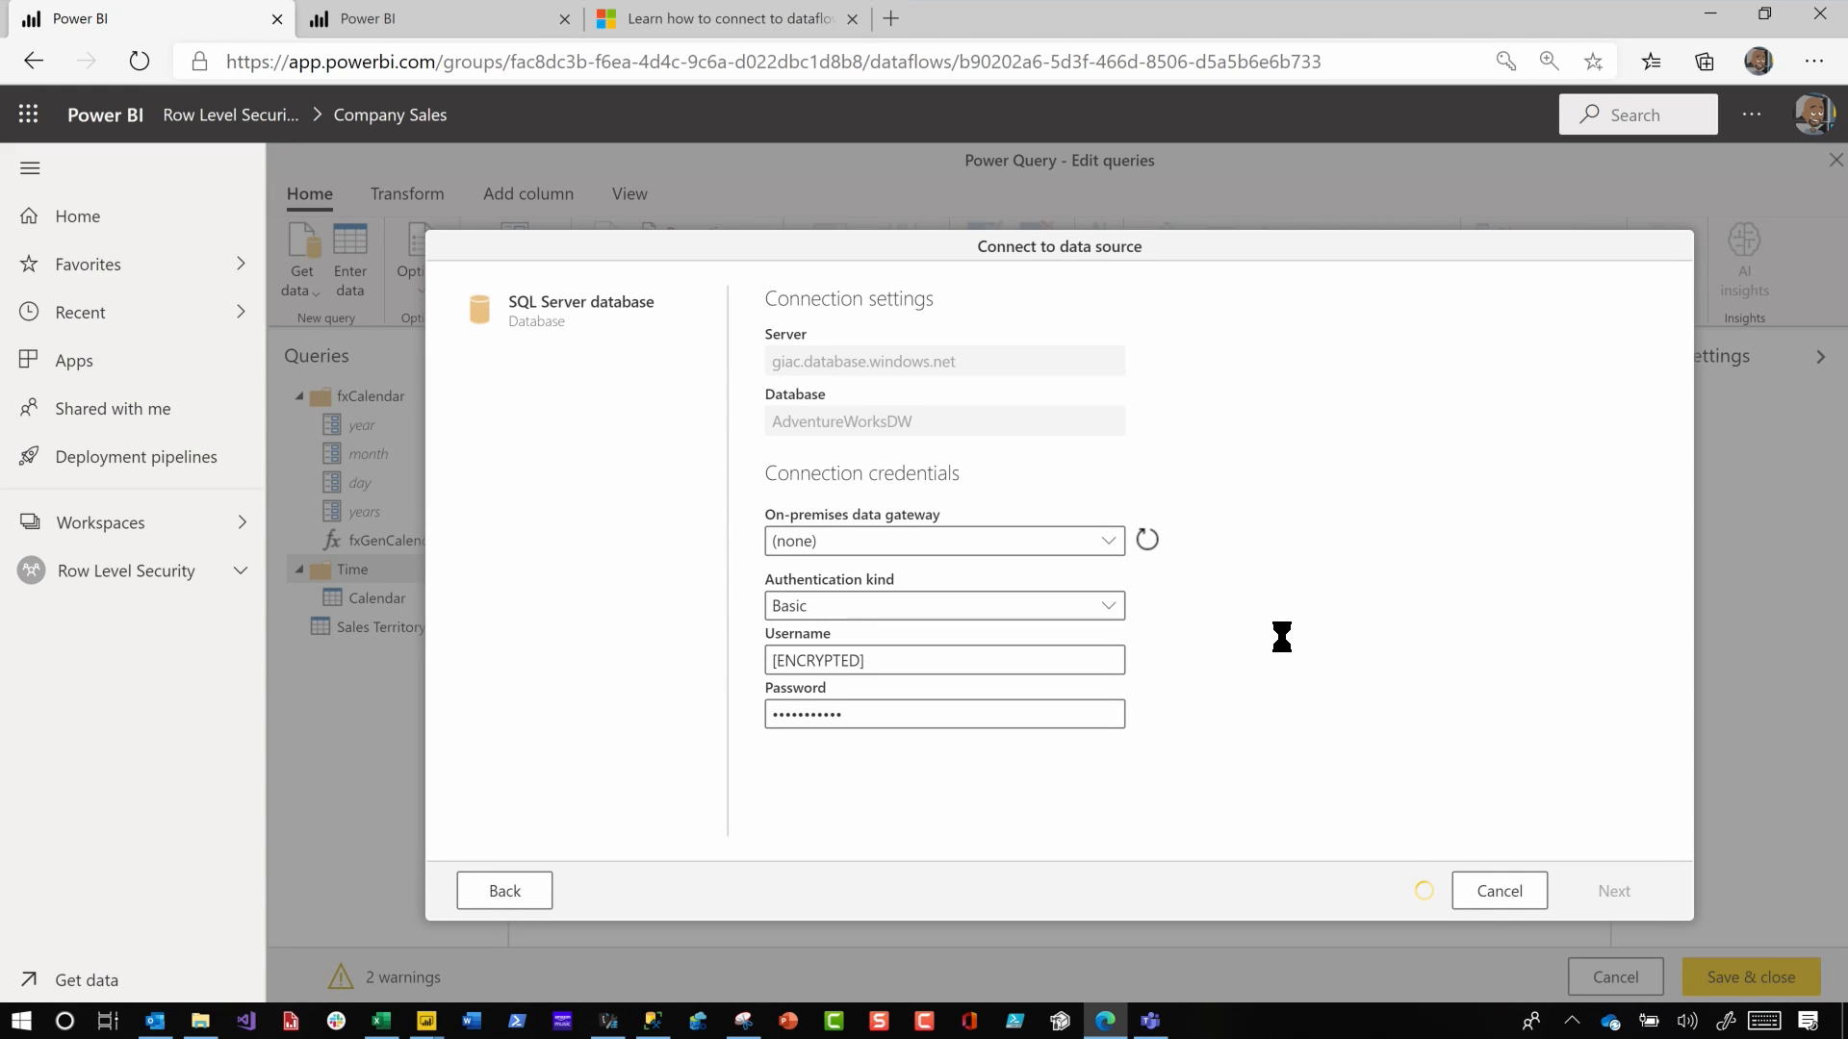
{"action": "left_click", "coordinate": [1613, 889]}
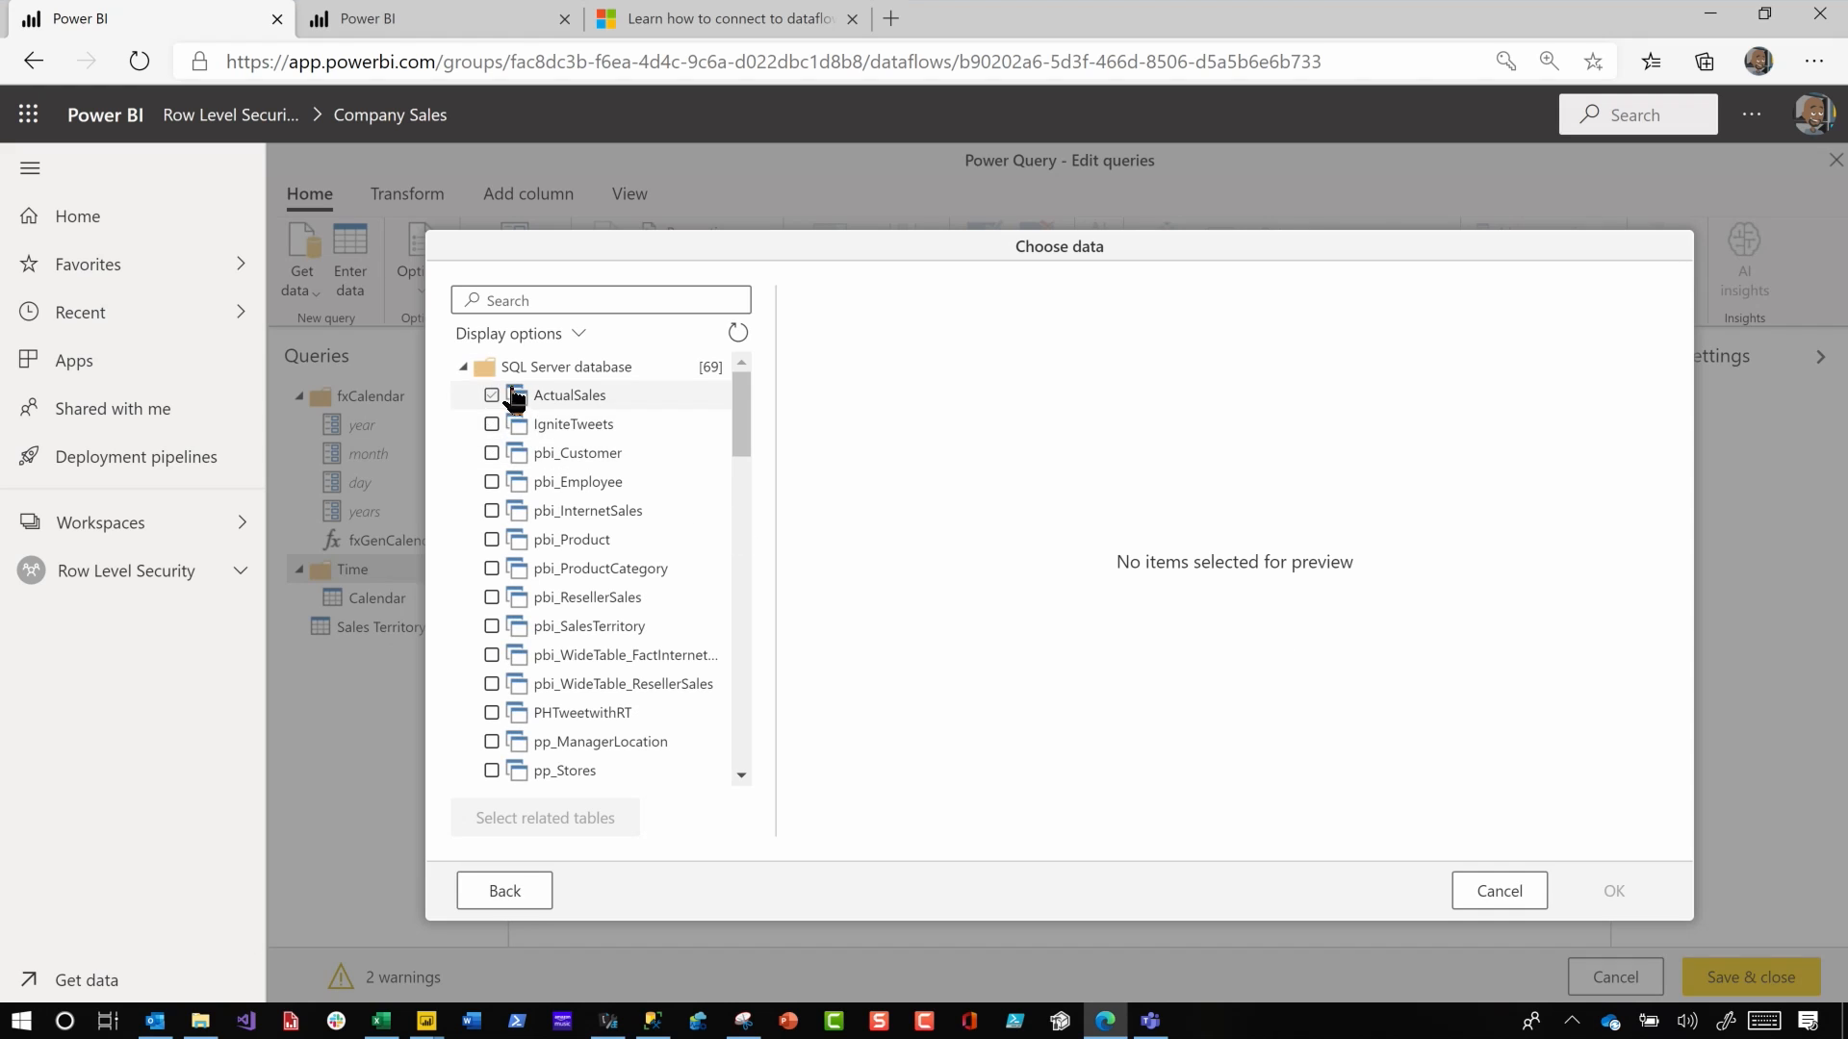
Clear ActualSales and toggle pbi_Employee in the Choose data table list
{"action": "left_click", "coordinate": [491, 397]}
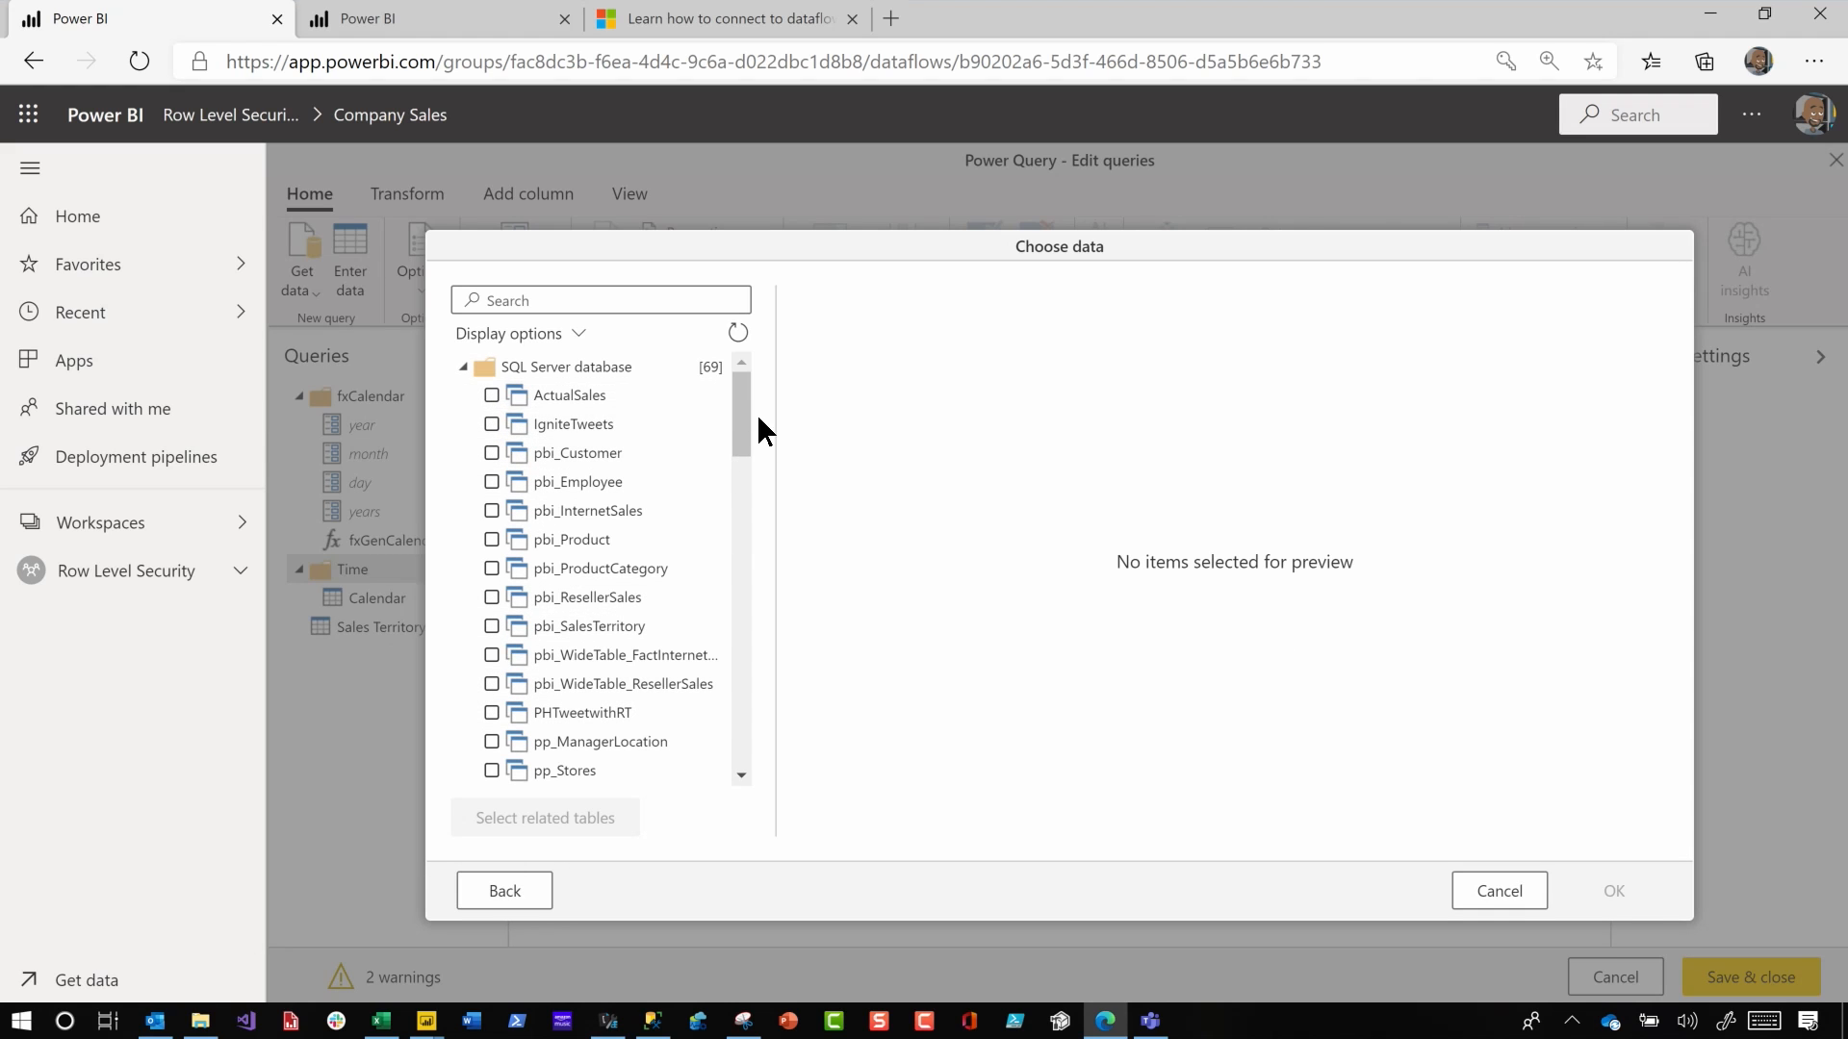
{"action": "scroll", "scroll_direction": "down", "scroll_amount": 3}
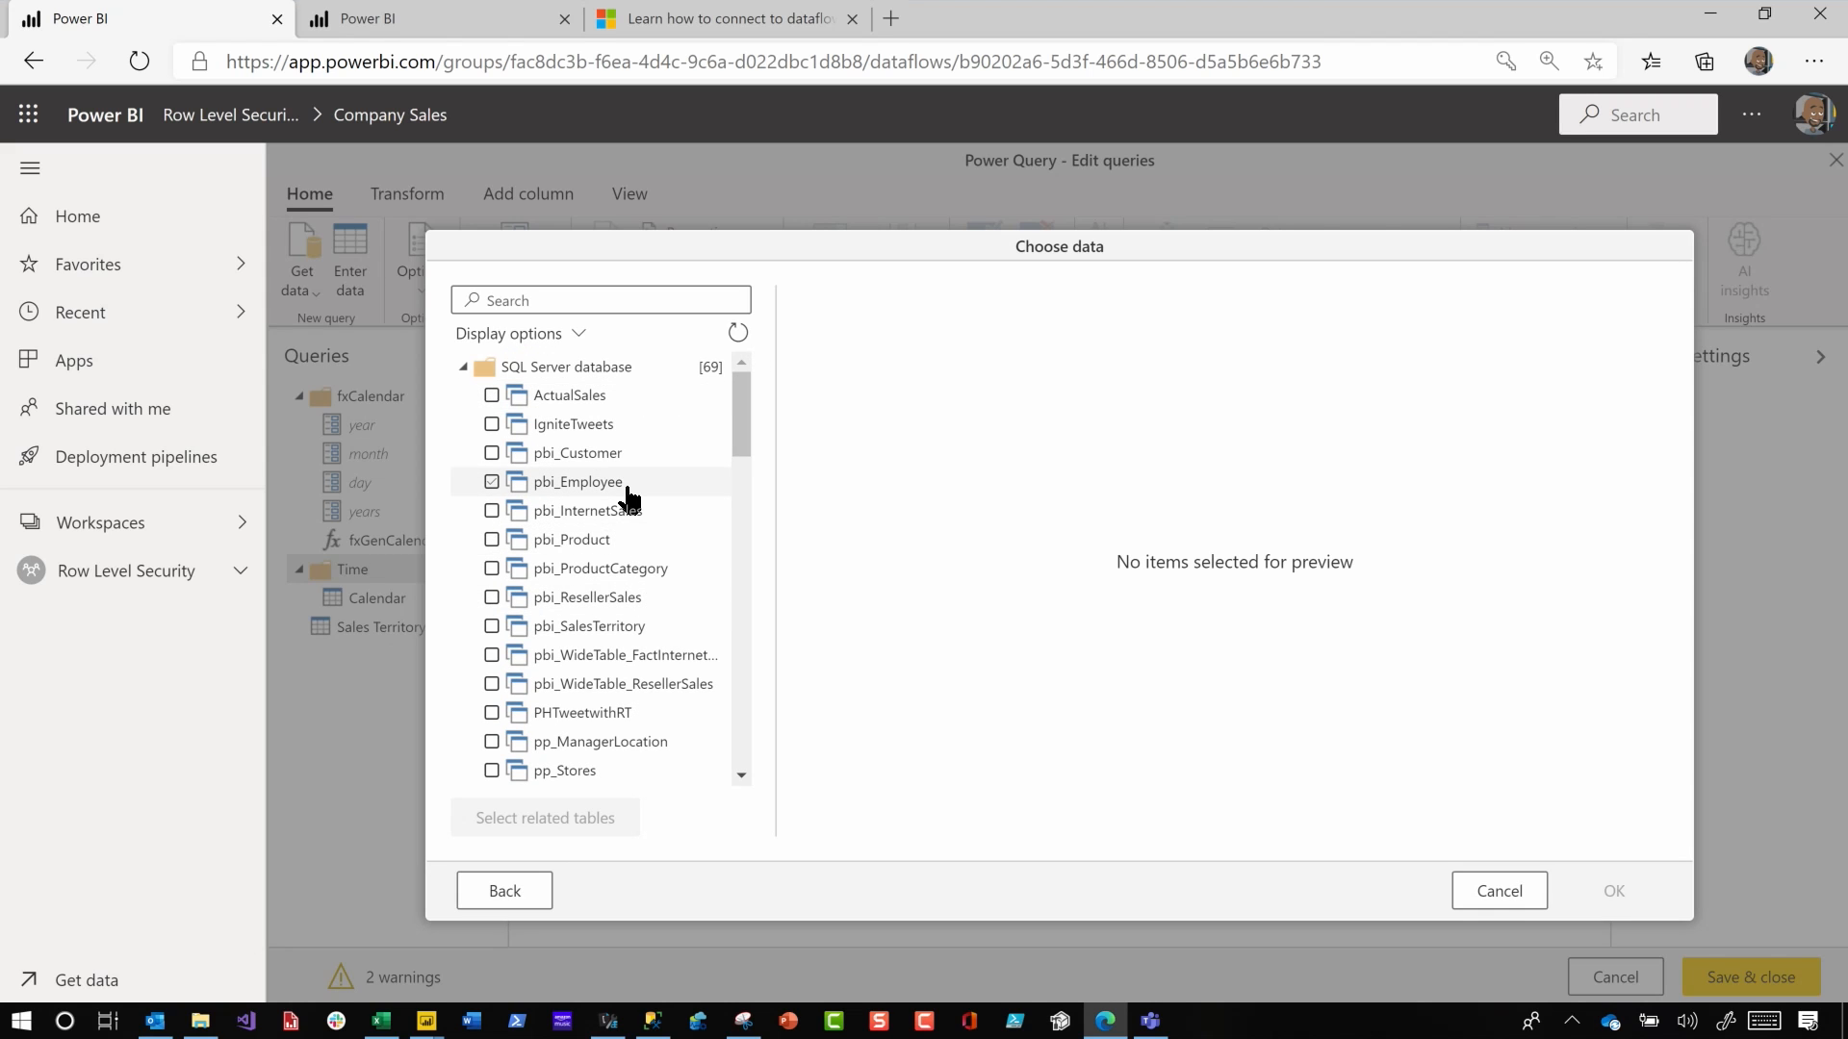
{"action": "left_click", "coordinate": [491, 481]}
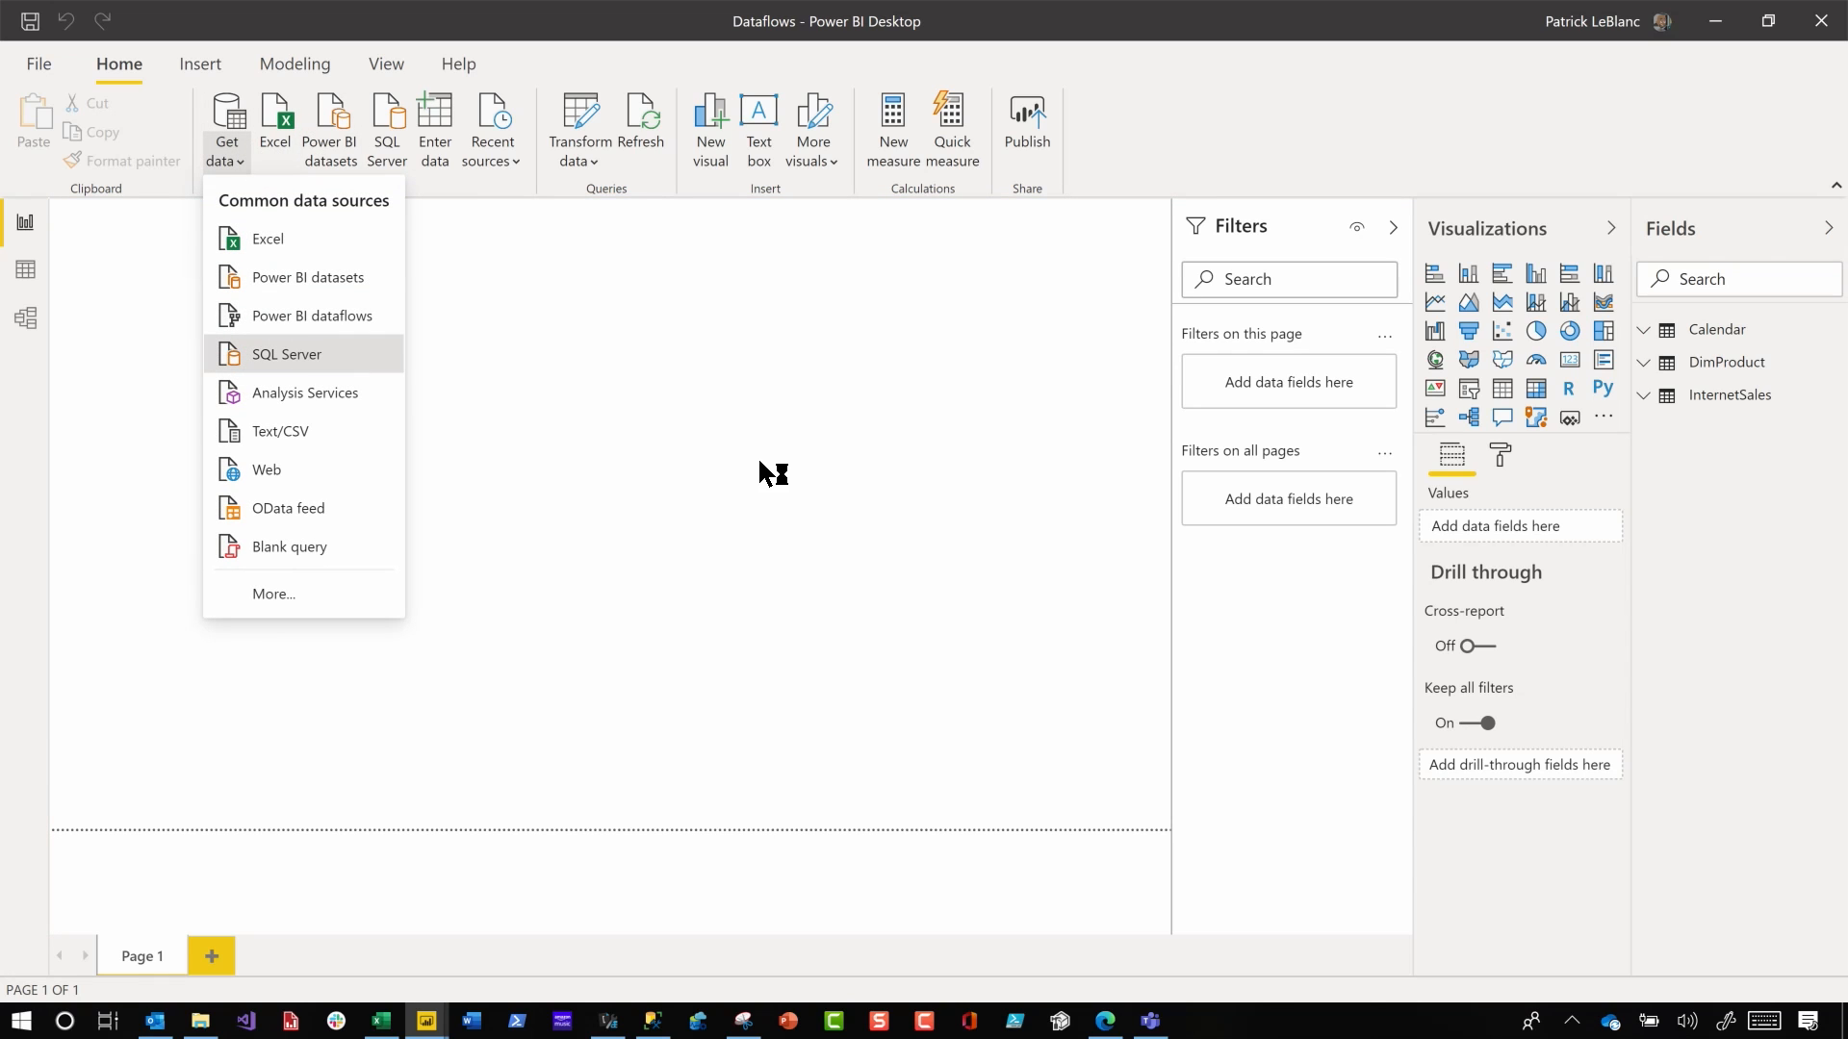
{"action": "left_click", "coordinate": [284, 354]}
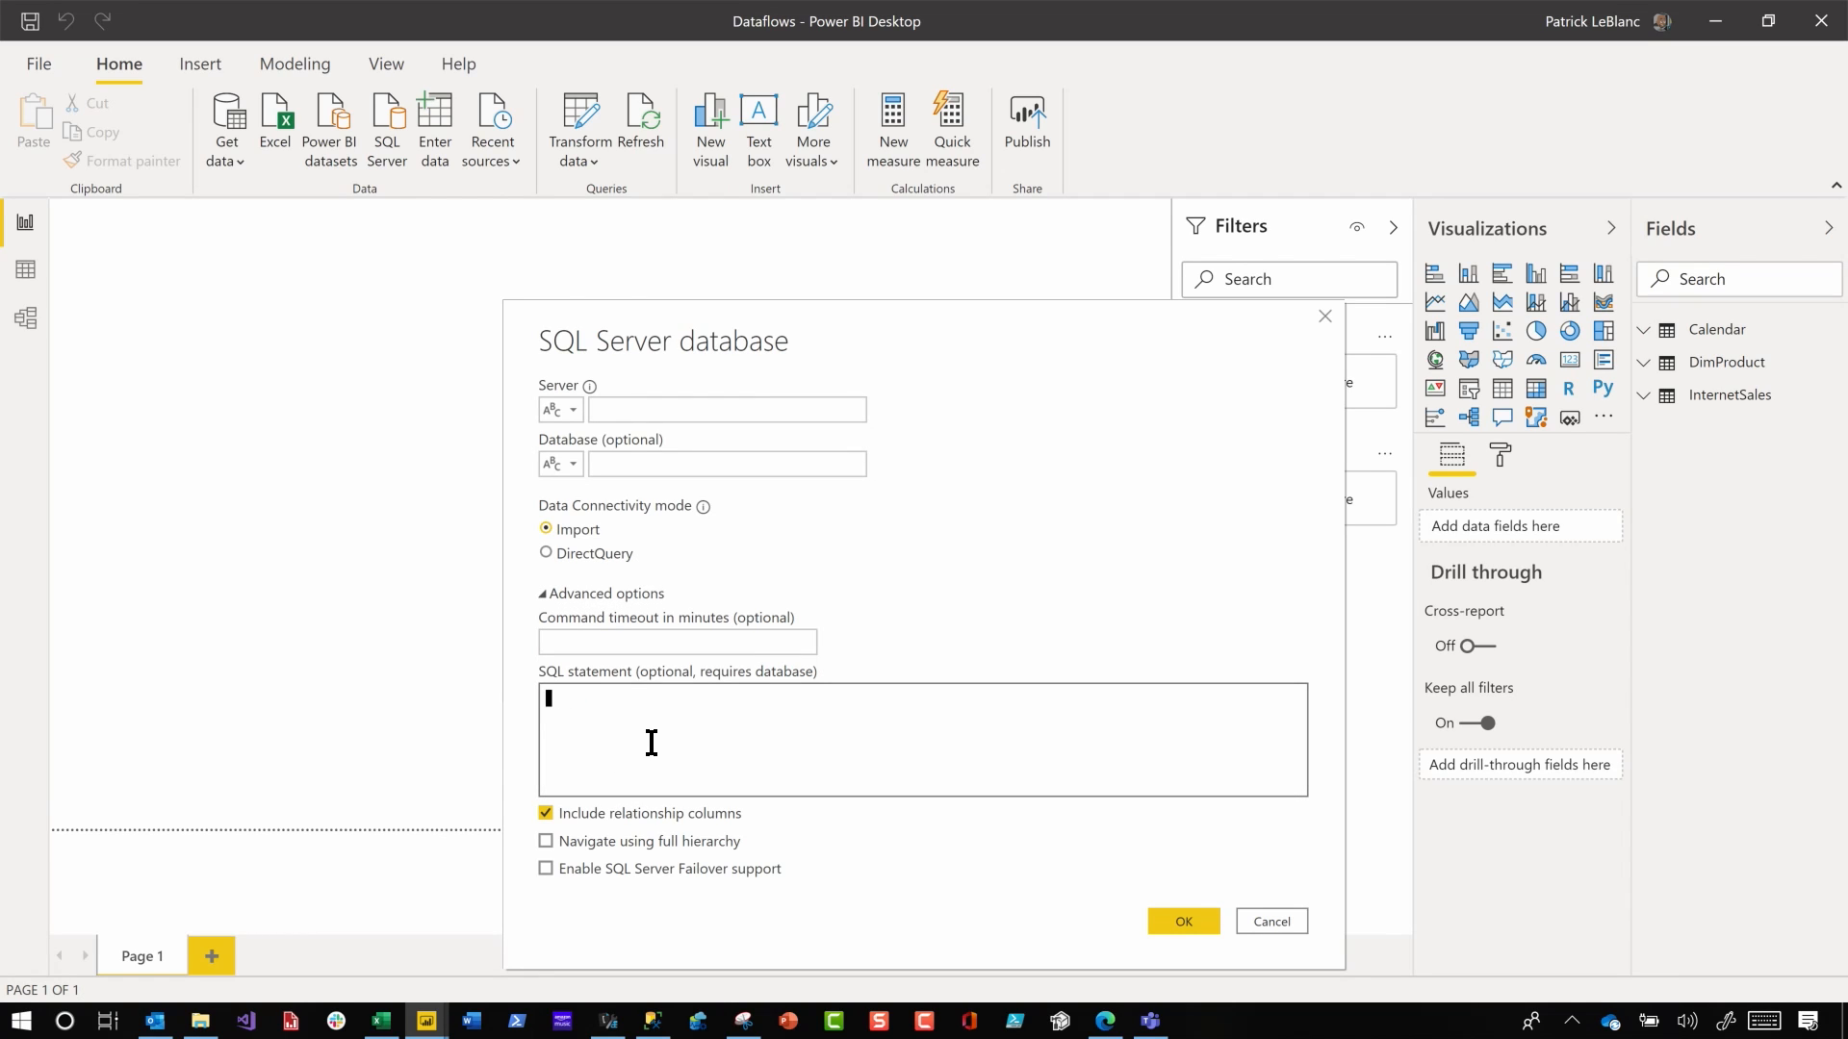
{"action": "left_click", "coordinate": [1271, 921]}
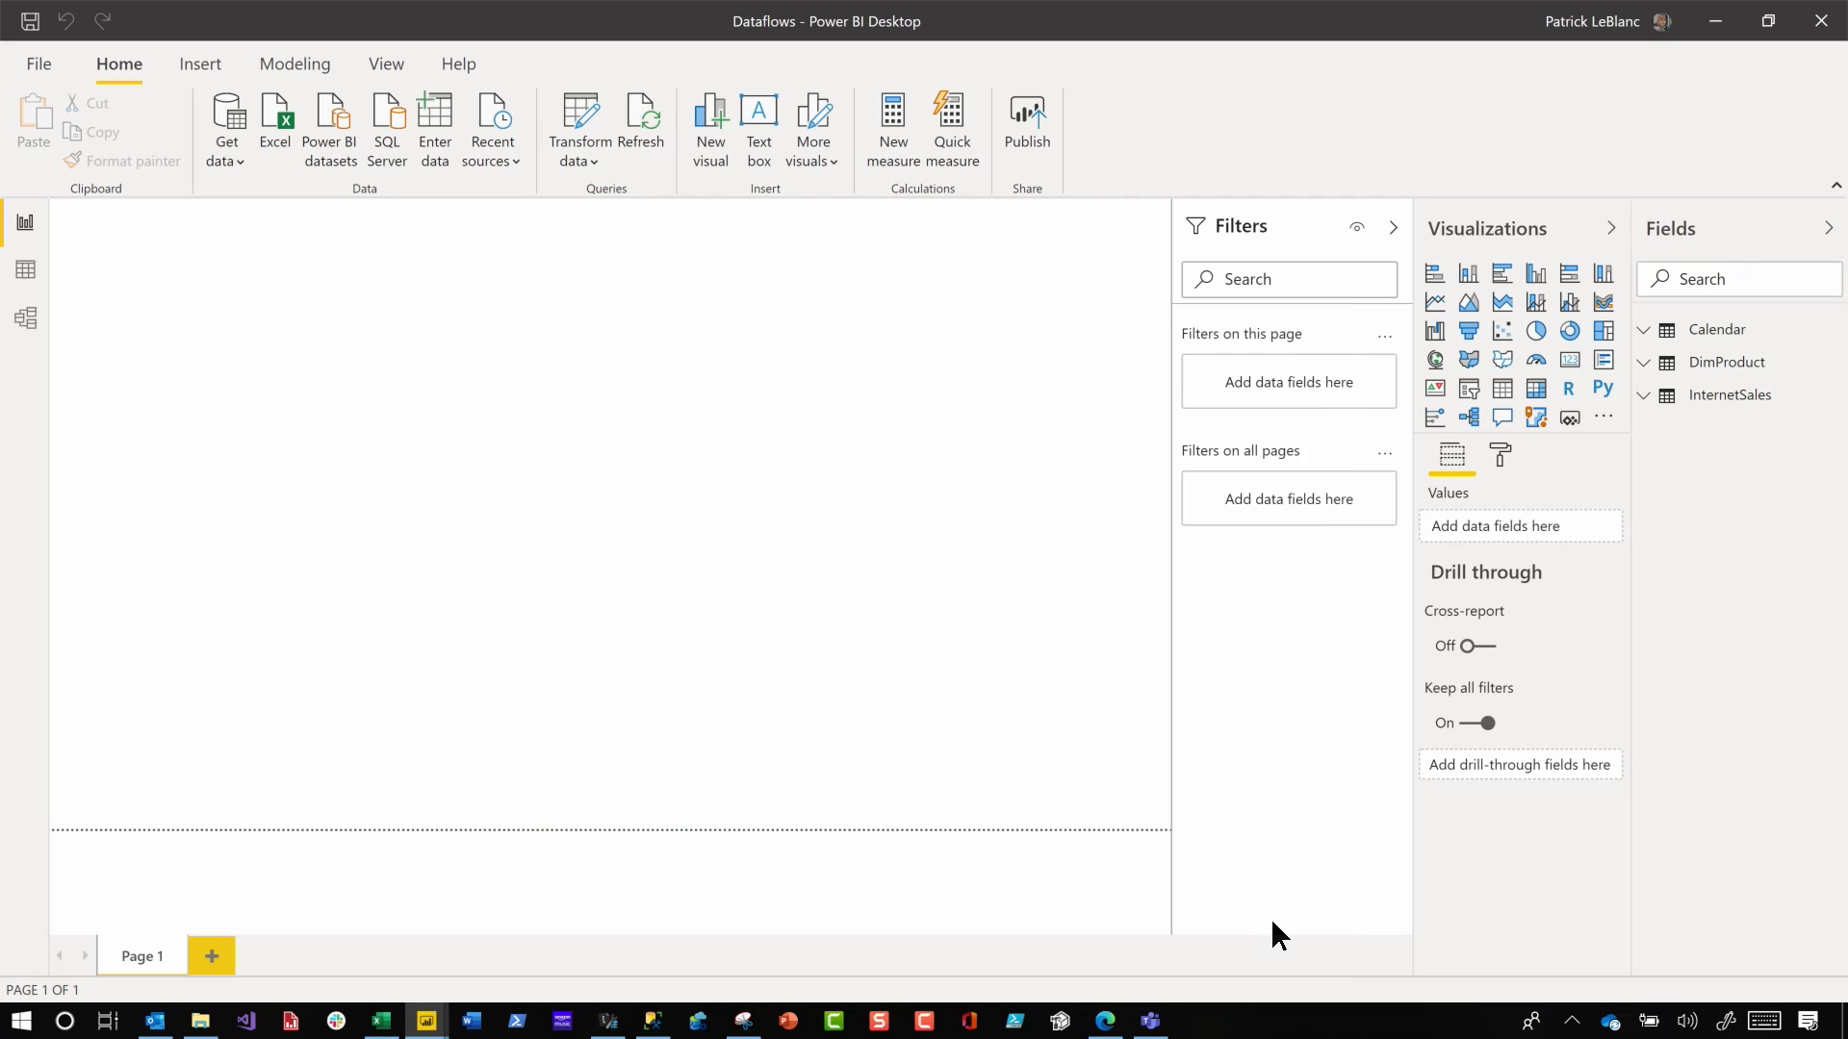
{"action": "mouse_move", "coordinate": [1132, 543]}
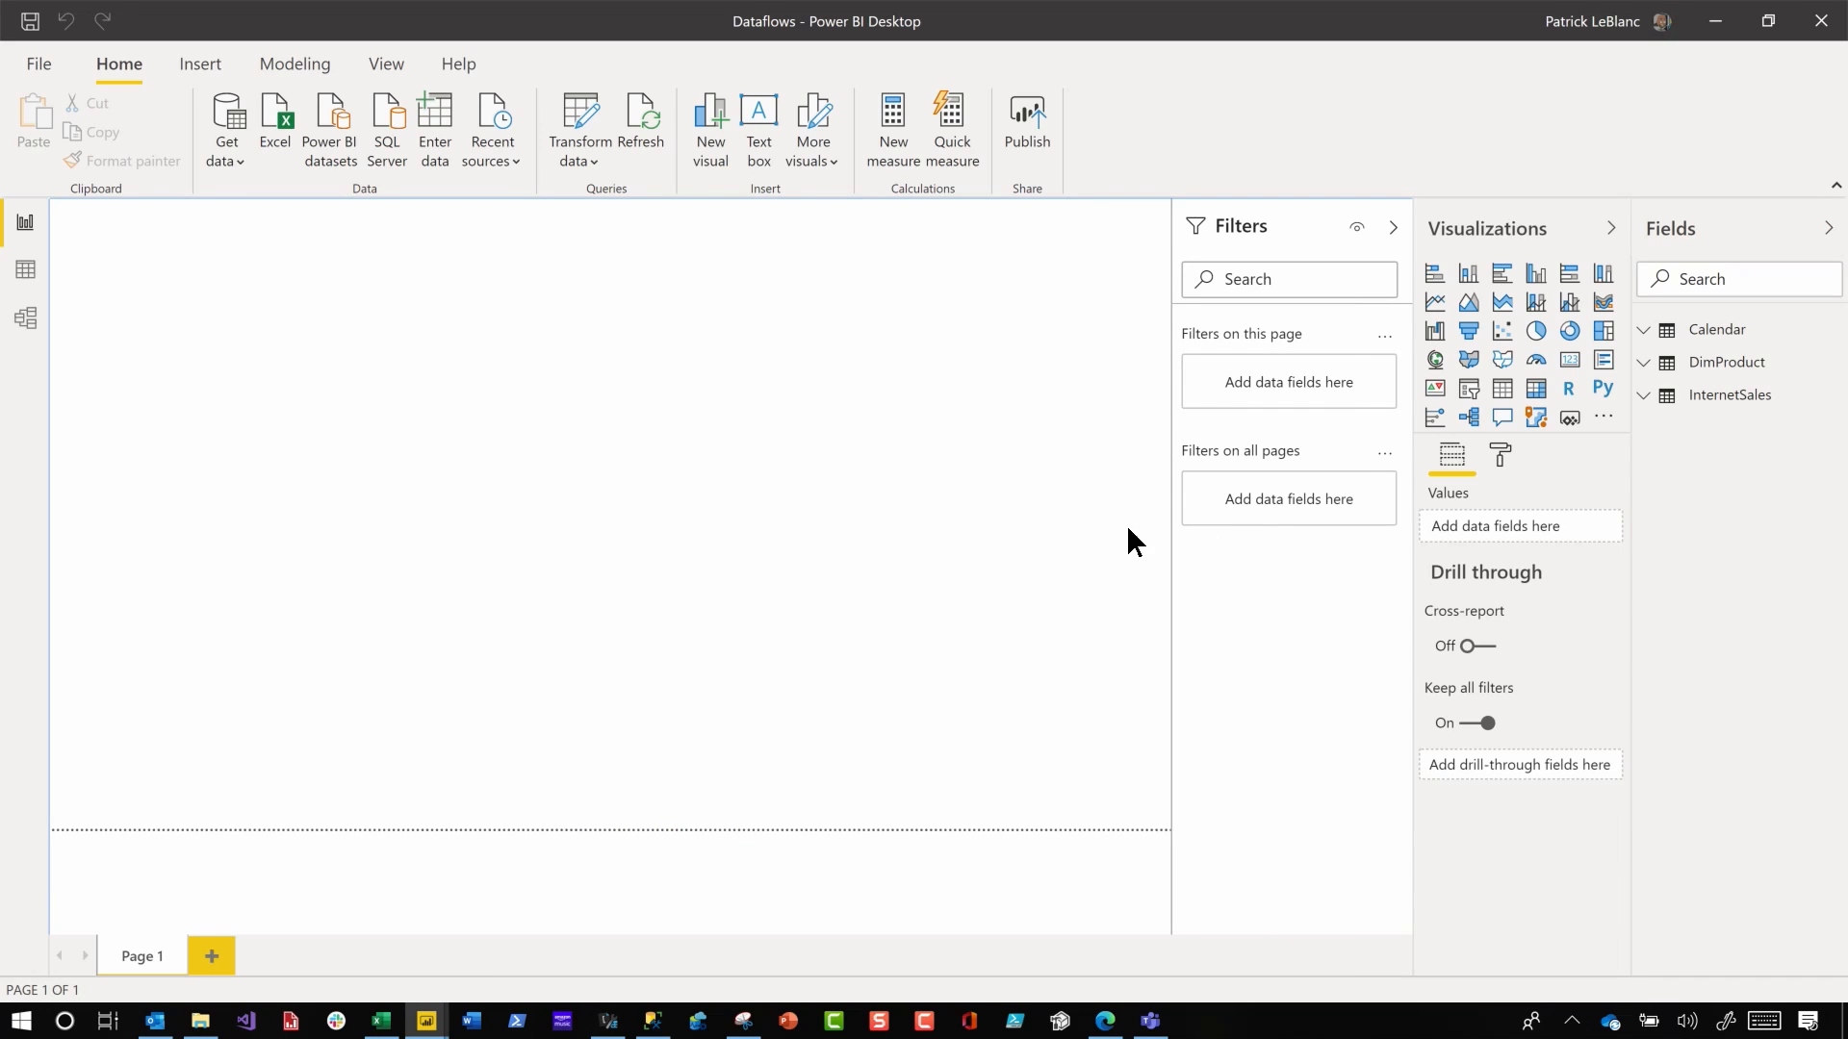
{"action": "mouse_move", "coordinate": [420, 1022]}
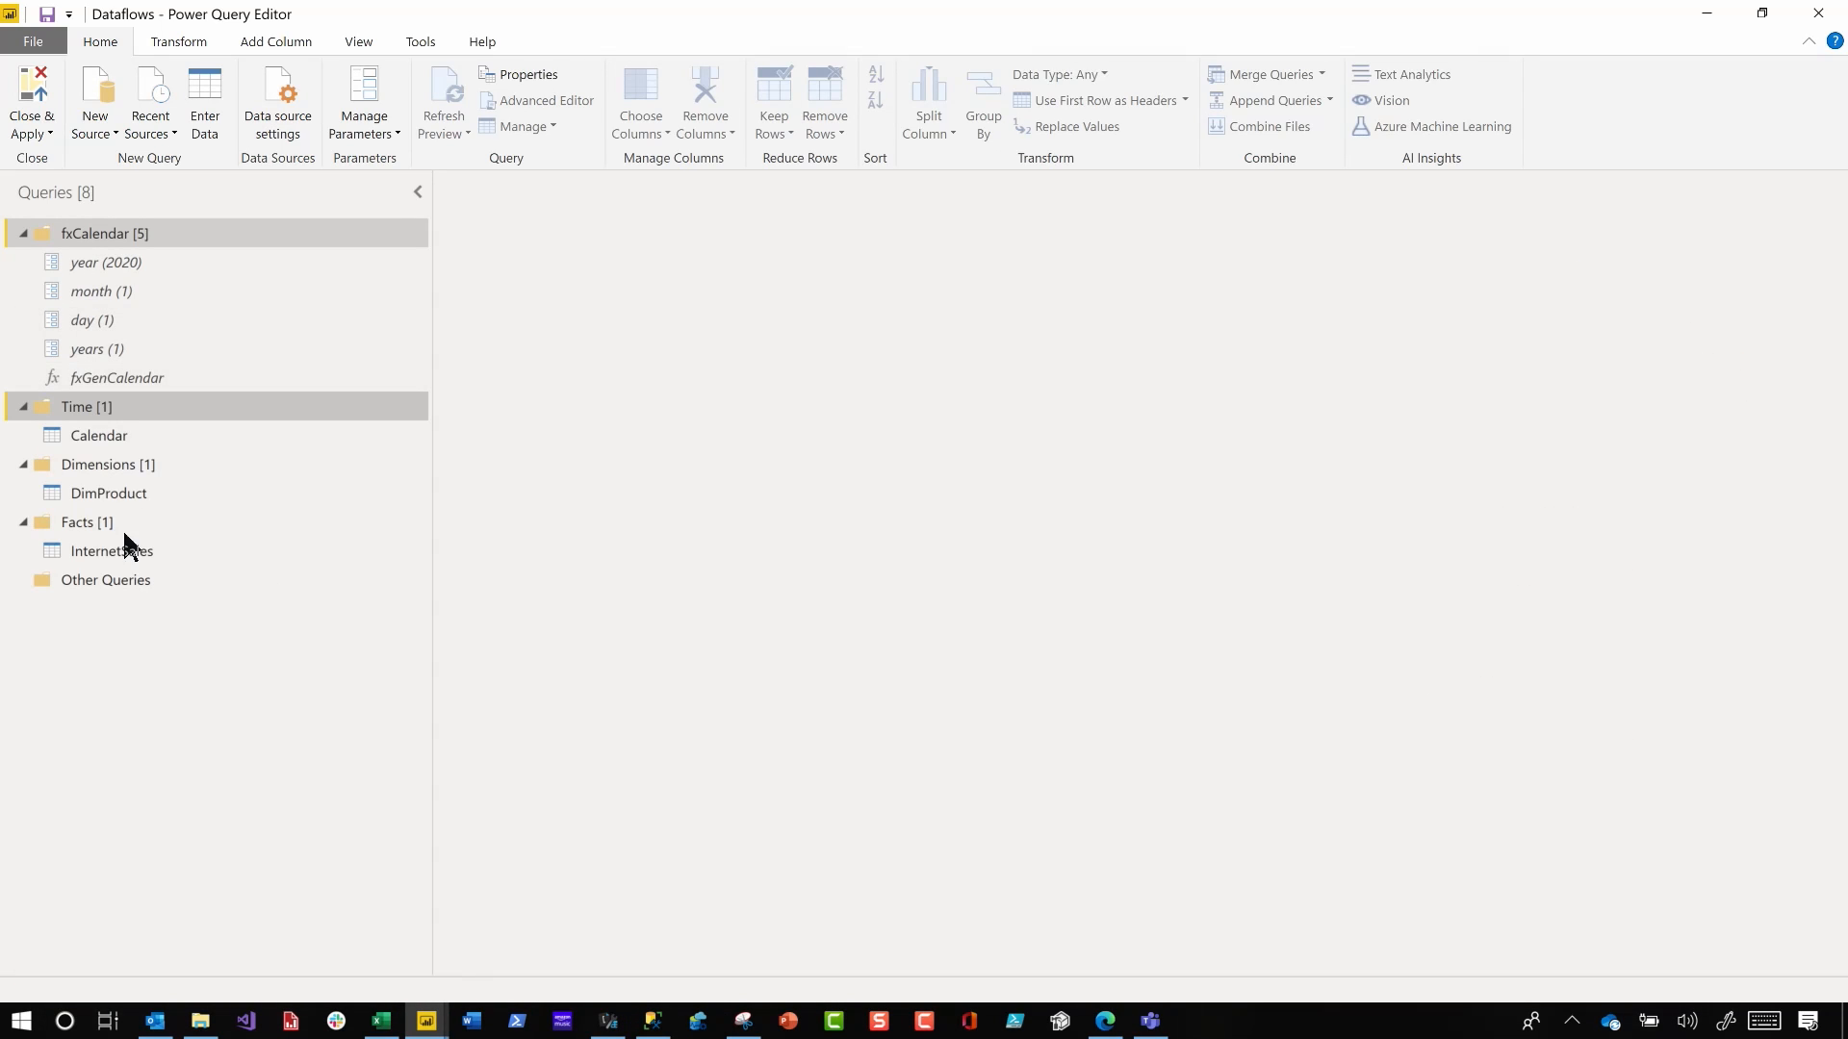
Preview DimProduct and view its native-query M code in the Advanced Editor
{"action": "left_click", "coordinate": [108, 493]}
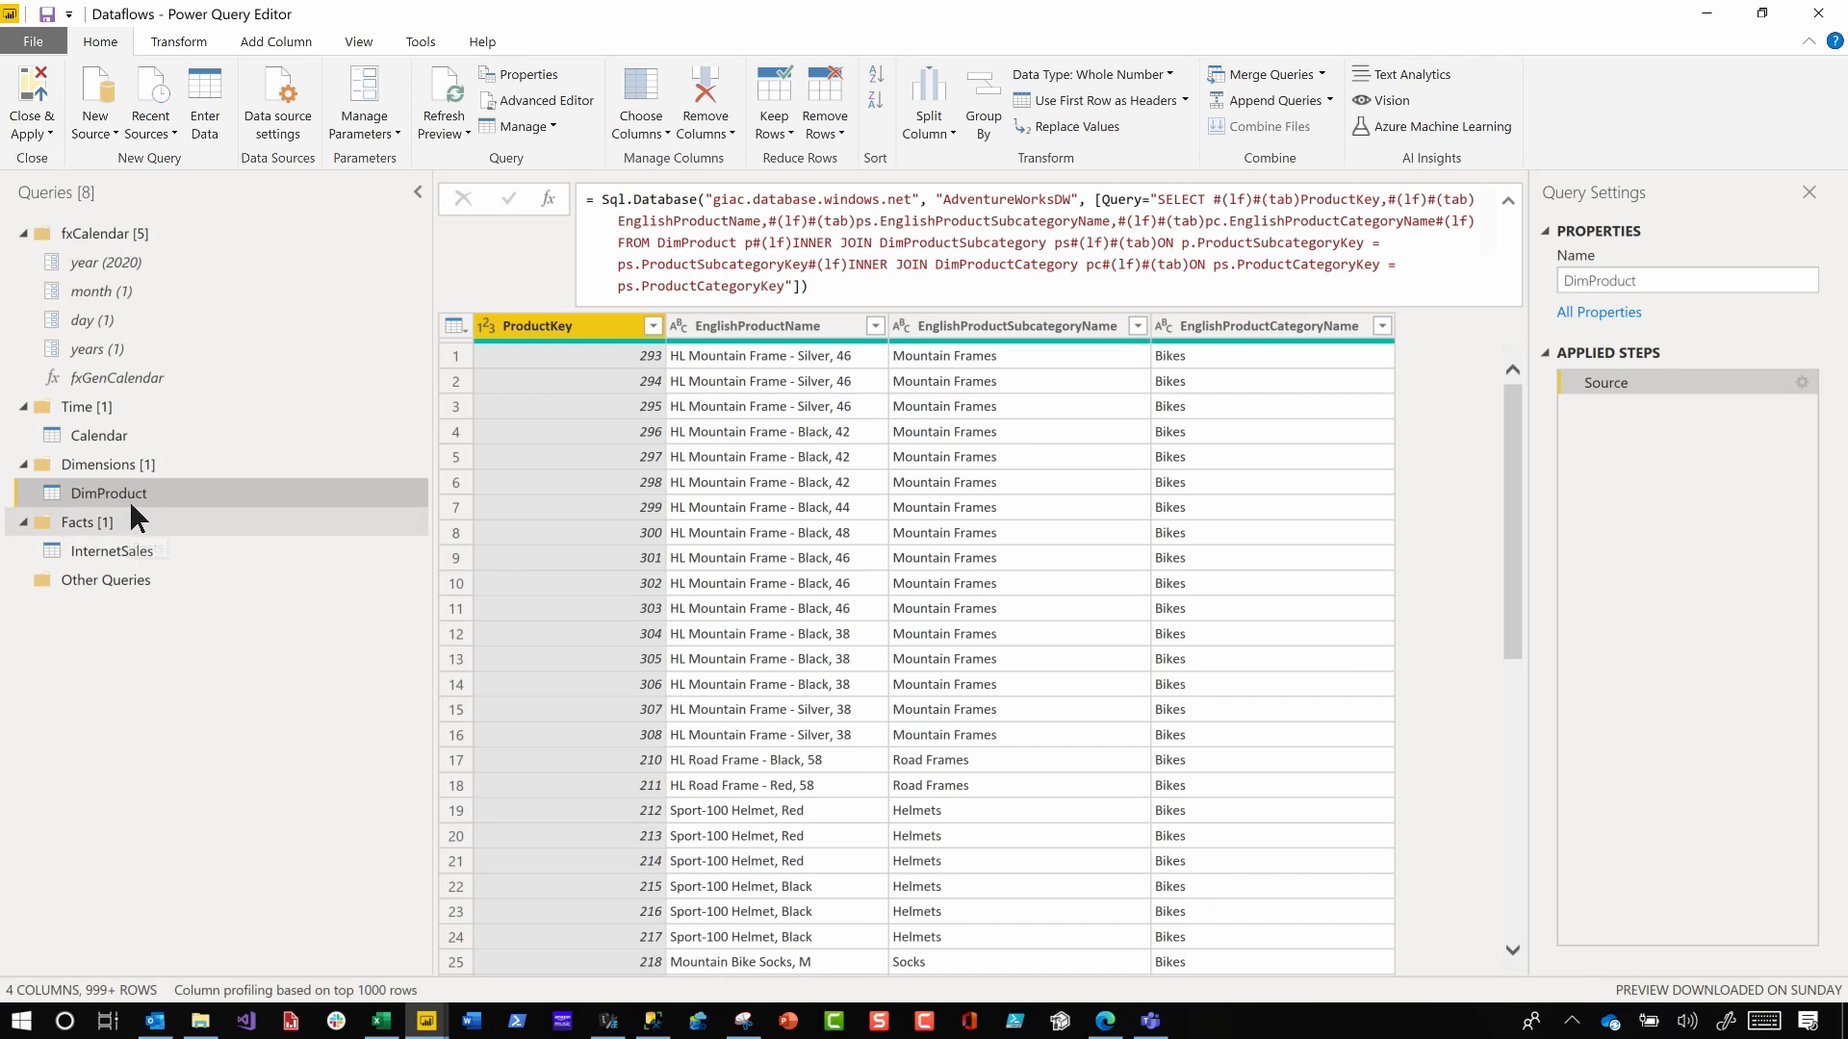
{"action": "right_click", "coordinate": [108, 493]}
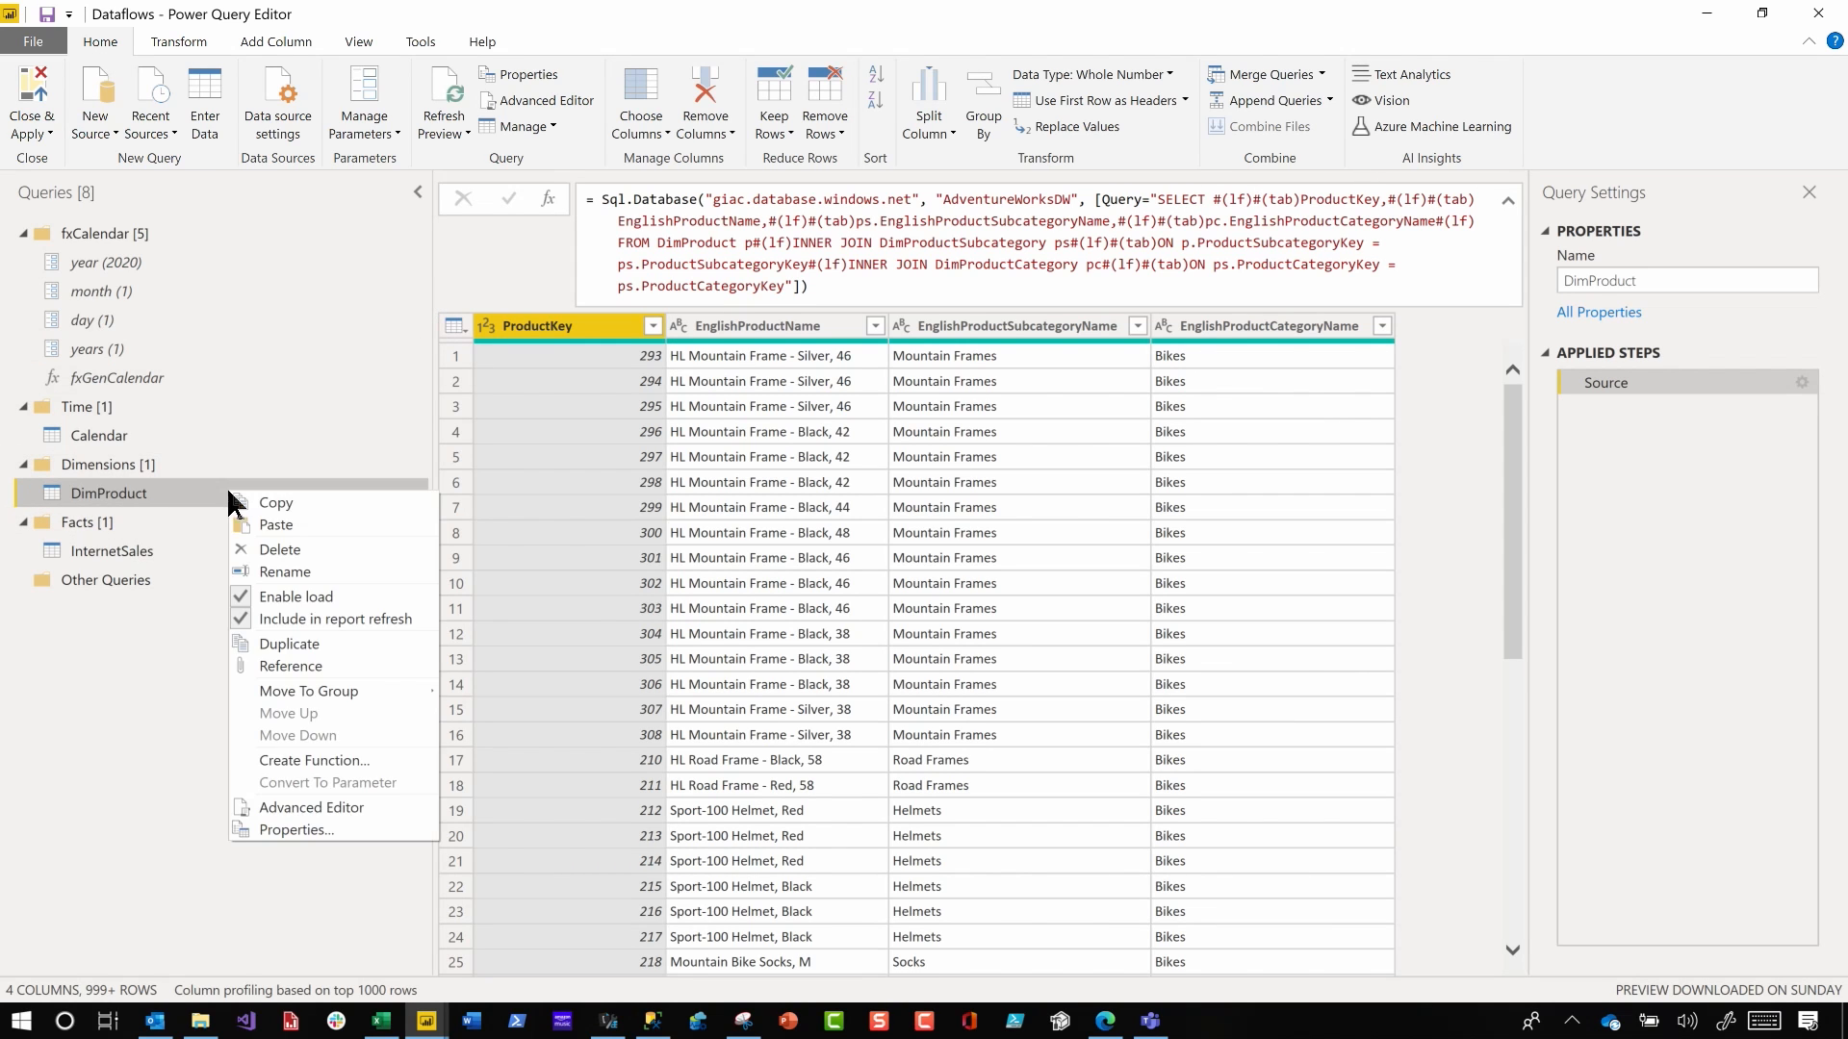
{"action": "left_click", "coordinate": [312, 806]}
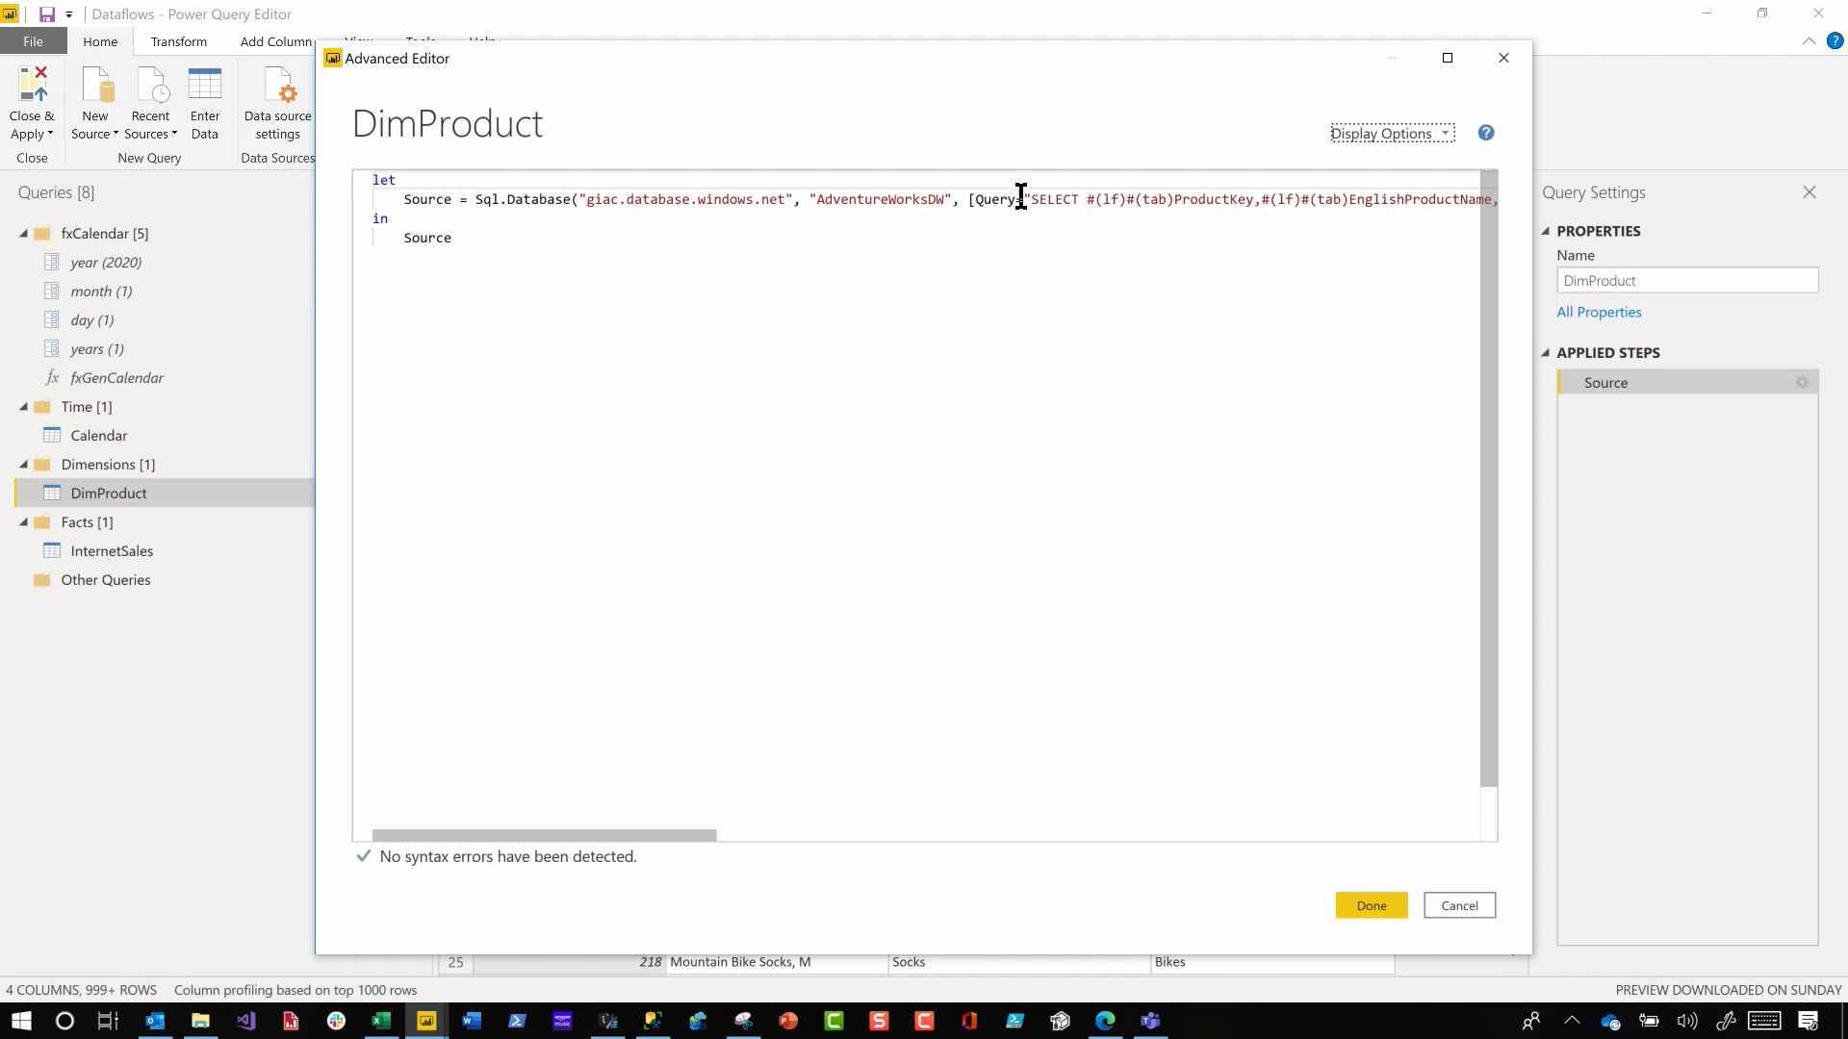
{"action": "left_click", "coordinate": [1371, 905]}
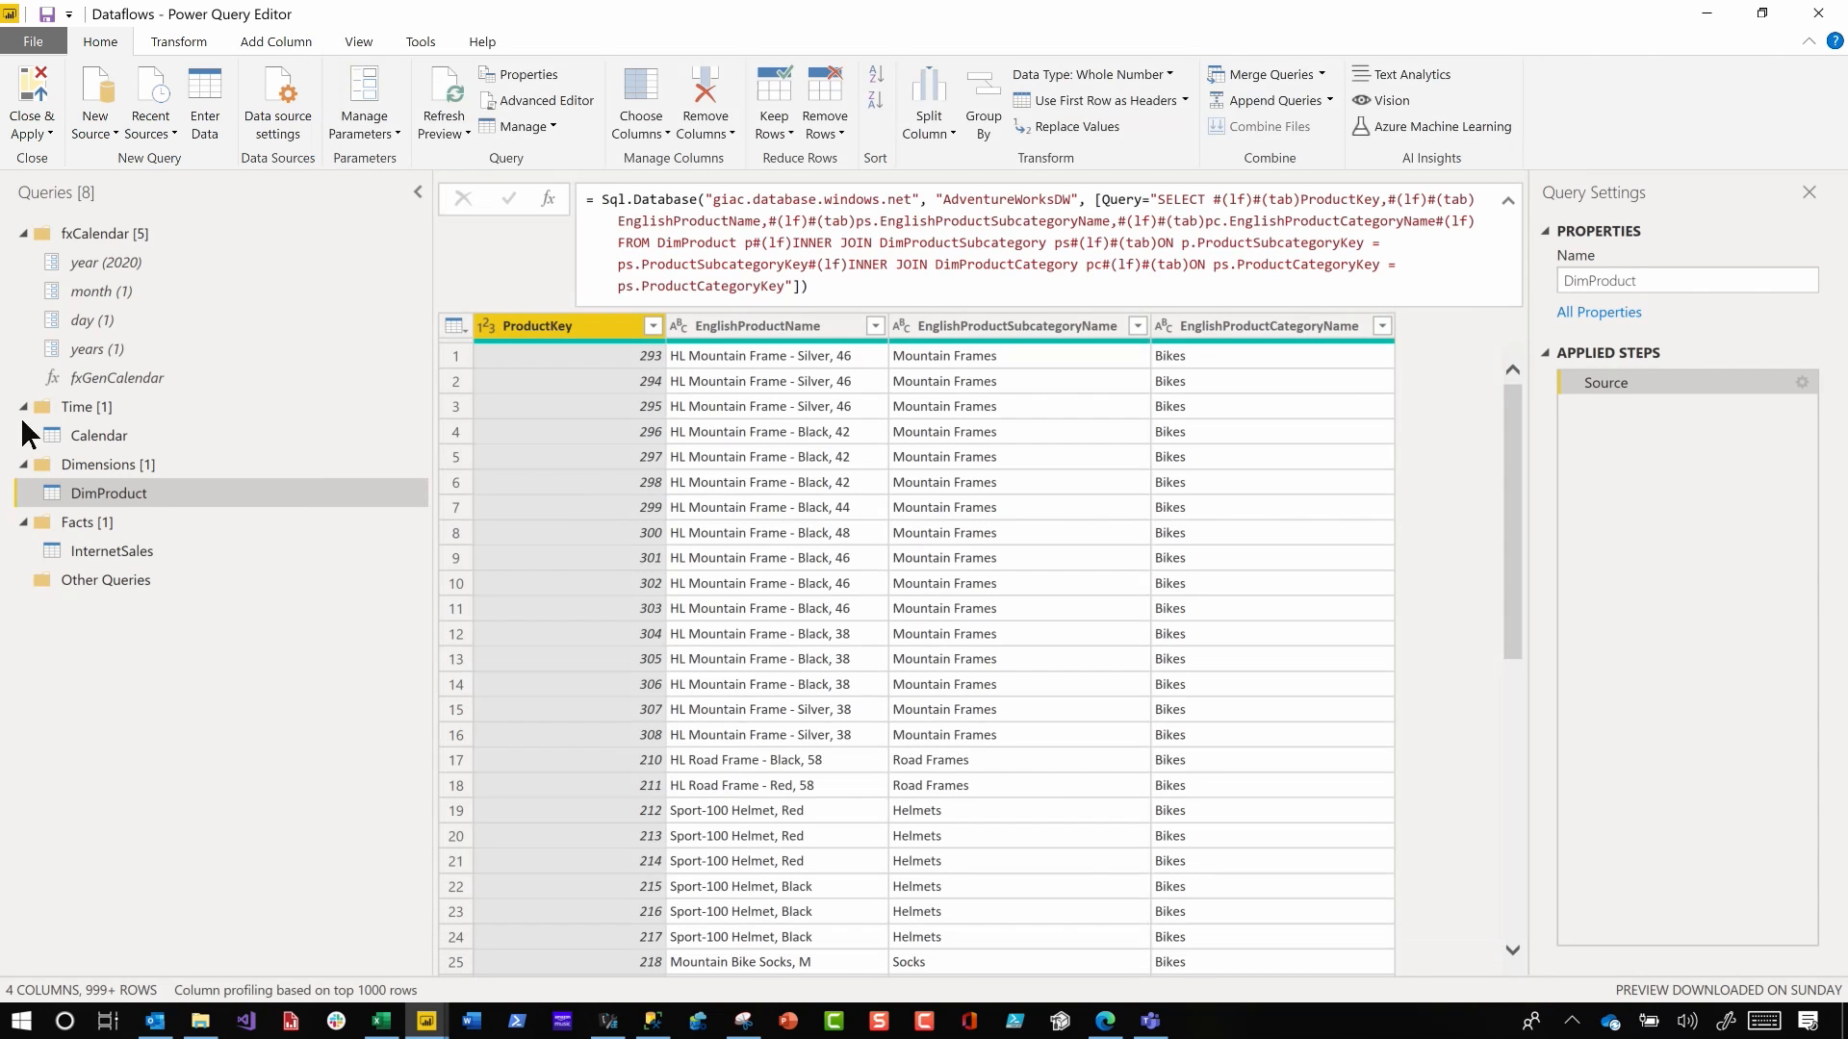
Reopen DimProduct's M code, select all of it for copying, and cancel out
{"action": "right_click", "coordinate": [110, 493]}
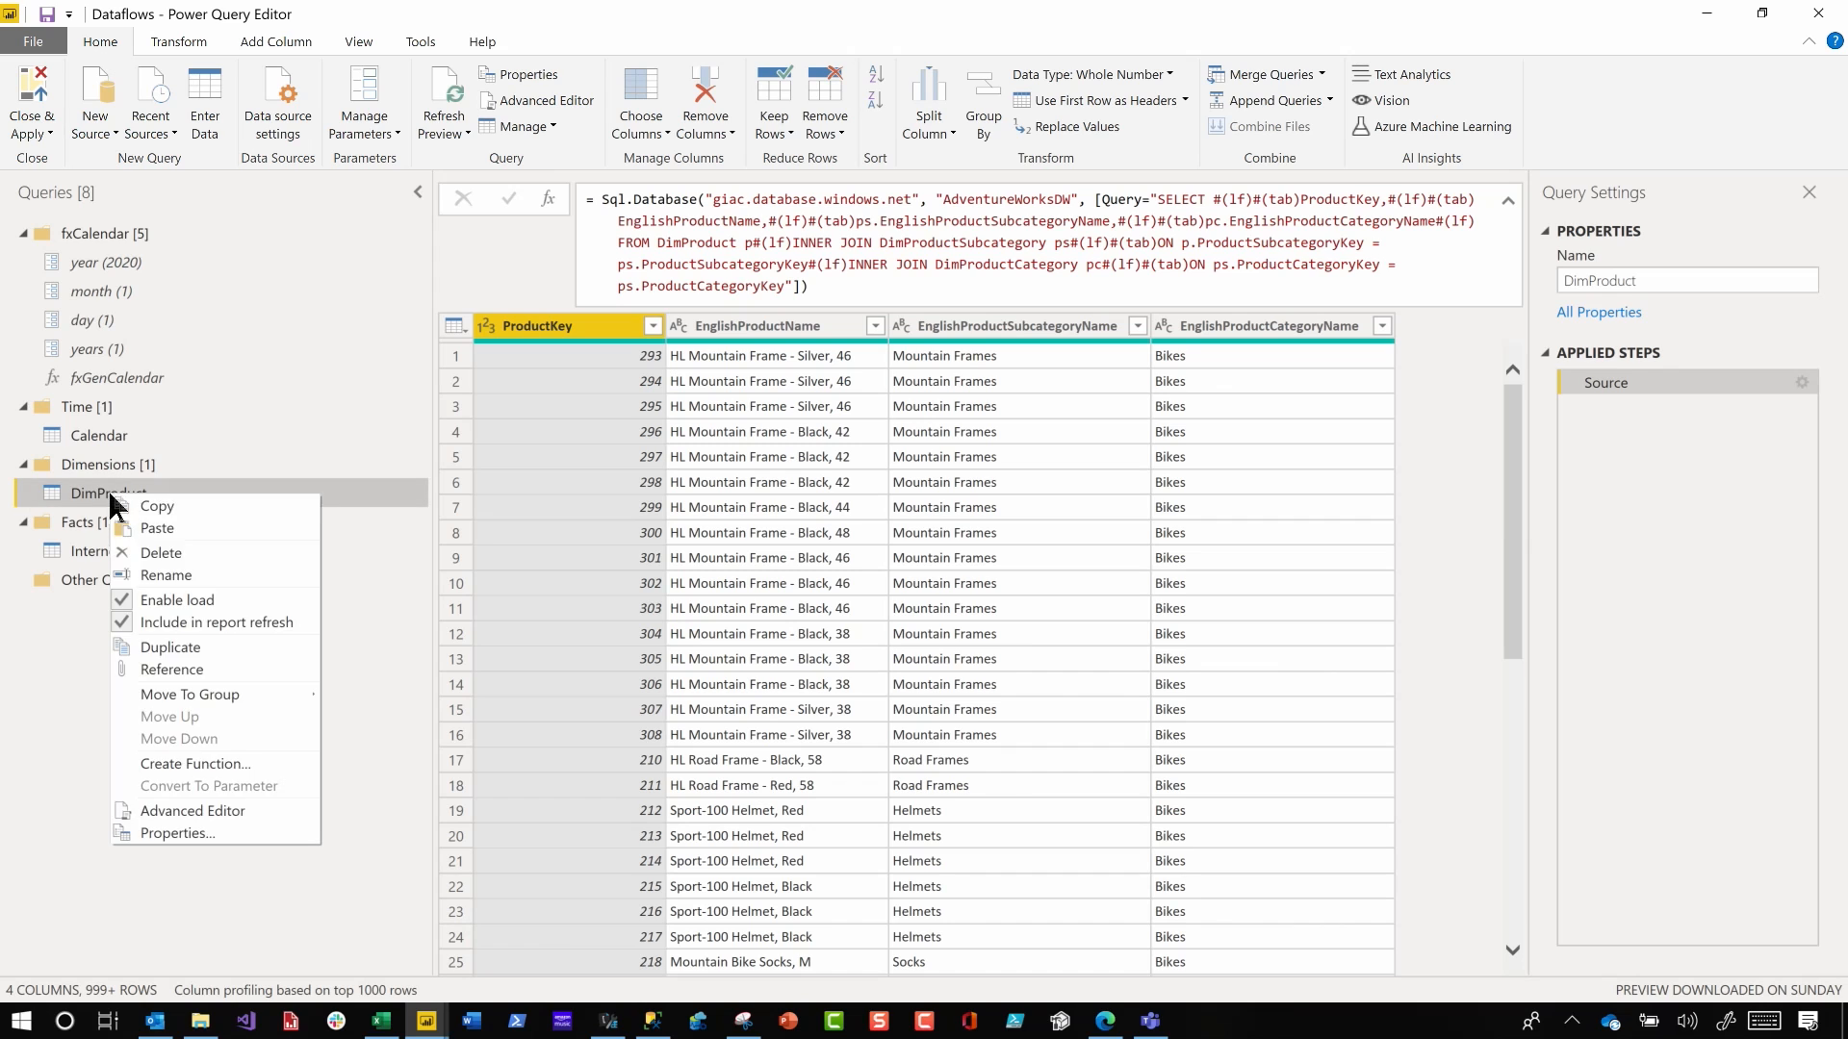
{"action": "left_click", "coordinate": [193, 810]}
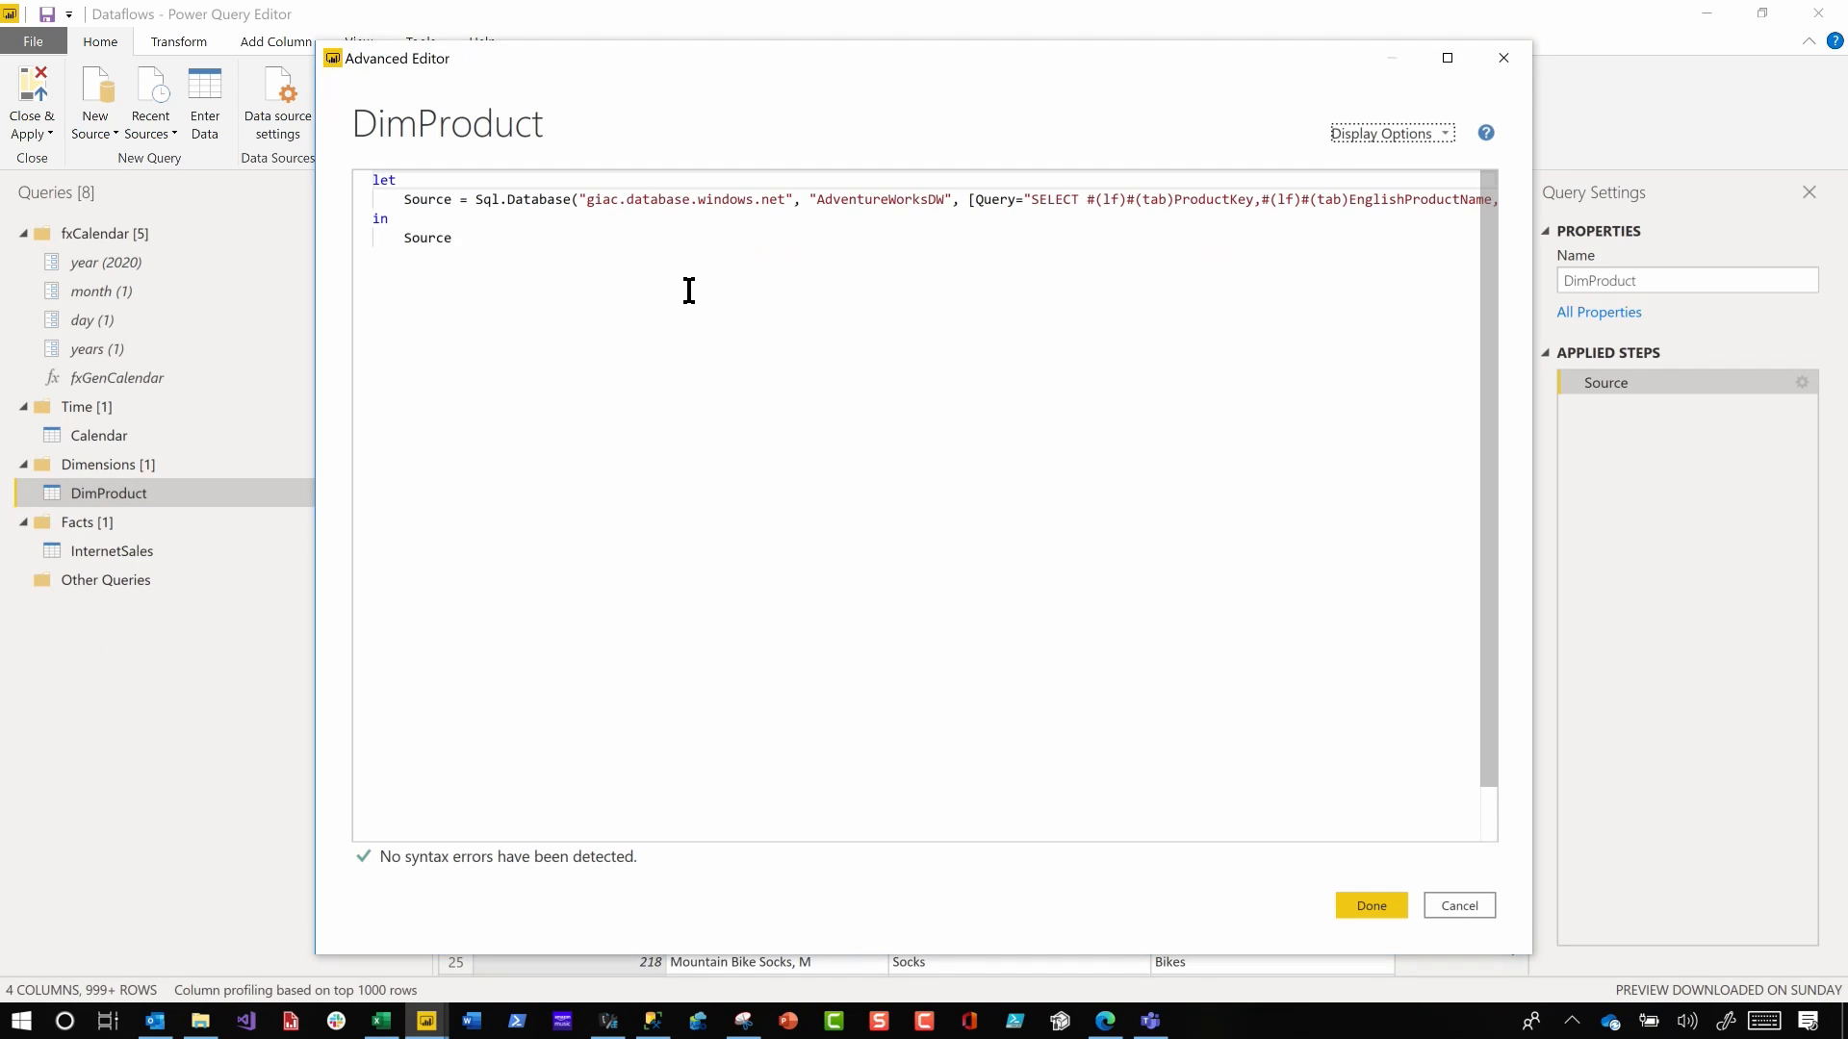
{"action": "key", "text": "ctrl+a"}
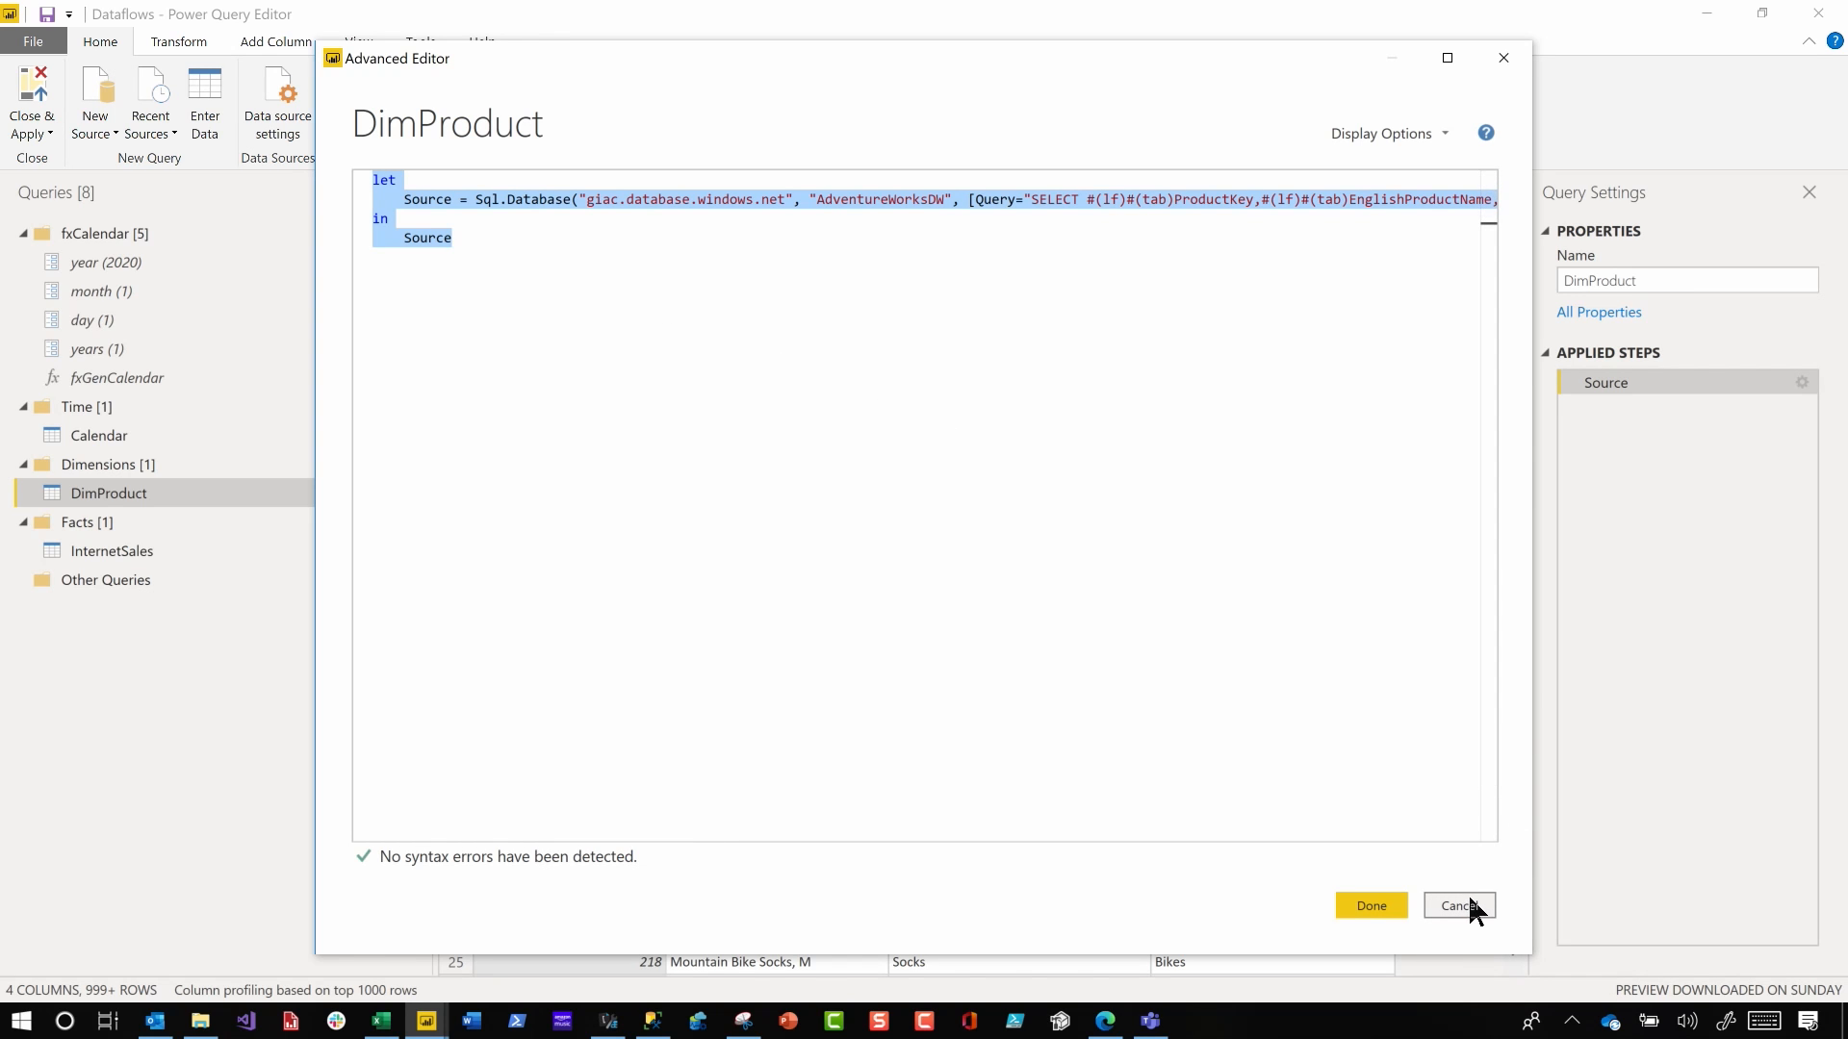
{"action": "left_click", "coordinate": [1459, 905]}
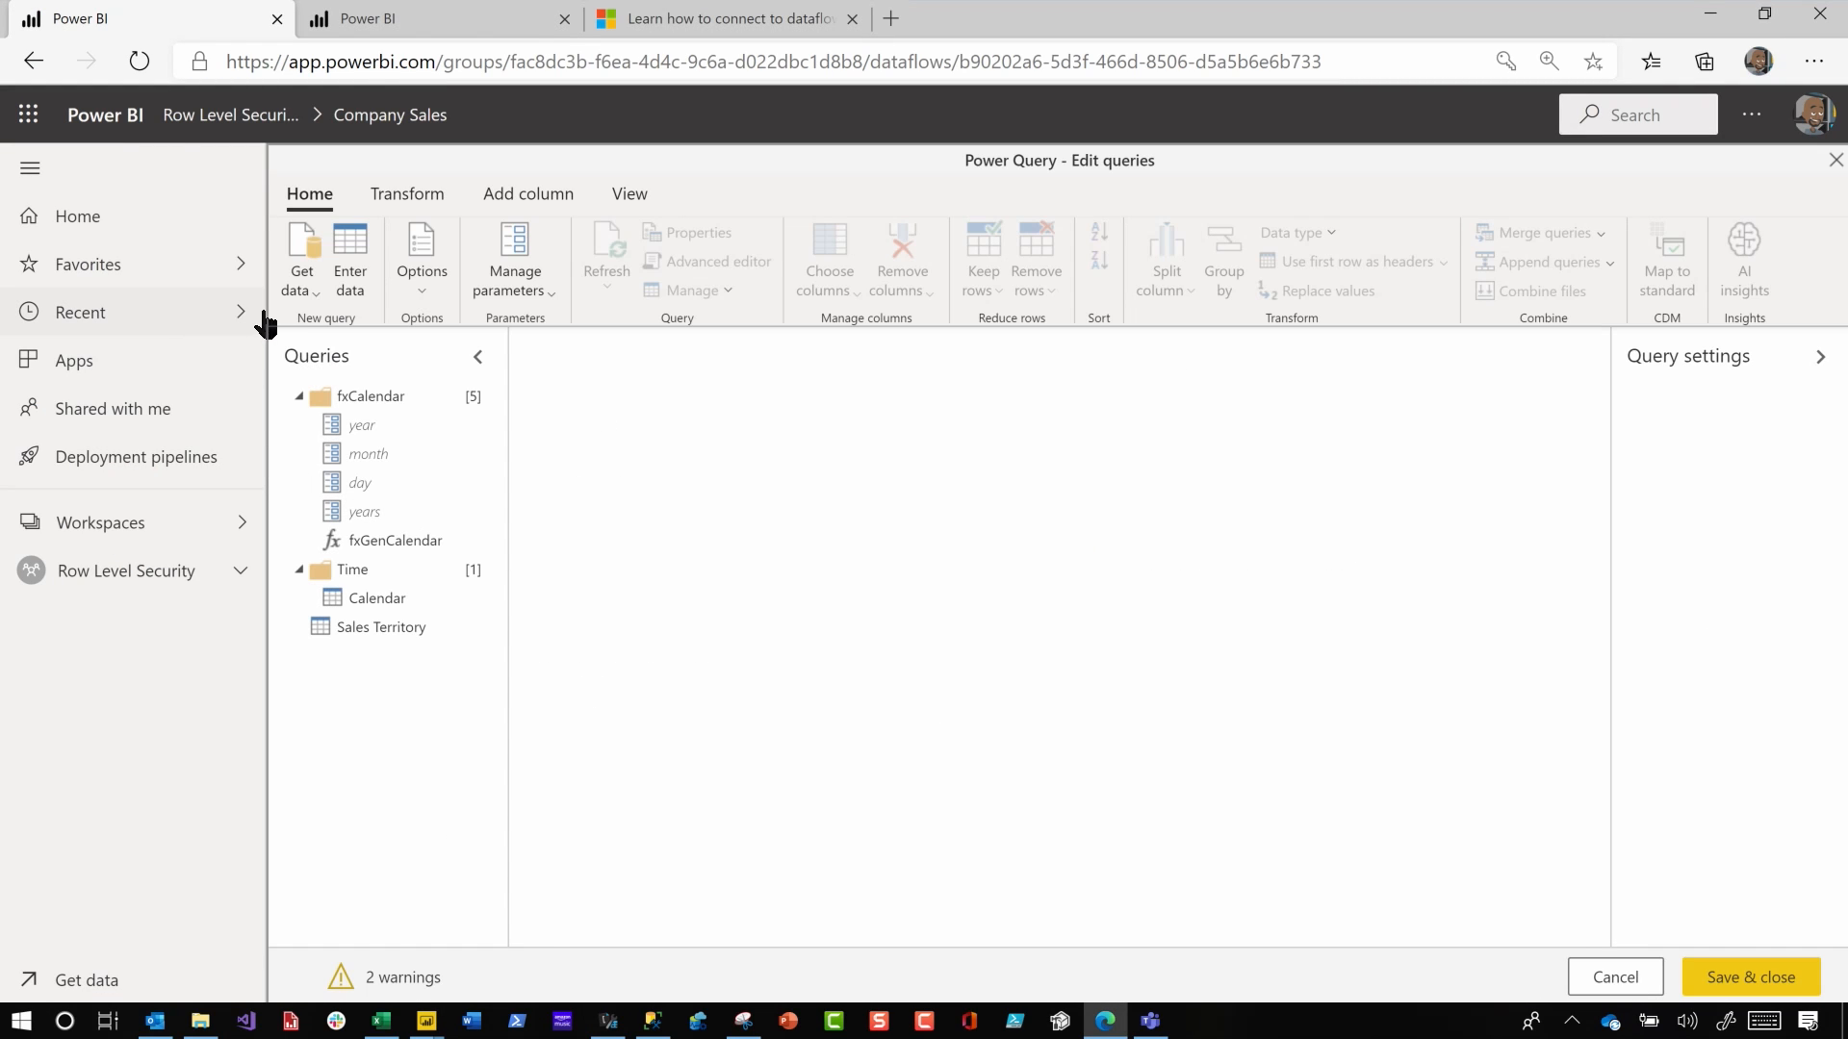
Start a new Blank query from Get data in the dataflow
{"action": "left_click", "coordinate": [300, 258]}
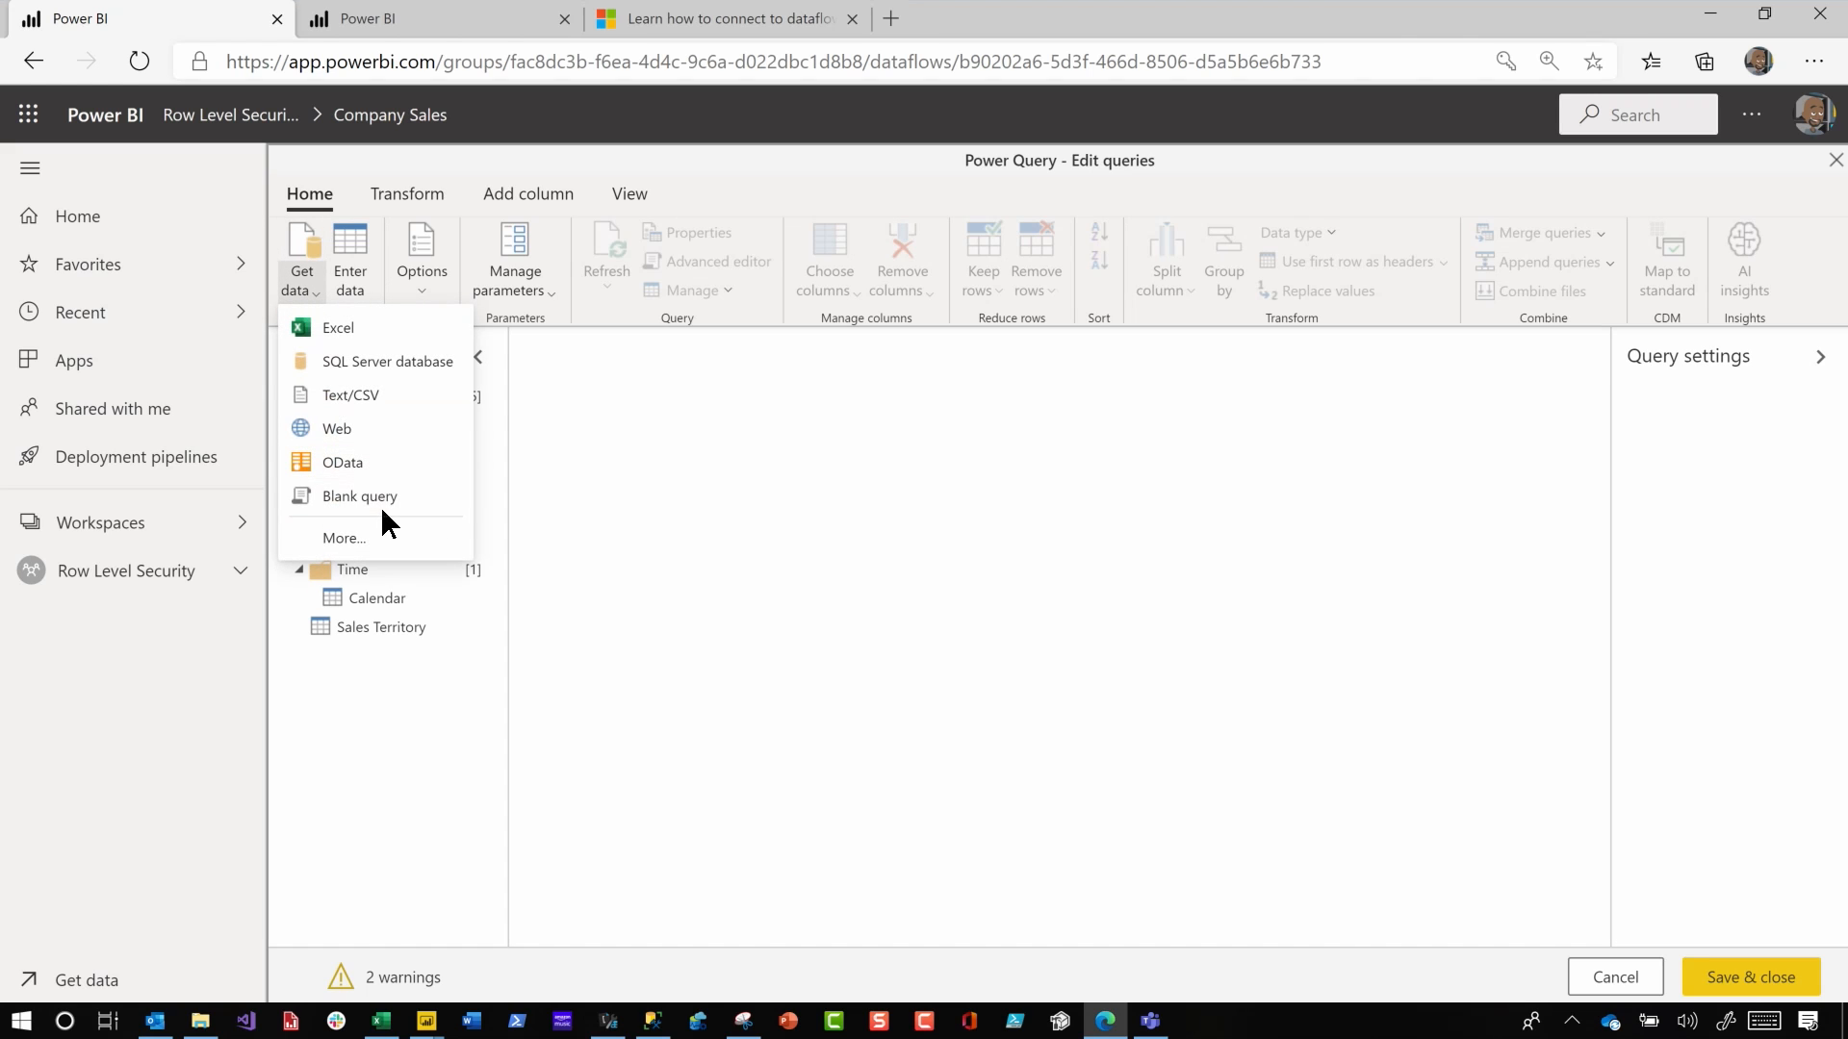
{"action": "left_click", "coordinate": [356, 497]}
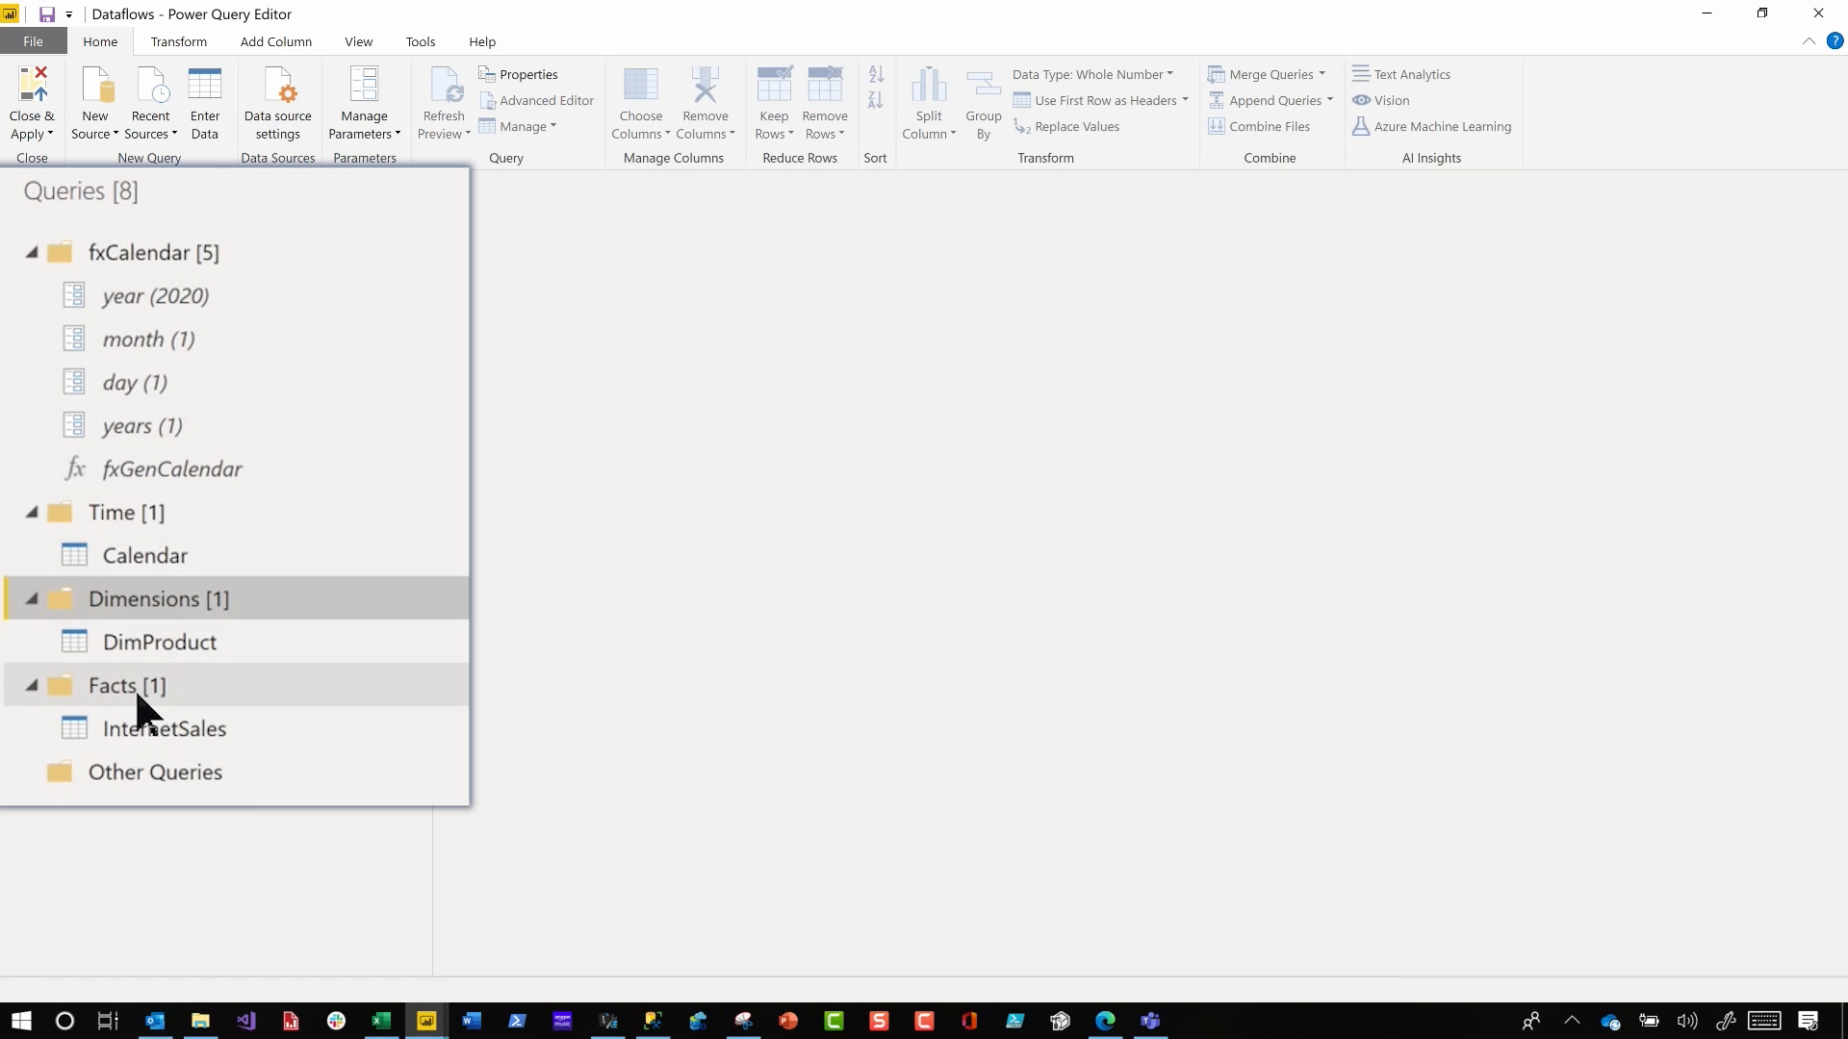
{"action": "right_click", "coordinate": [112, 685]}
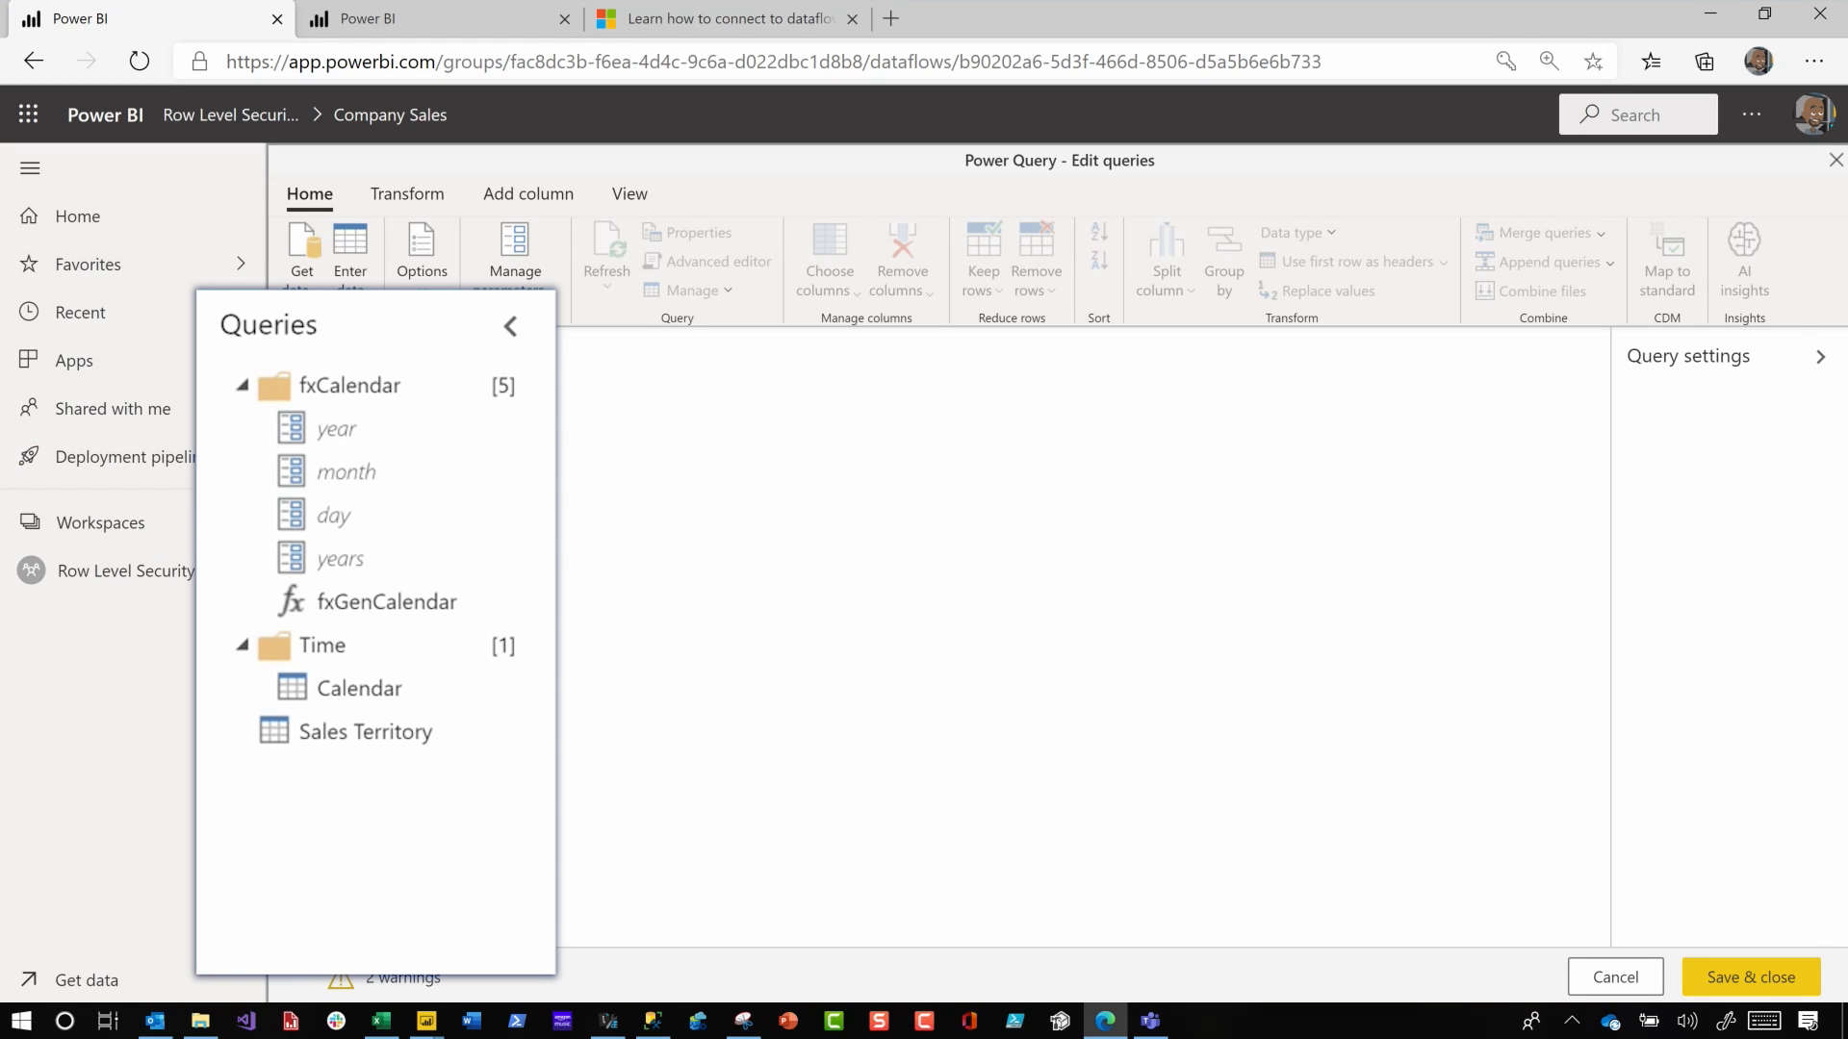
{"action": "mouse_move", "coordinate": [287, 949]}
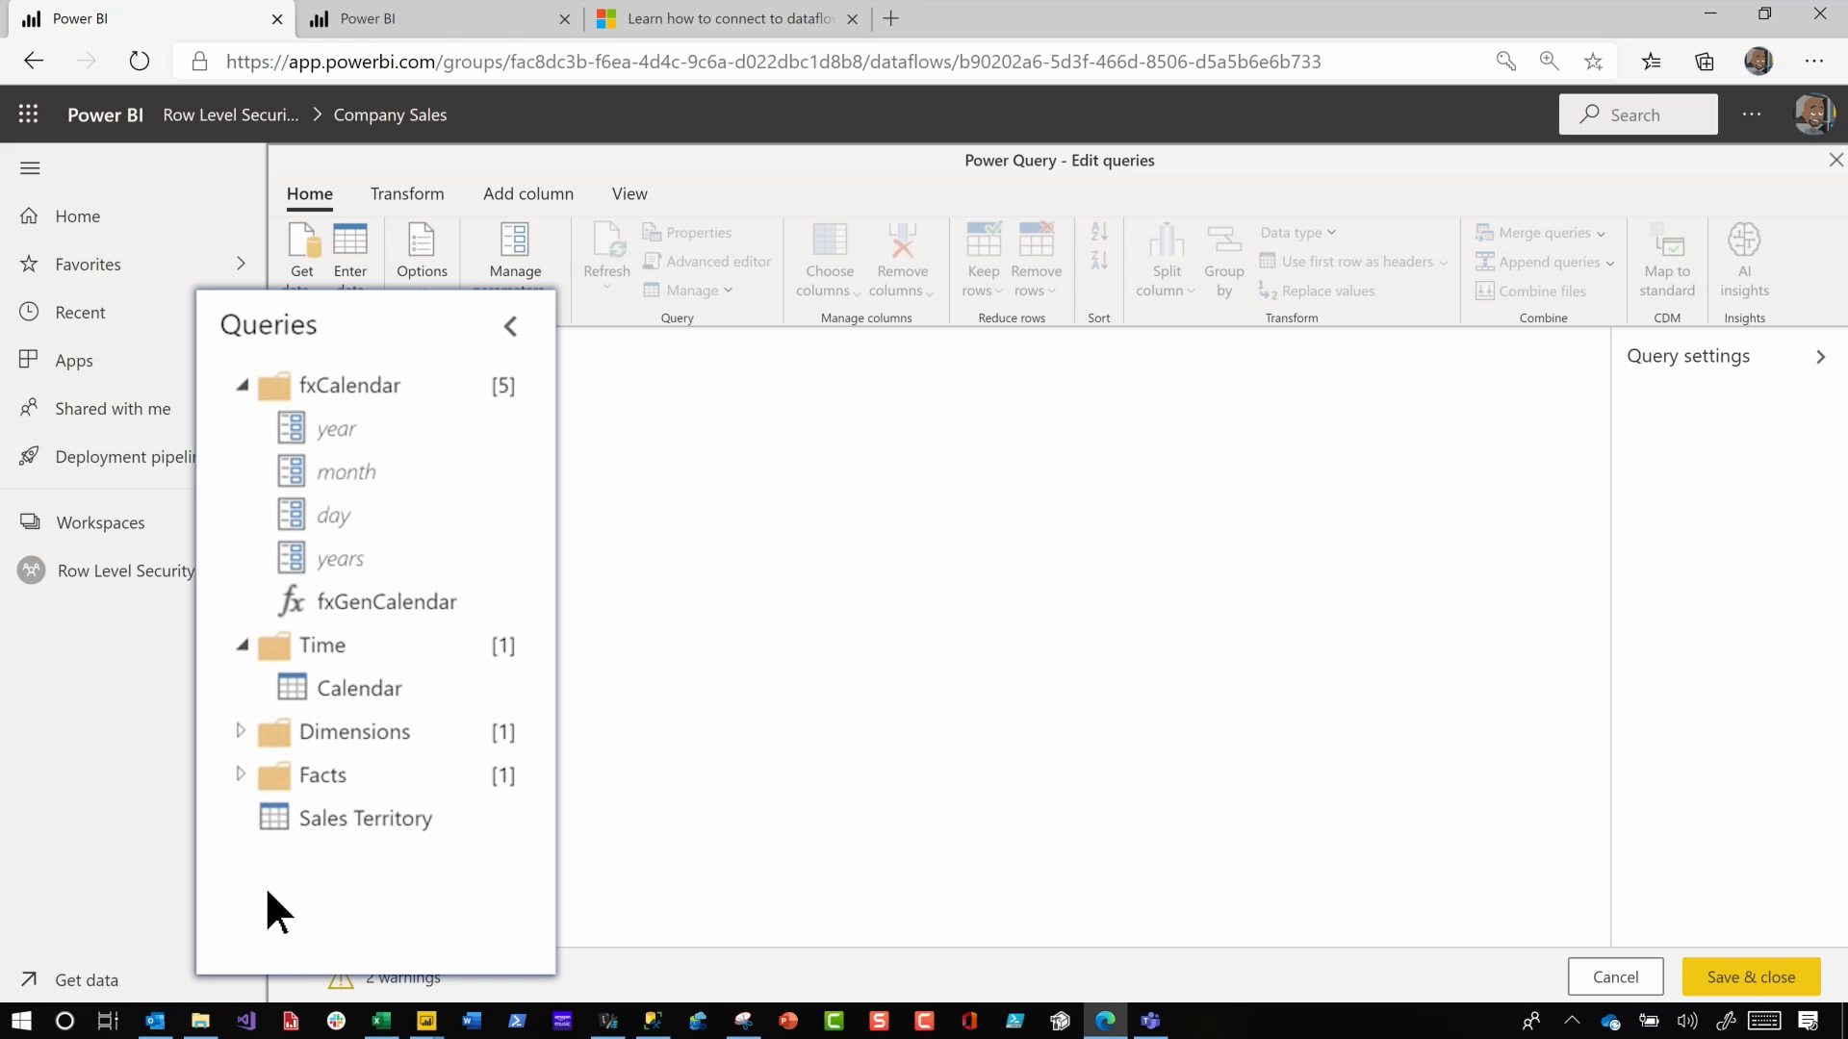
Move Sales Territory into the Dimensions group and preview DimProduct there
{"action": "right_click", "coordinate": [365, 818]}
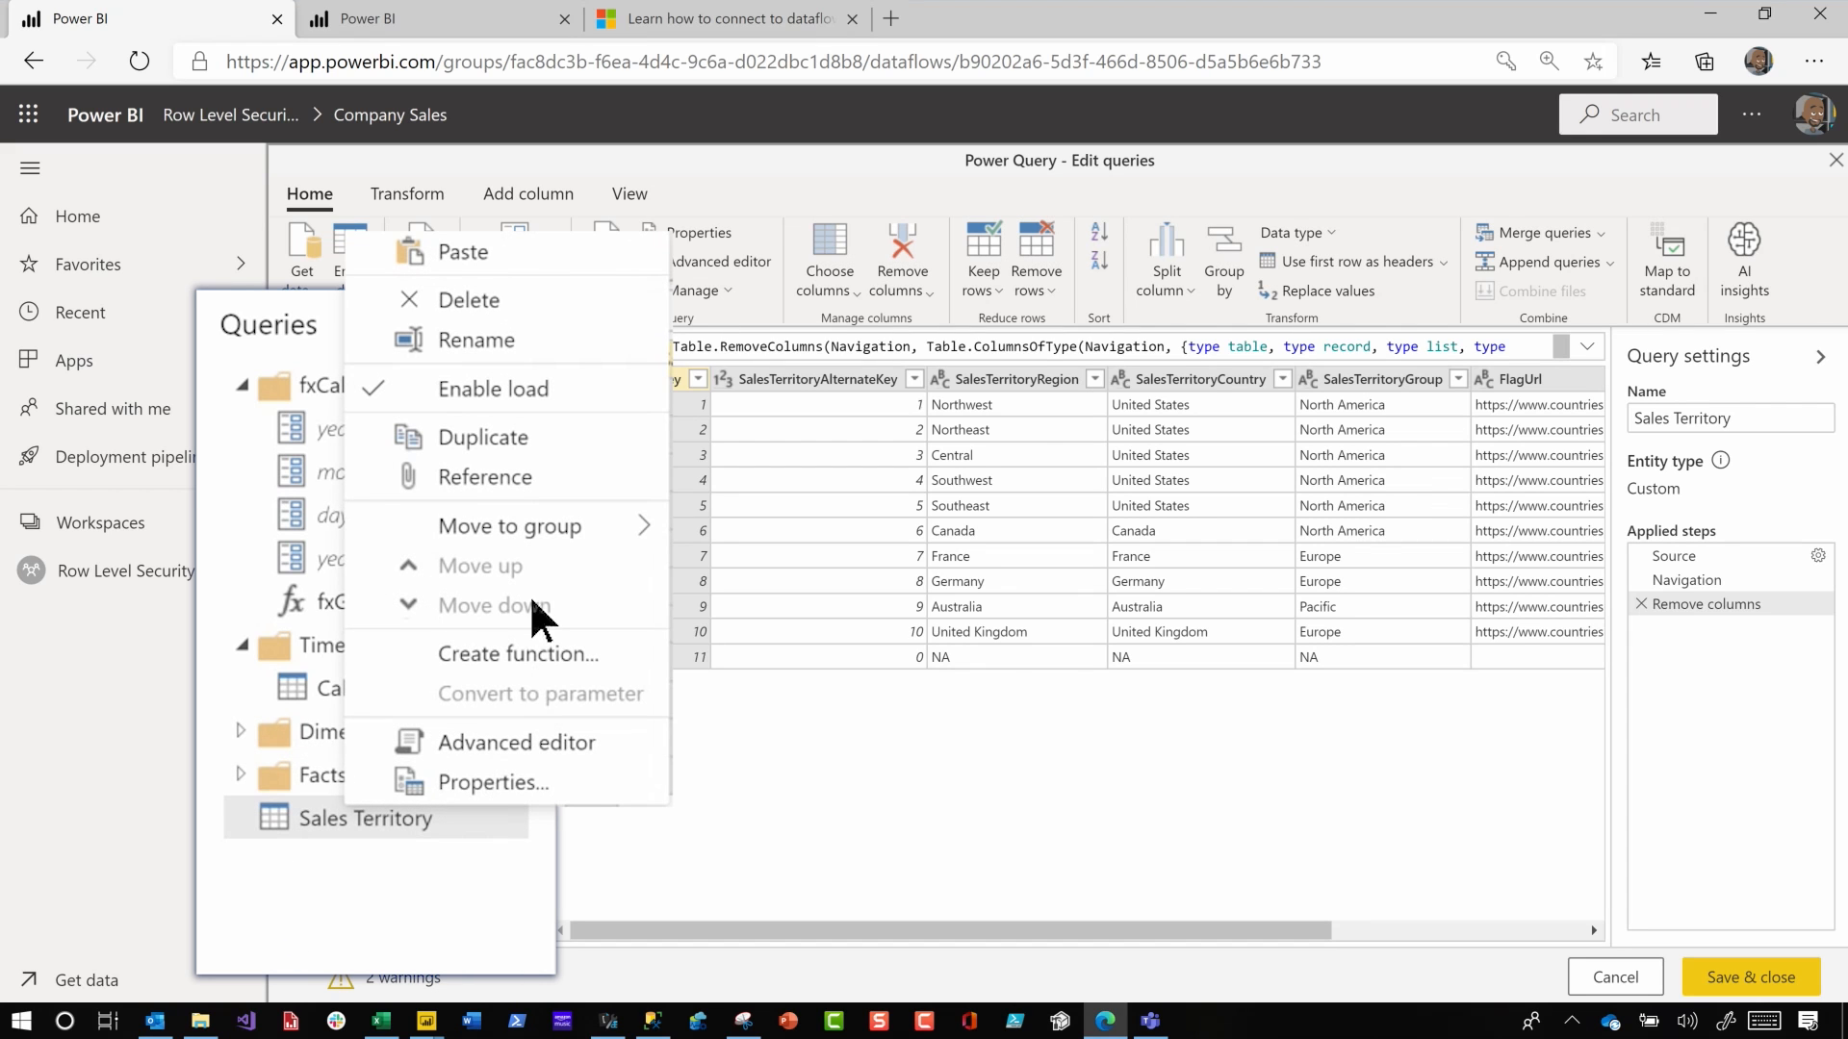
{"action": "mouse_move", "coordinate": [508, 525]}
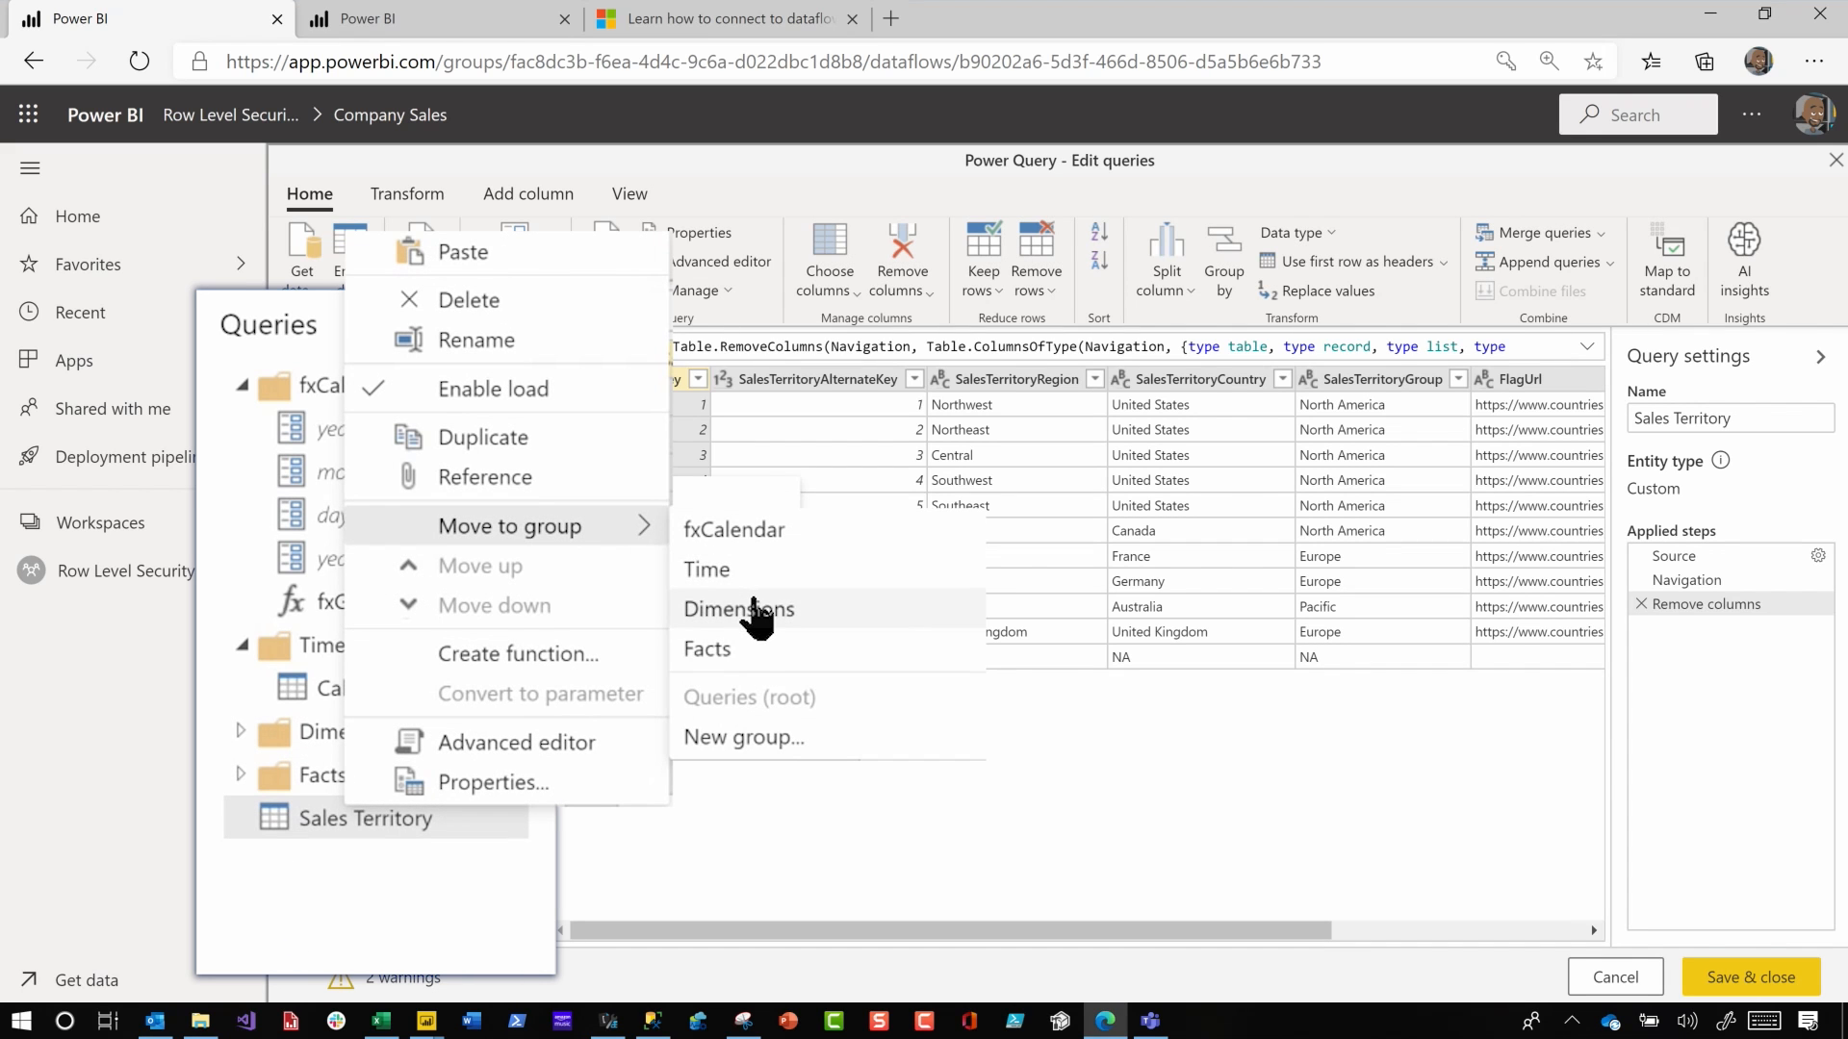
{"action": "left_click", "coordinate": [739, 608]}
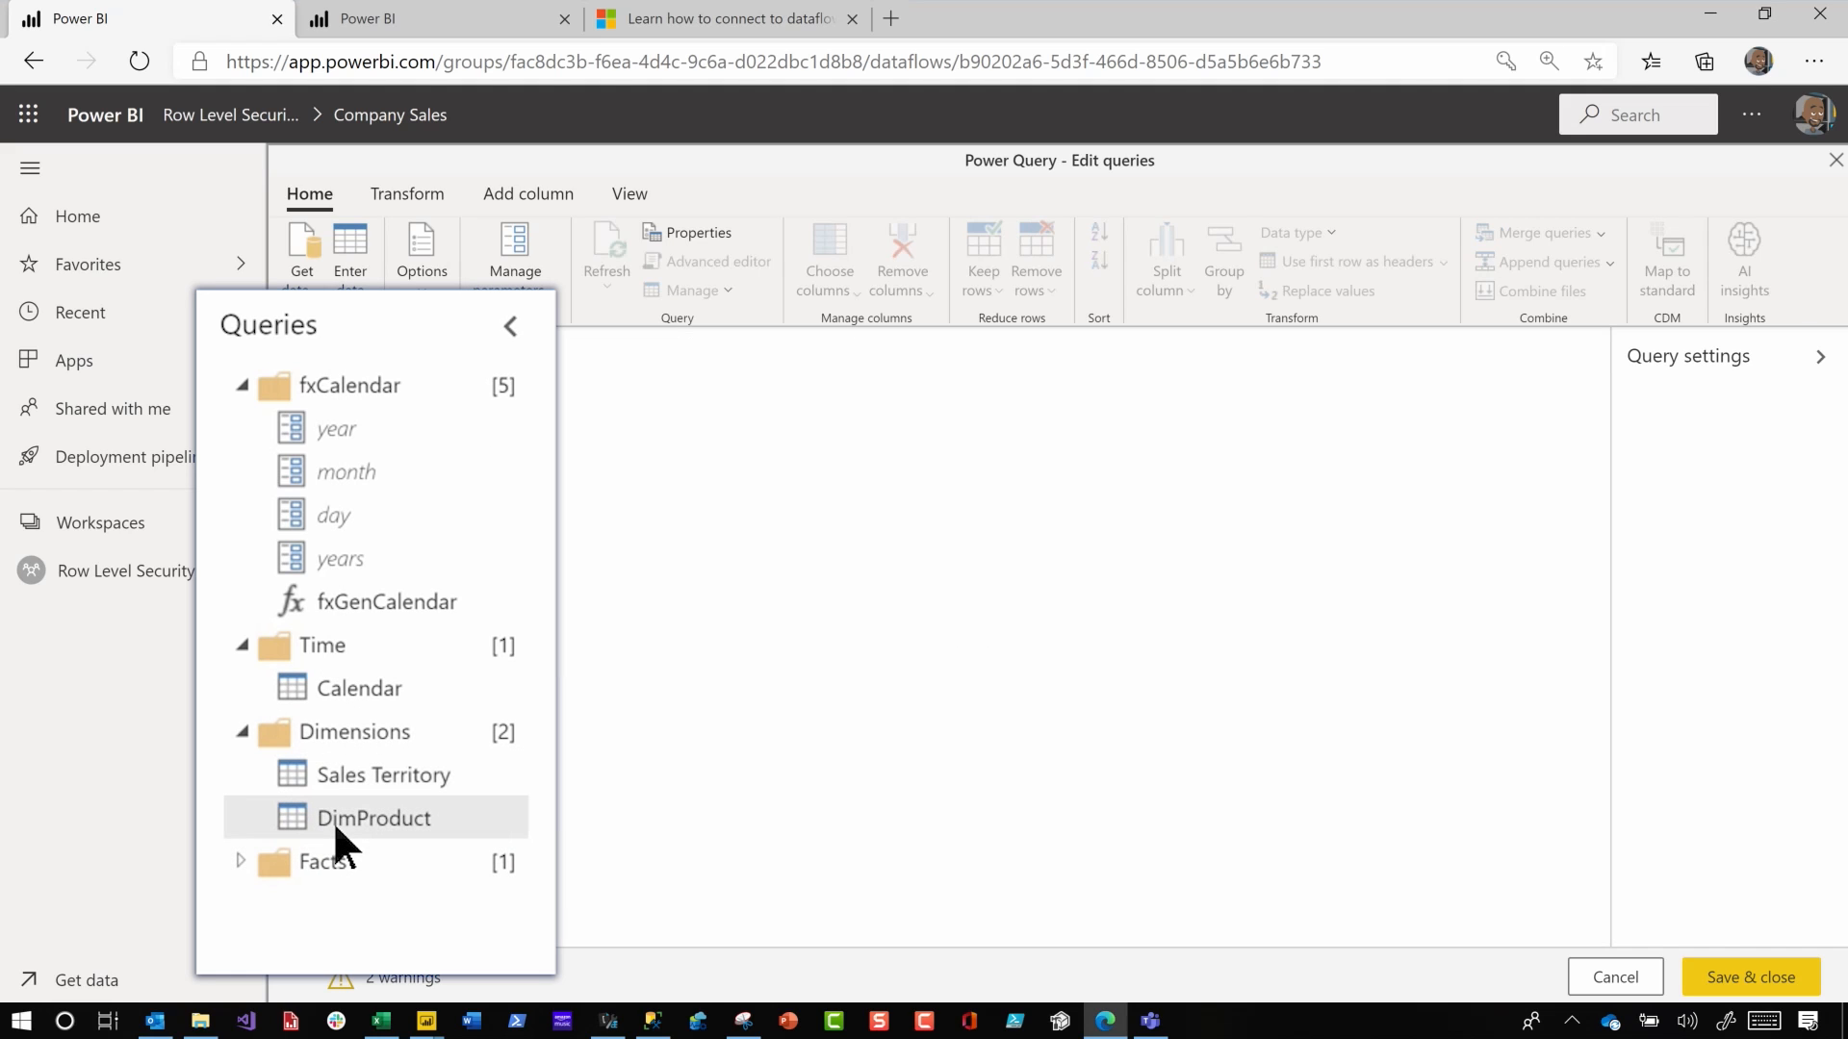
{"action": "left_click", "coordinate": [373, 818]}
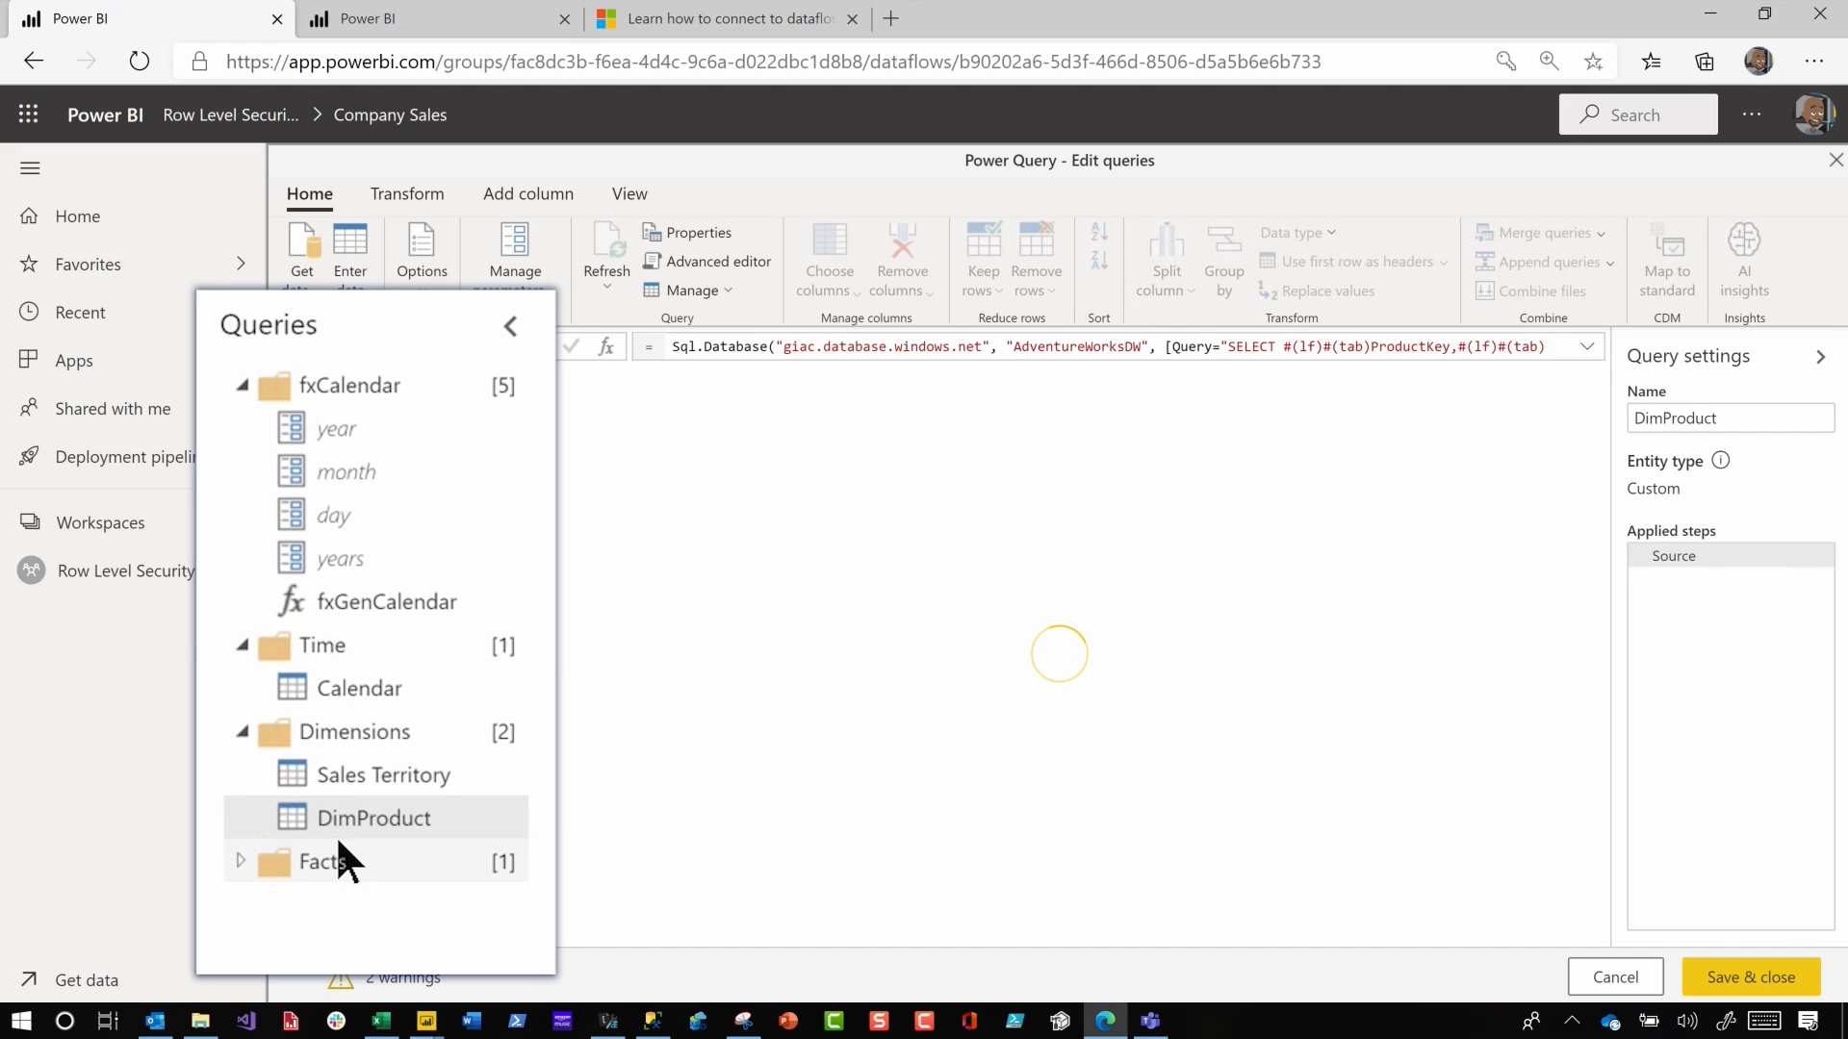
Check Calendar, then expand Facts and preview InternetSales
{"action": "left_click", "coordinate": [359, 687]}
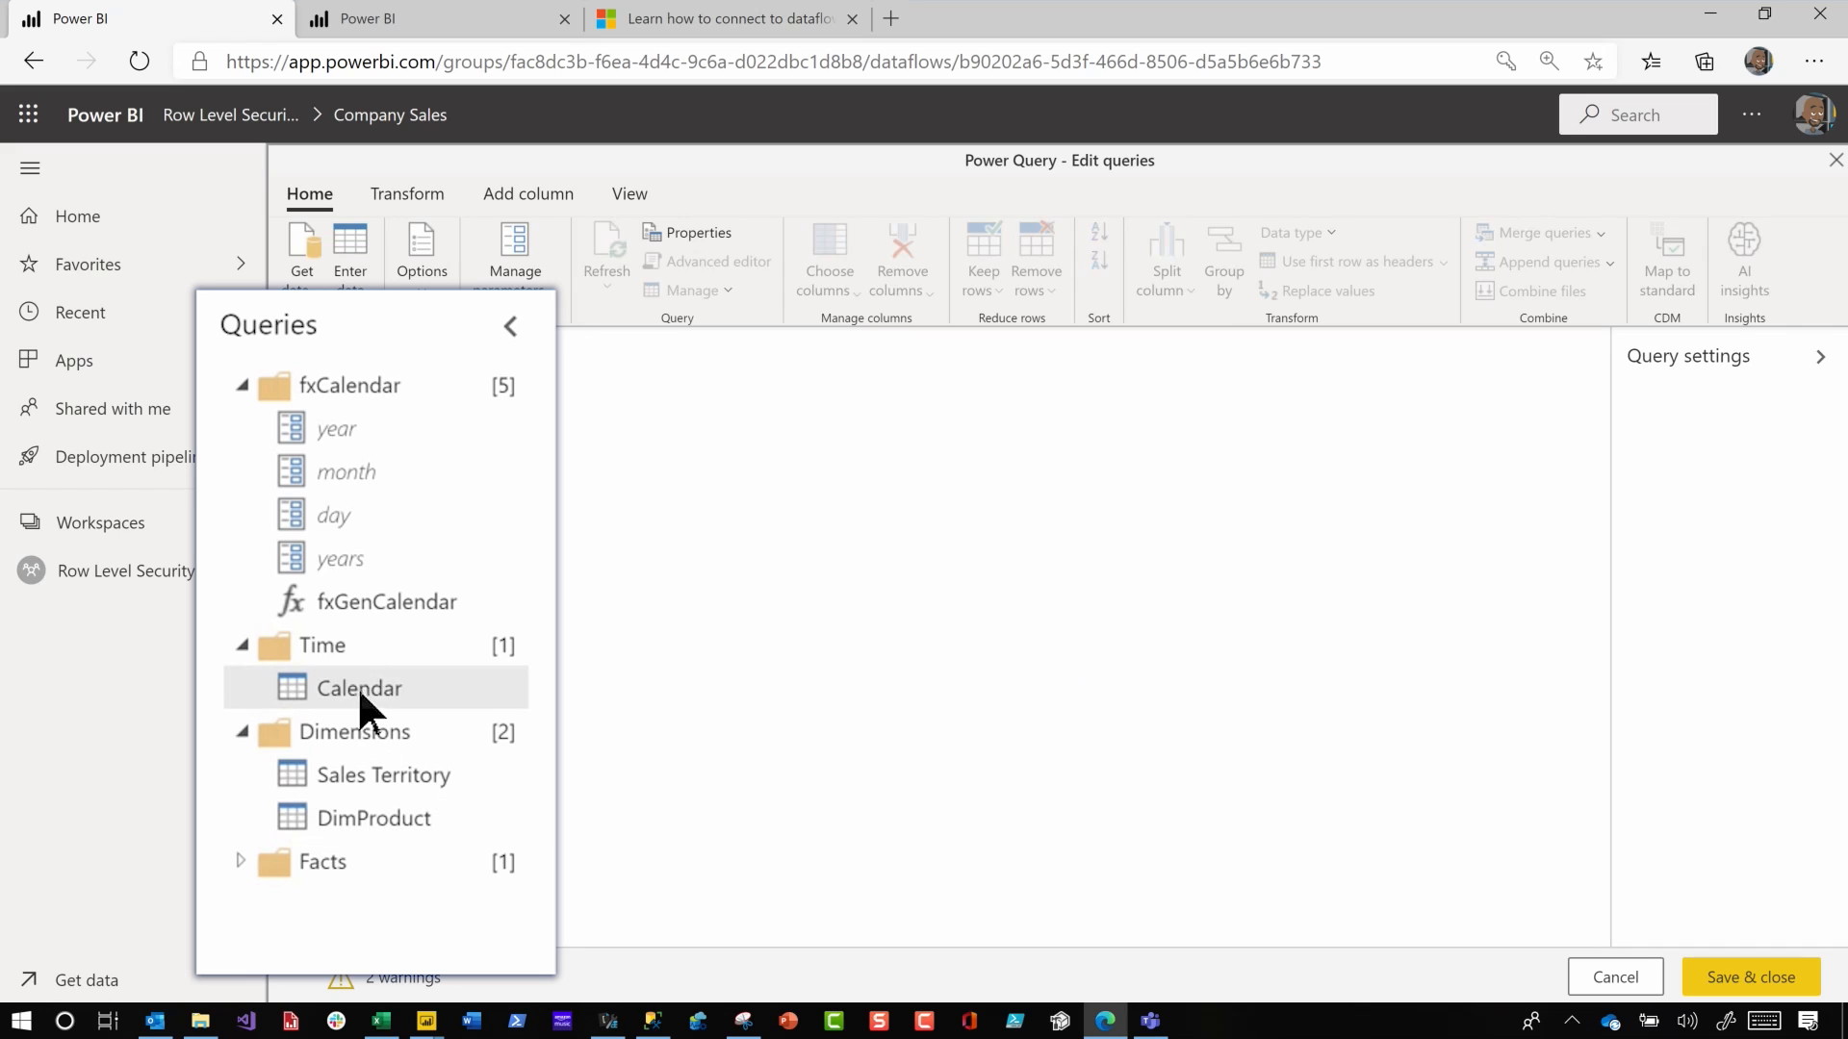
{"action": "left_click", "coordinate": [362, 687]}
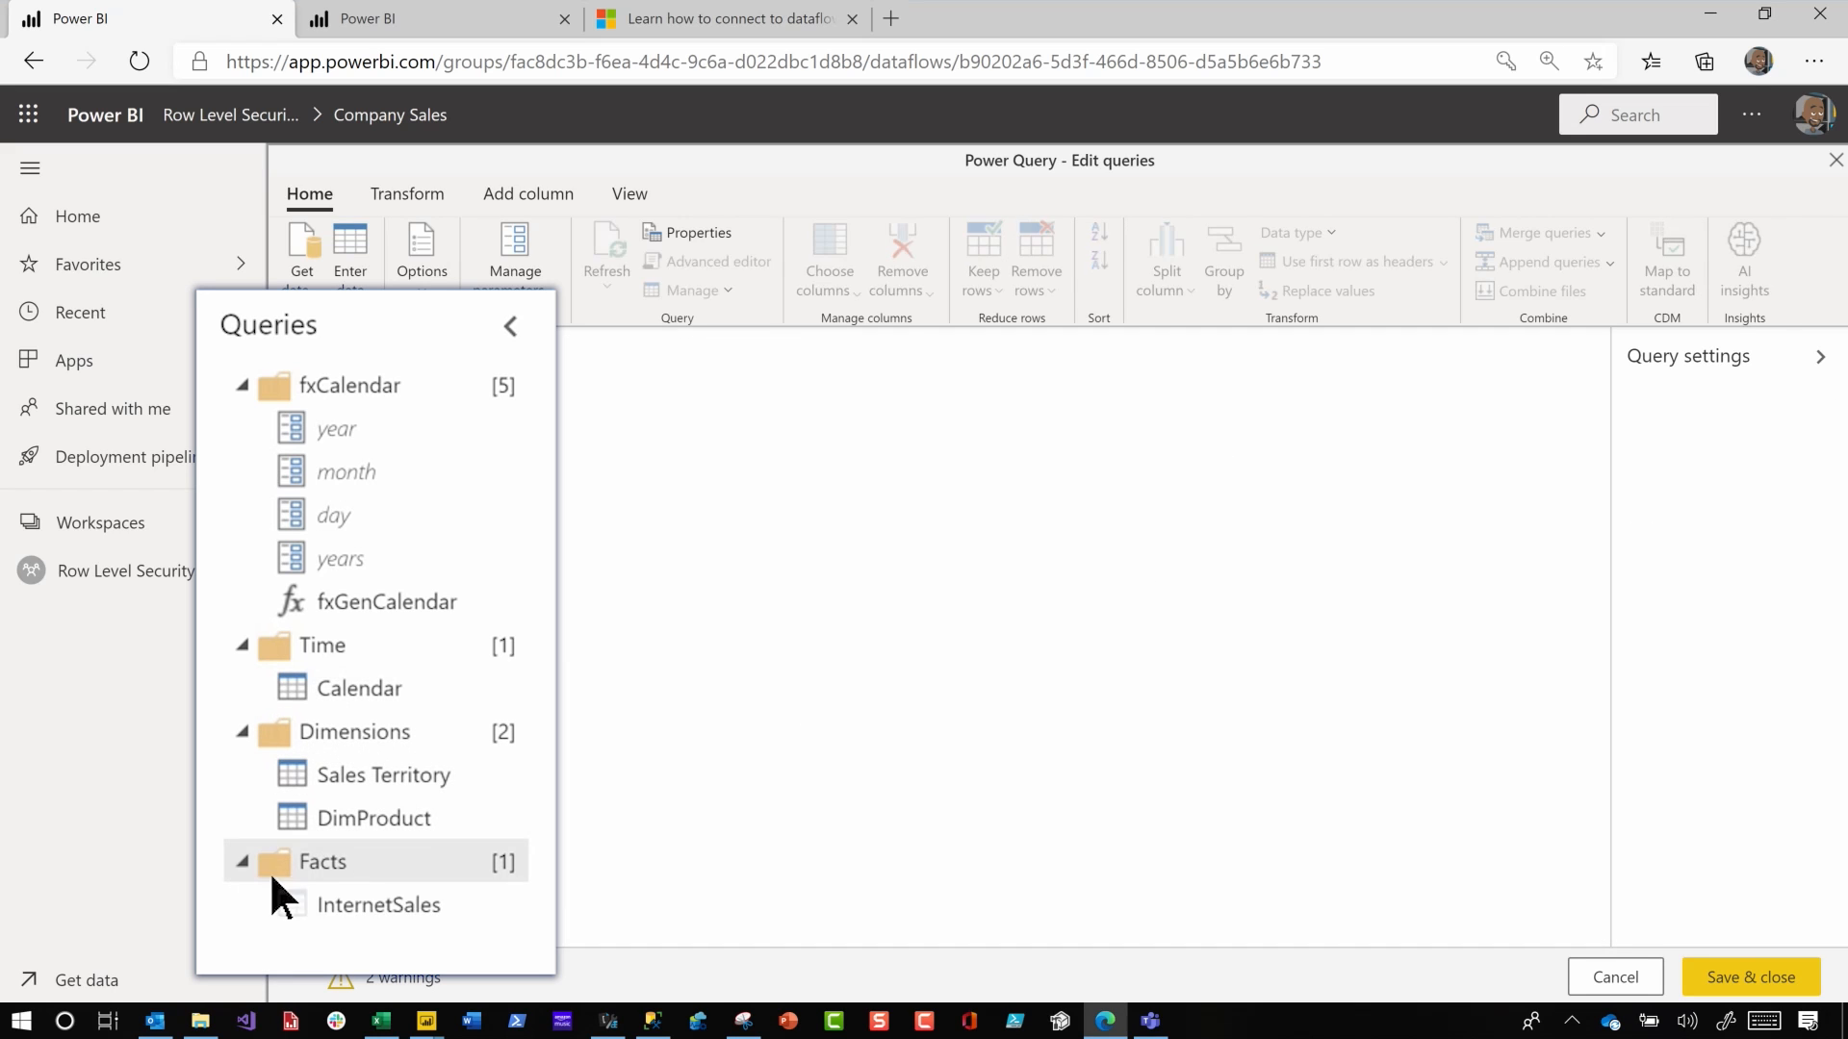
{"action": "left_click", "coordinate": [377, 905]}
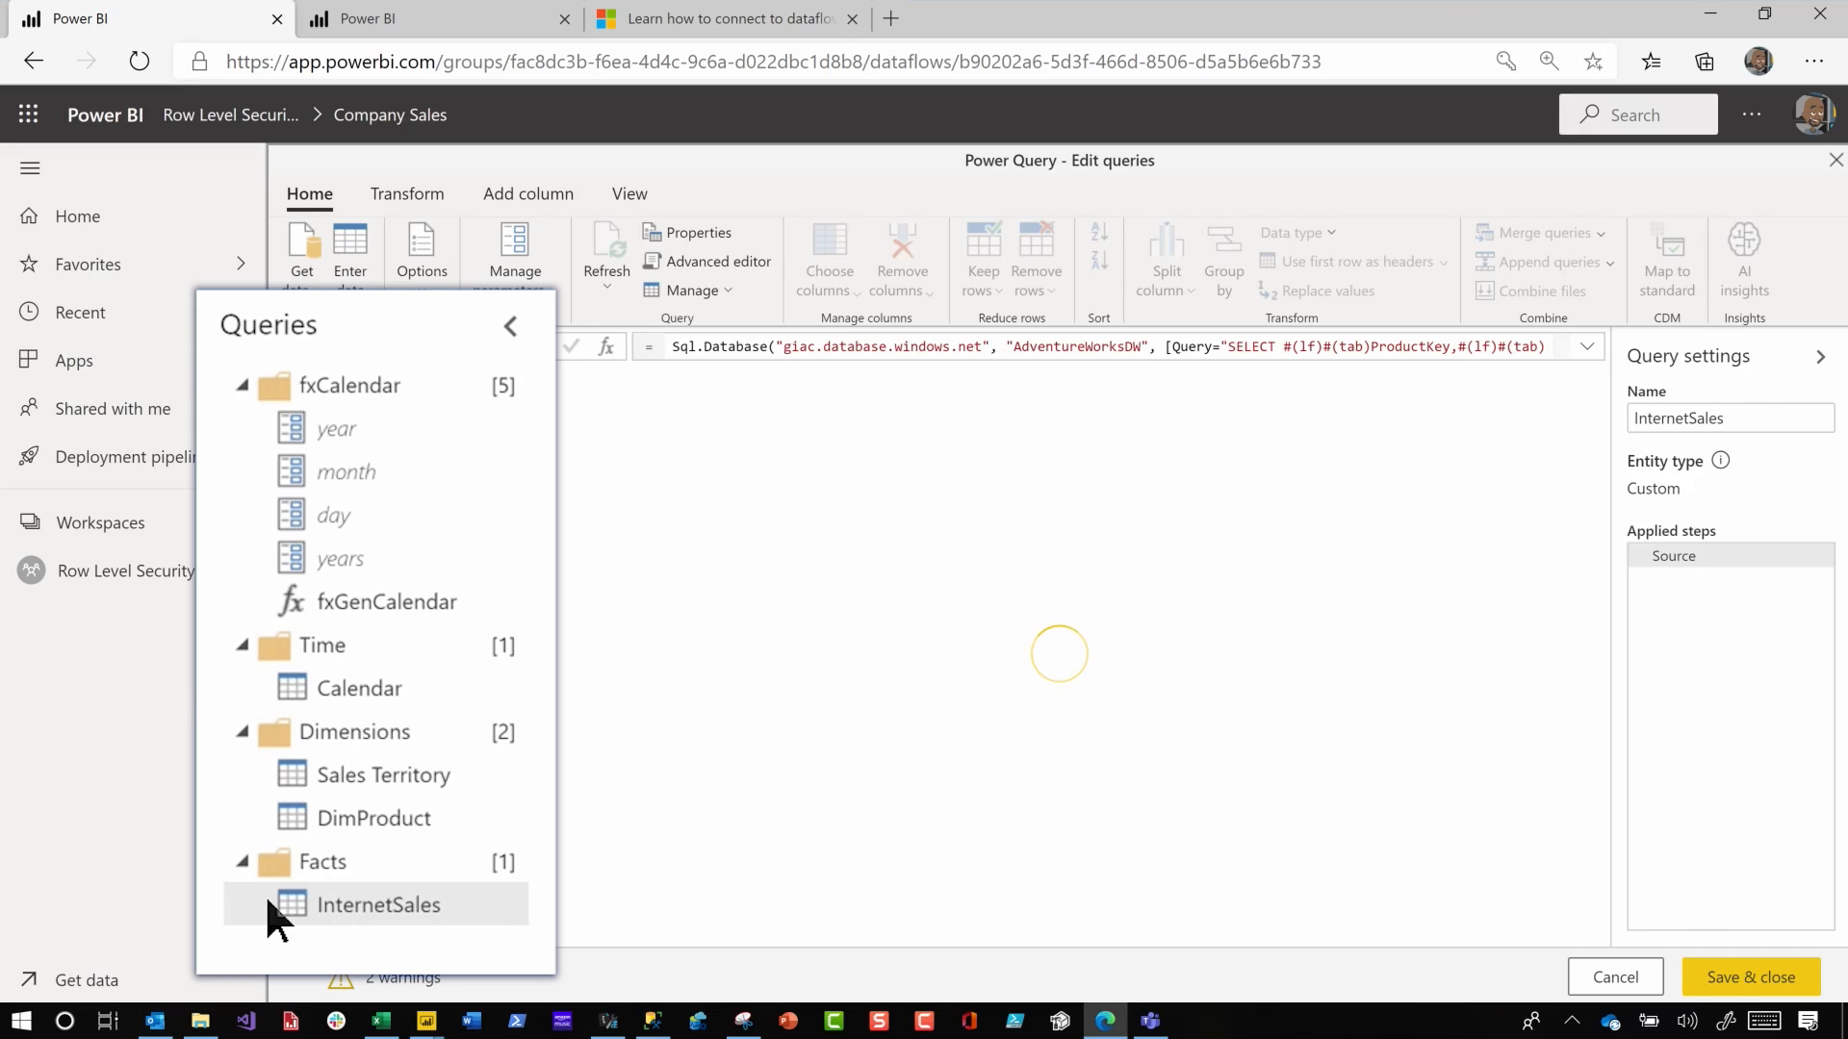